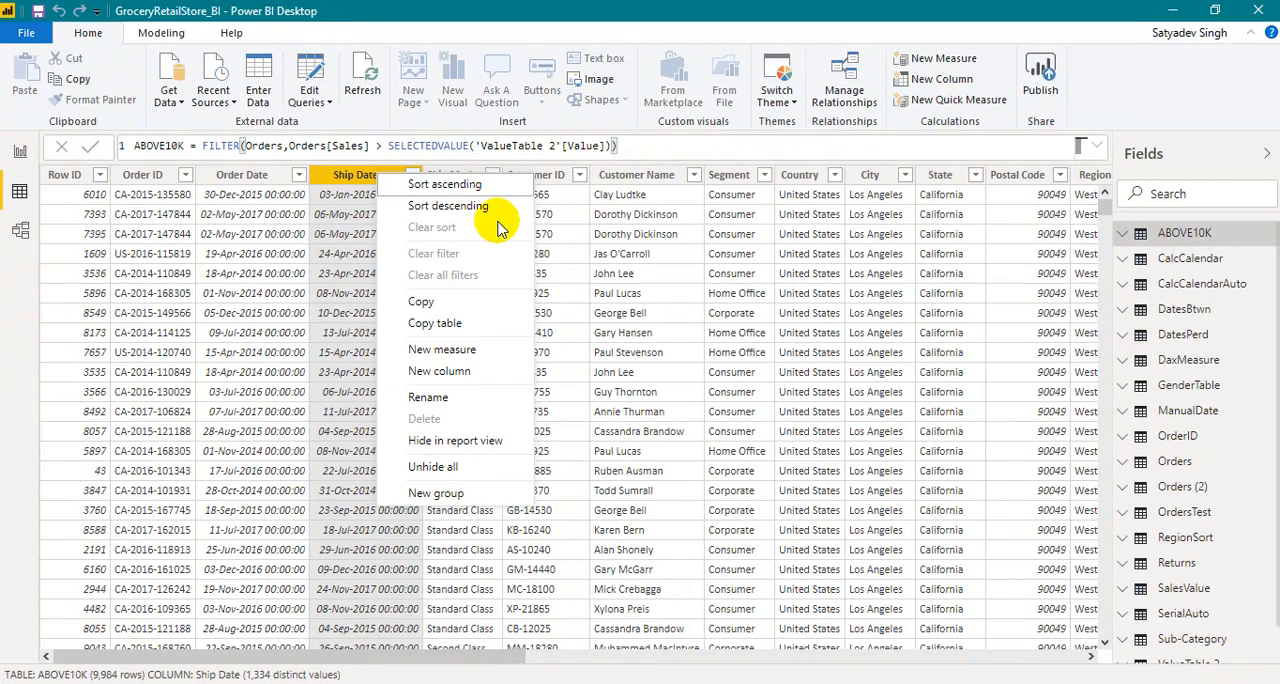
mouse_move(258, 72)
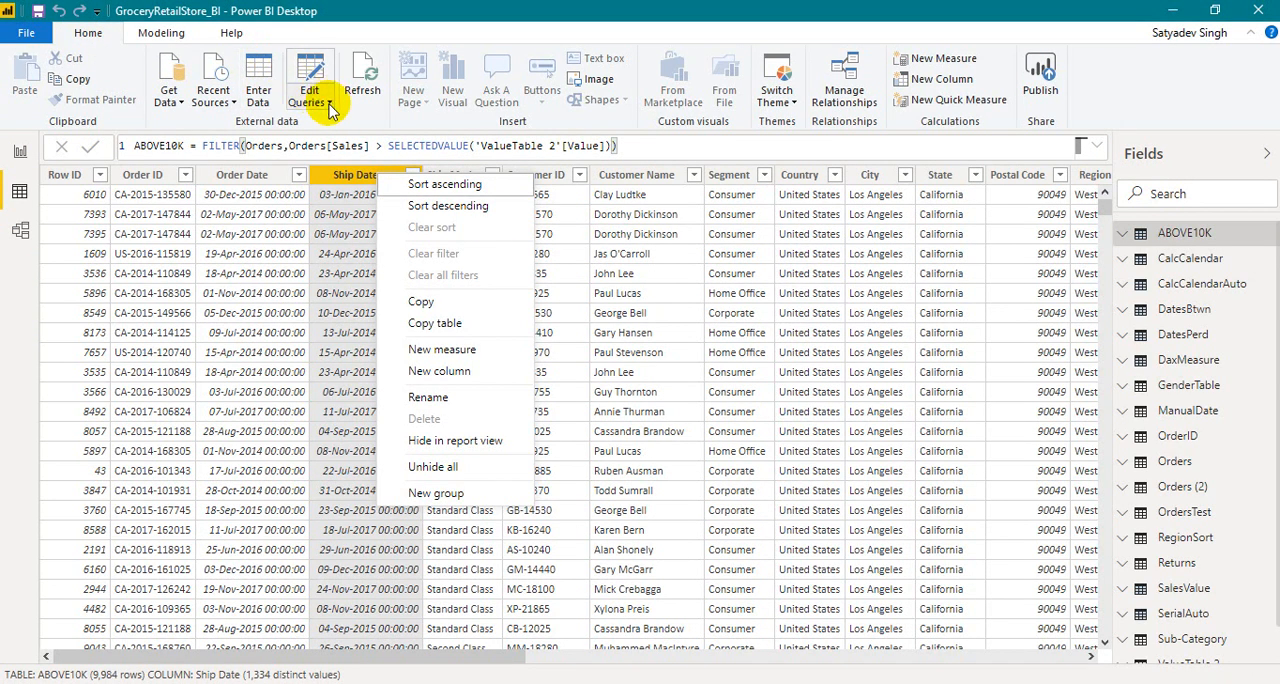
mouse_move(954, 551)
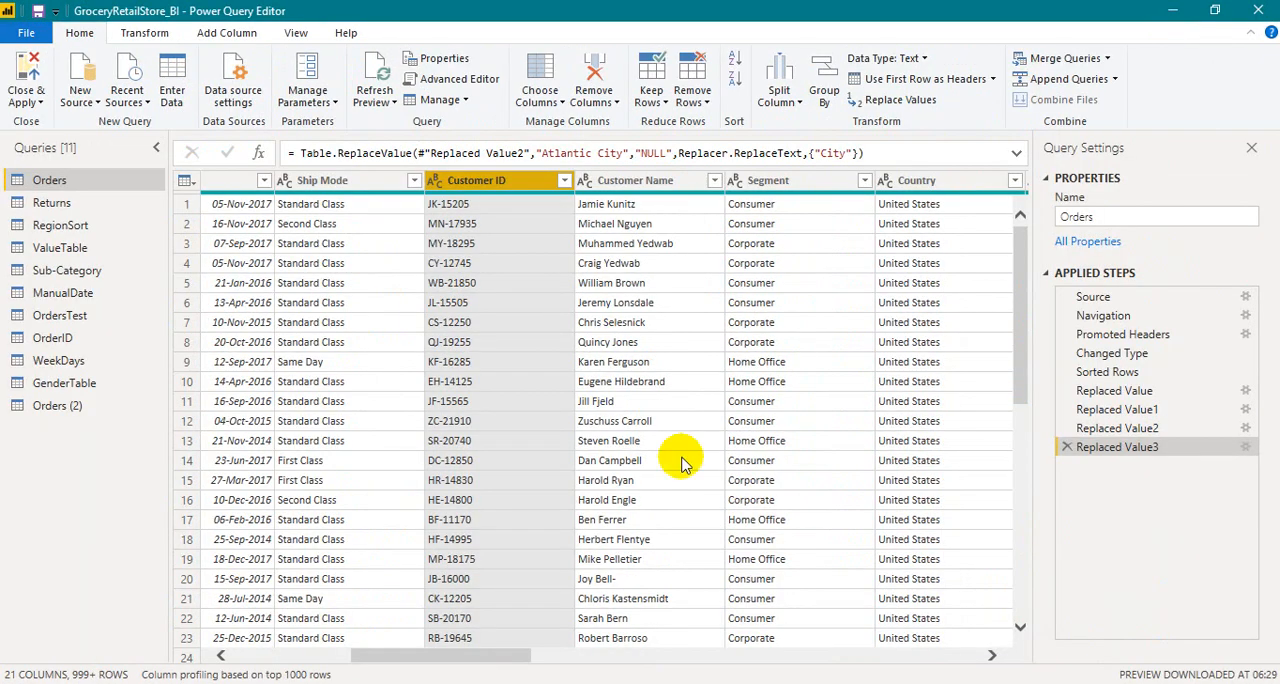
mouse_move(196, 358)
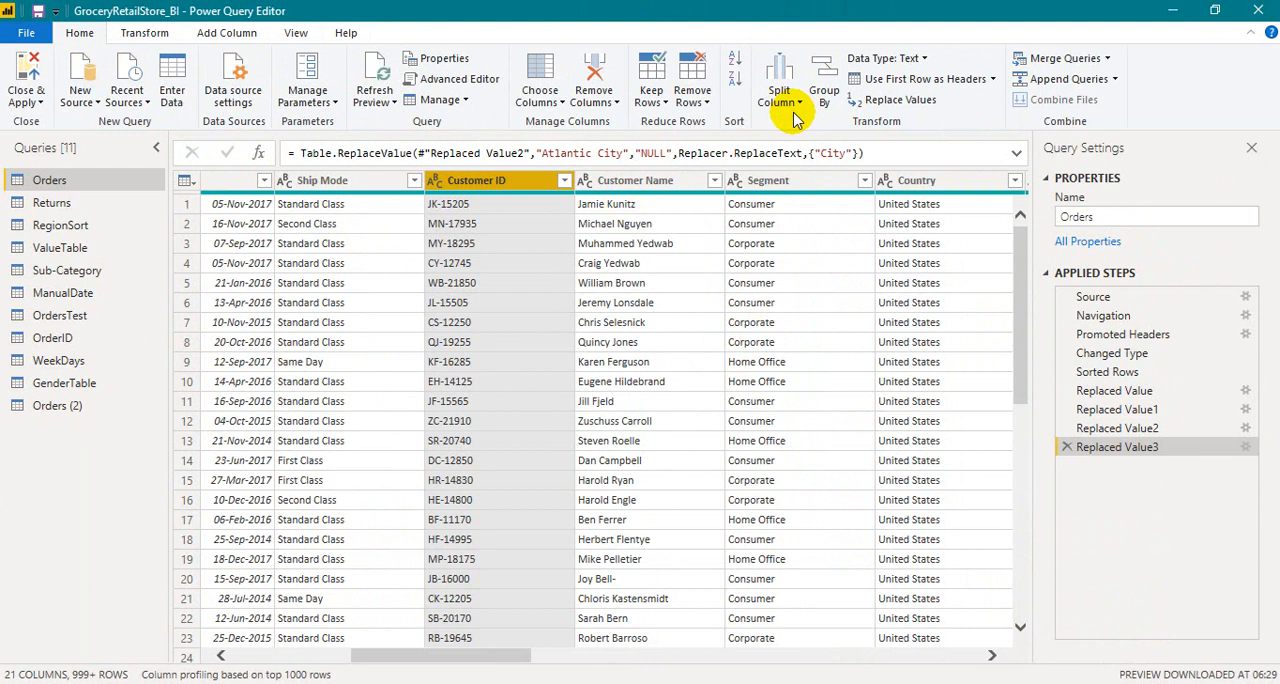
mouse_move(795, 110)
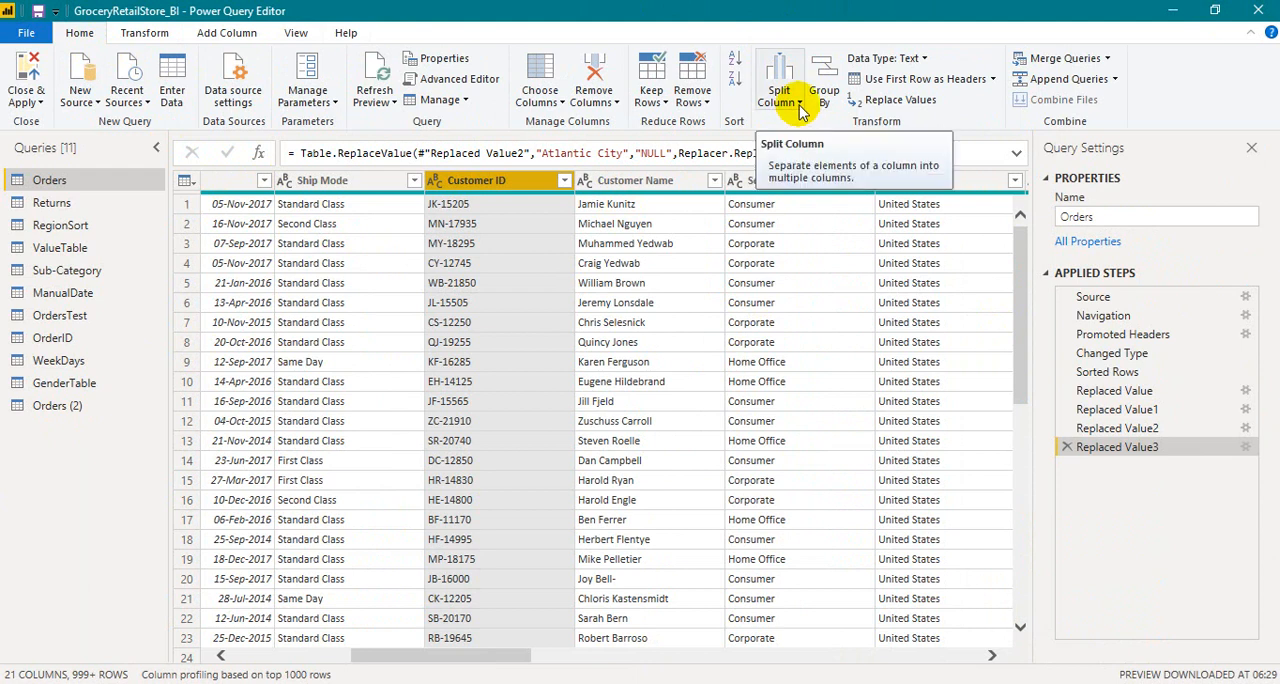
- Show the Split Column options for the Customer ID column
left_click(779, 75)
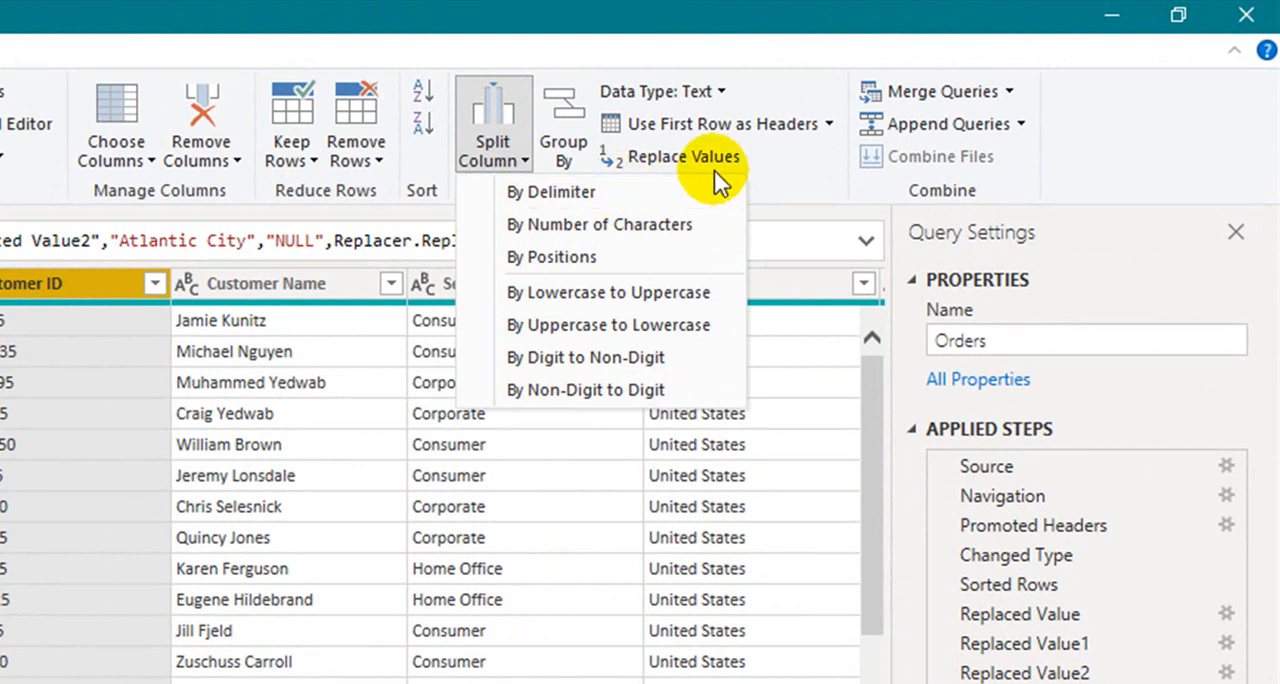
mouse_move(97, 501)
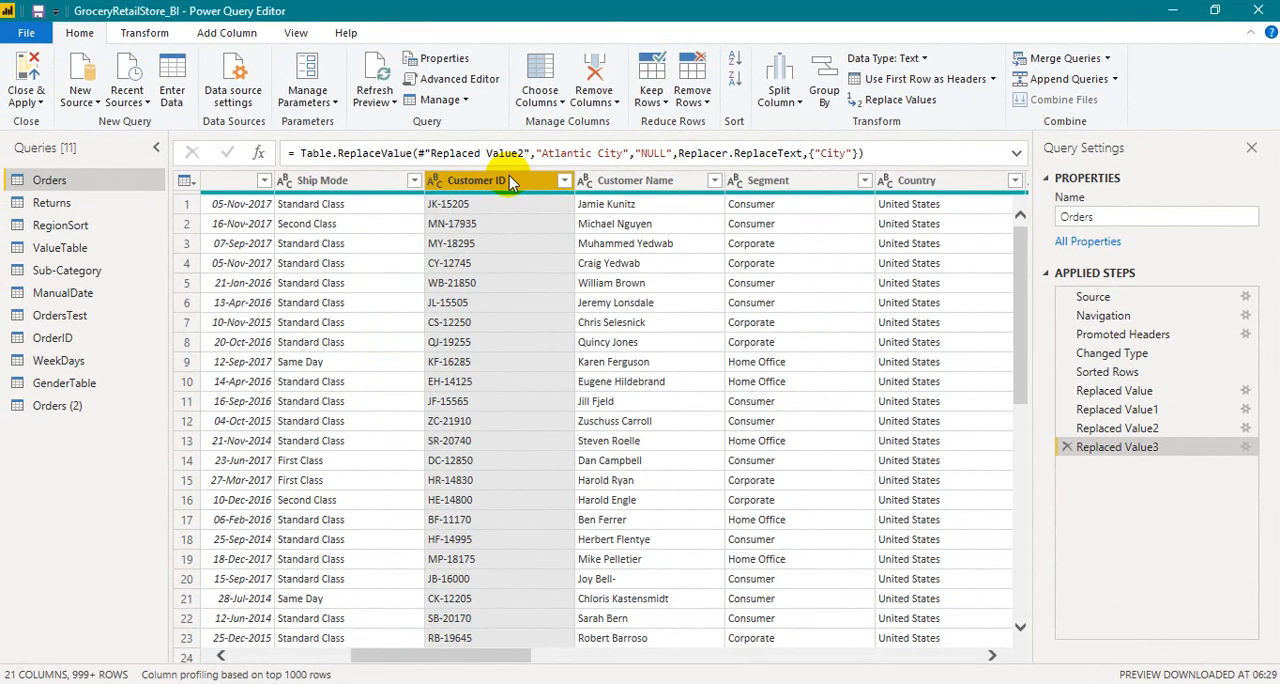
mouse_move(698, 147)
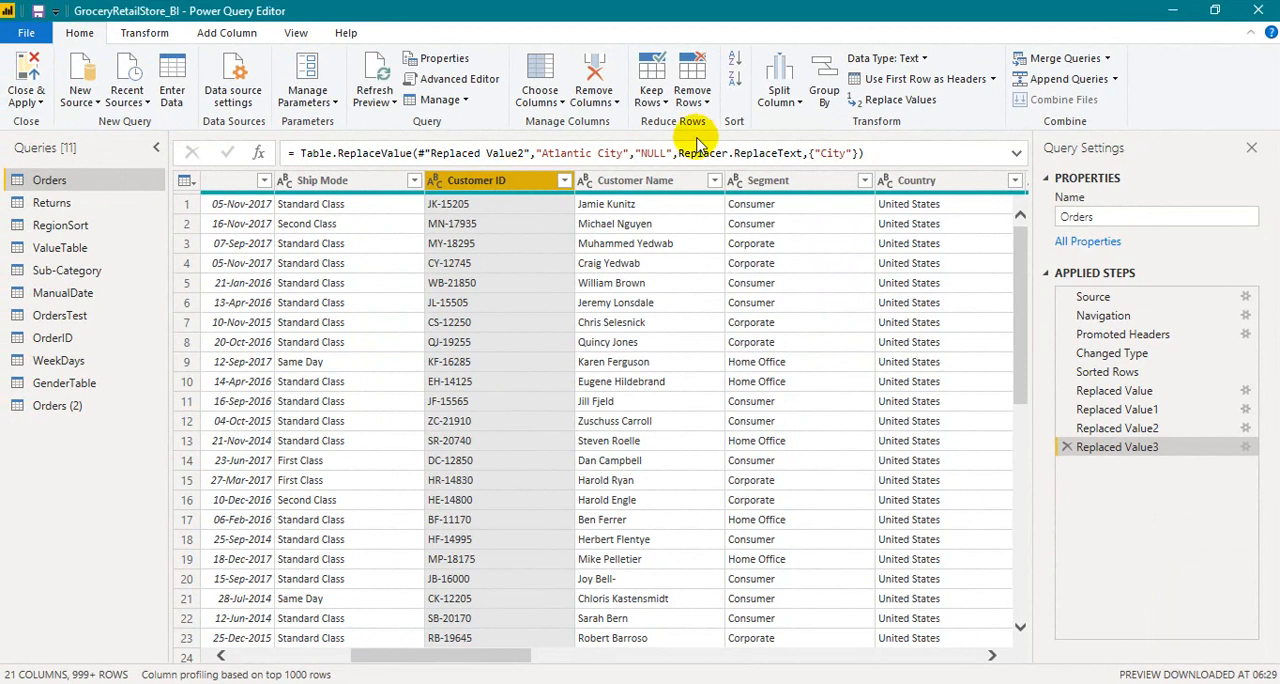
left_click(779, 75)
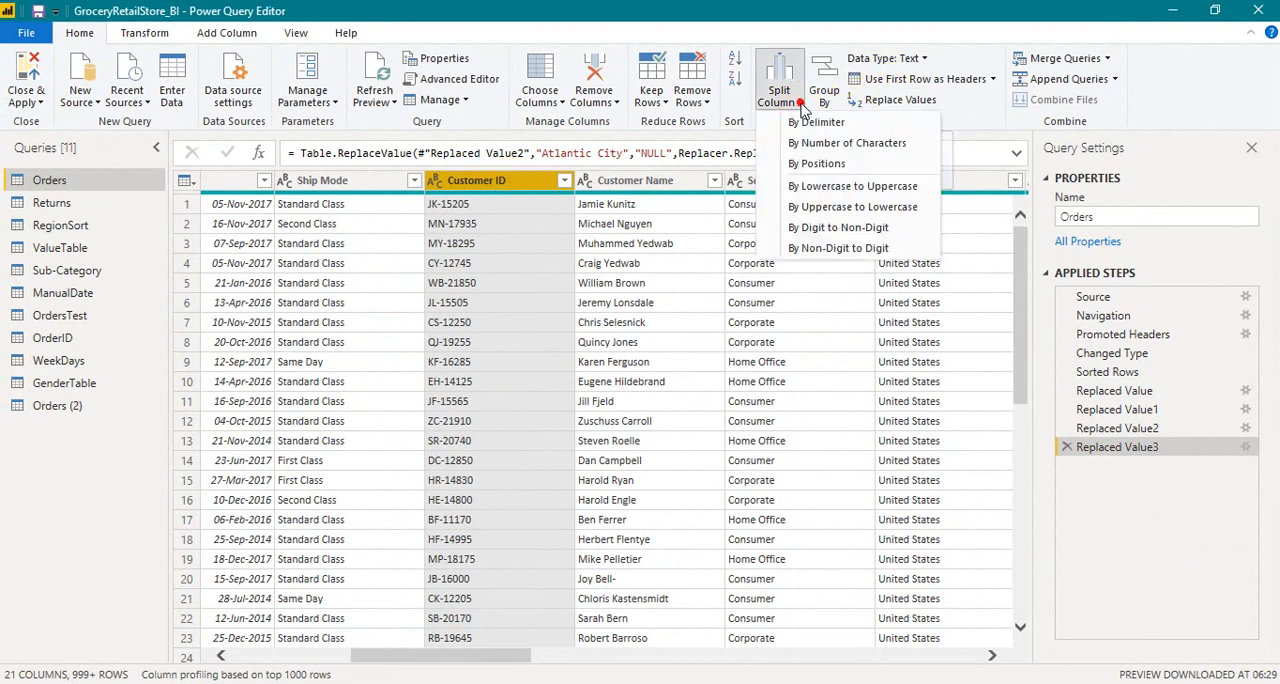
mouse_move(817, 122)
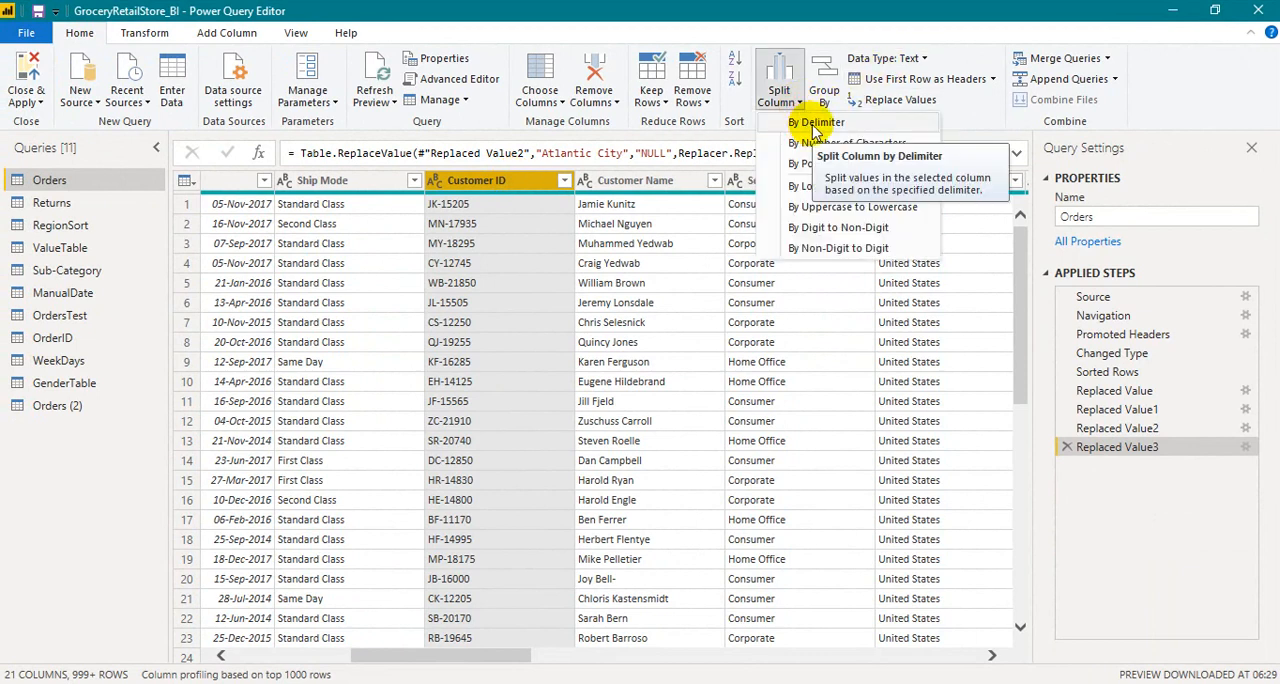
mouse_move(852, 122)
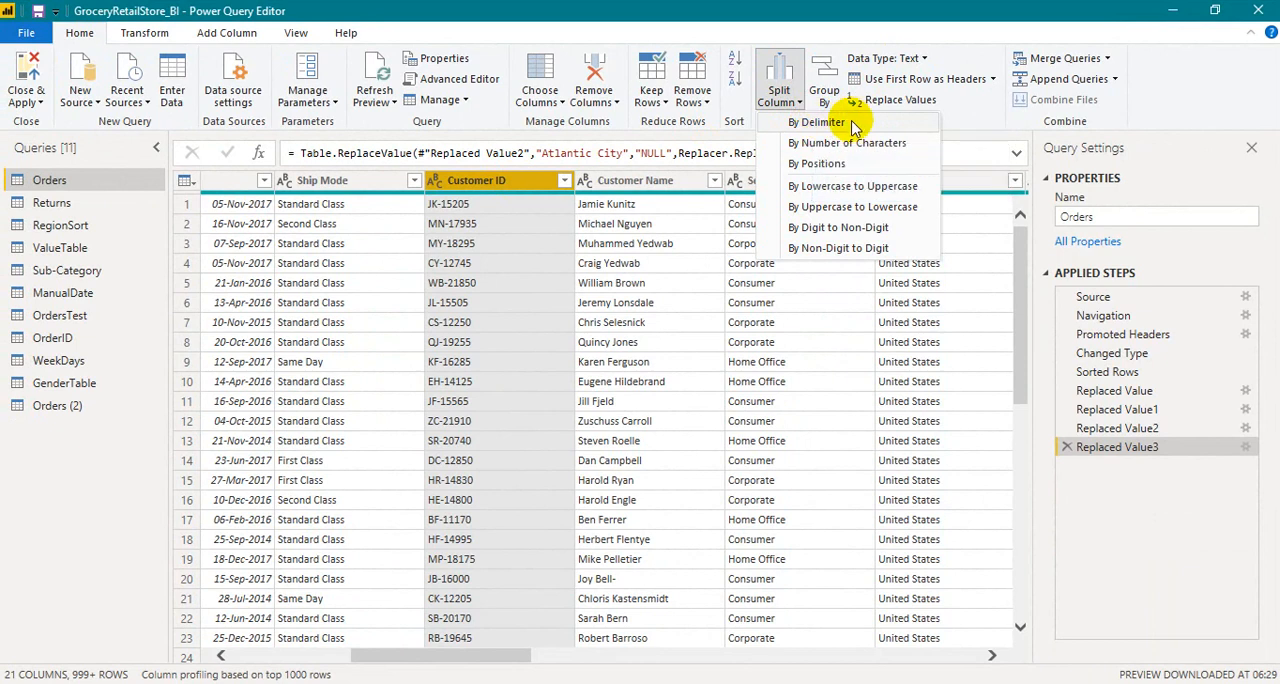
- Split Customer ID by the '-' delimiter, with special characters enabled
left_click(815, 122)
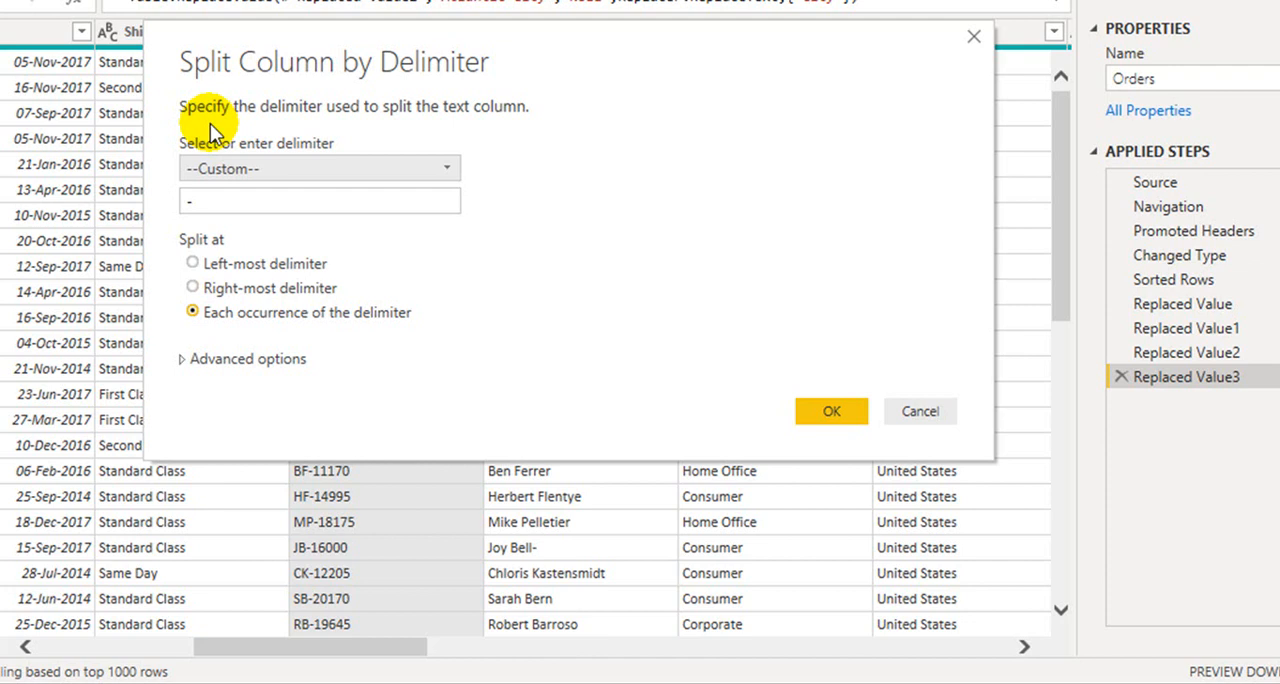
mouse_move(452, 105)
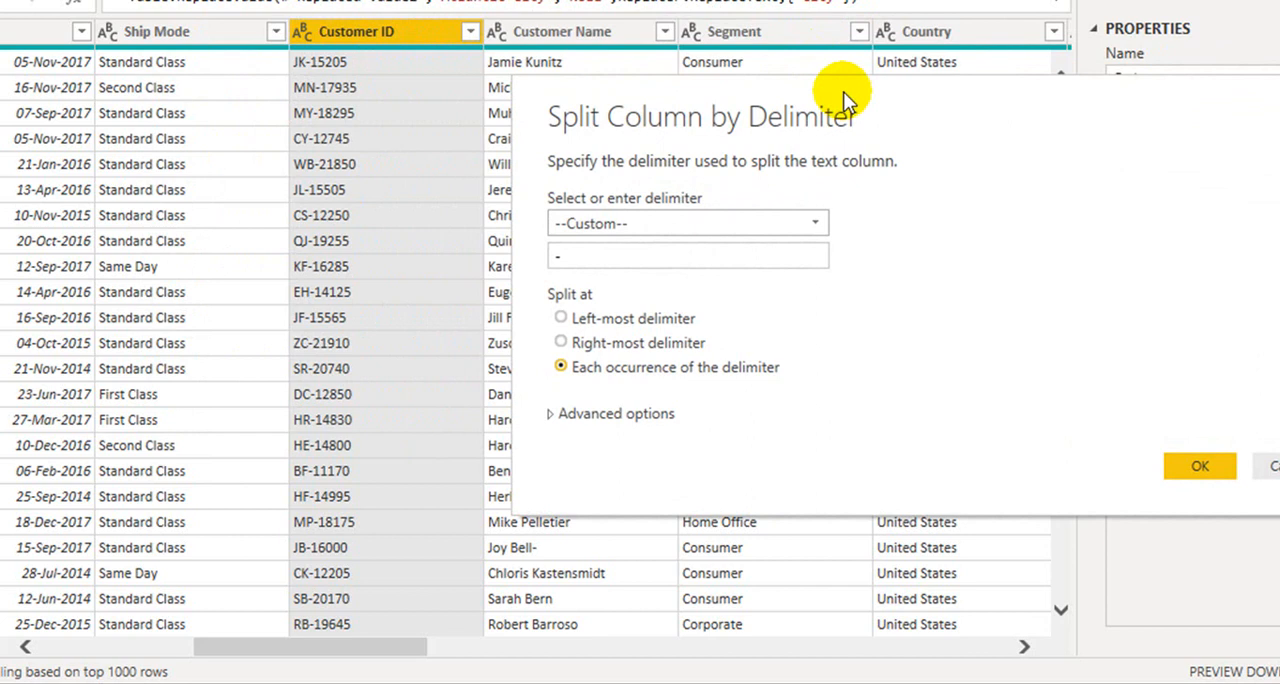
mouse_move(845, 268)
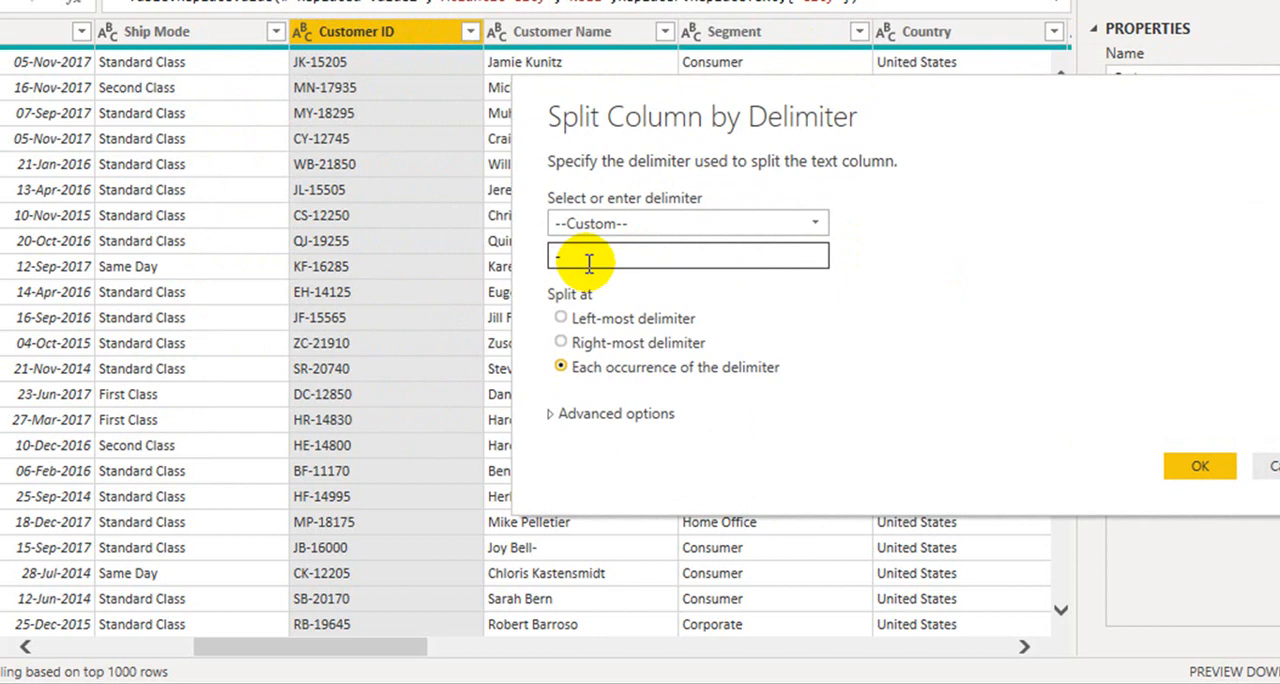
left_click(686, 222)
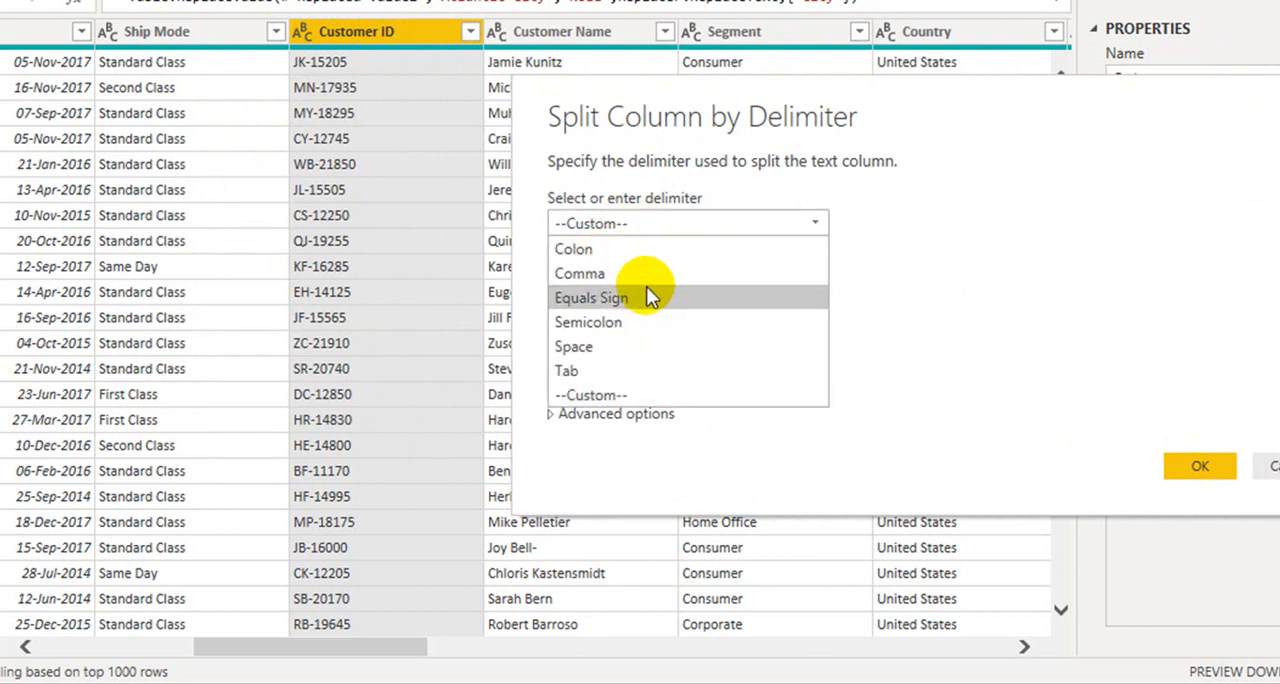
mouse_move(606, 350)
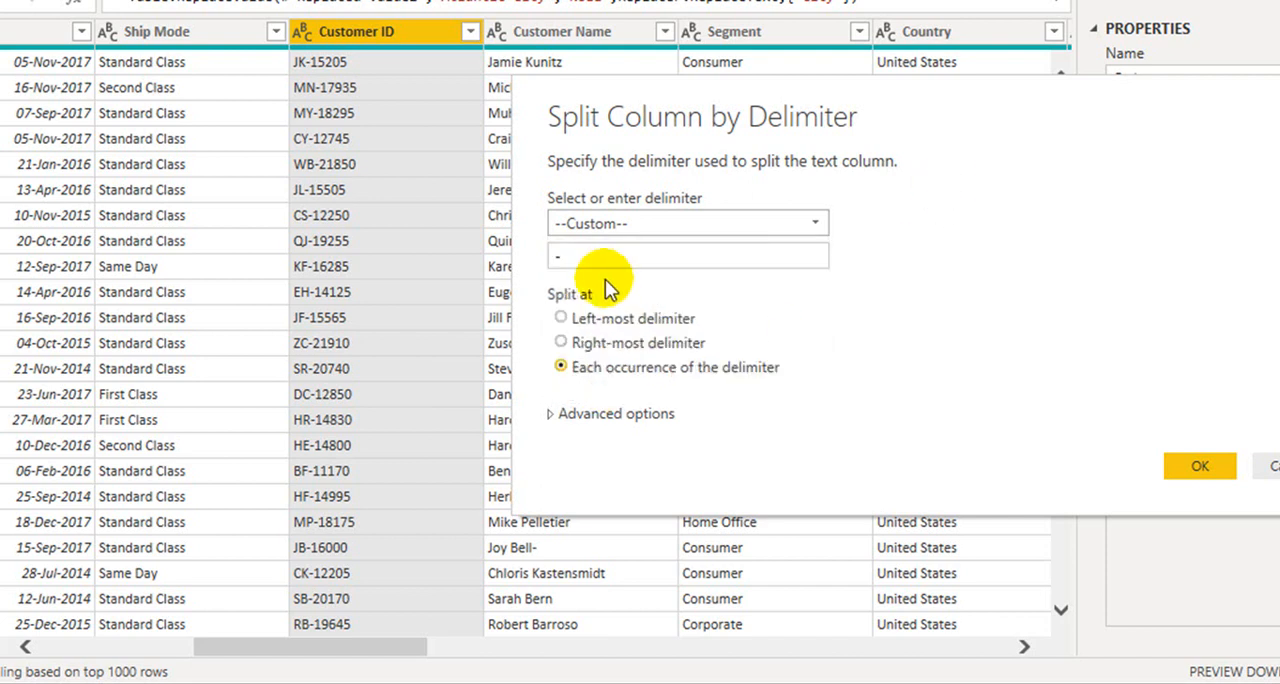
mouse_move(568, 318)
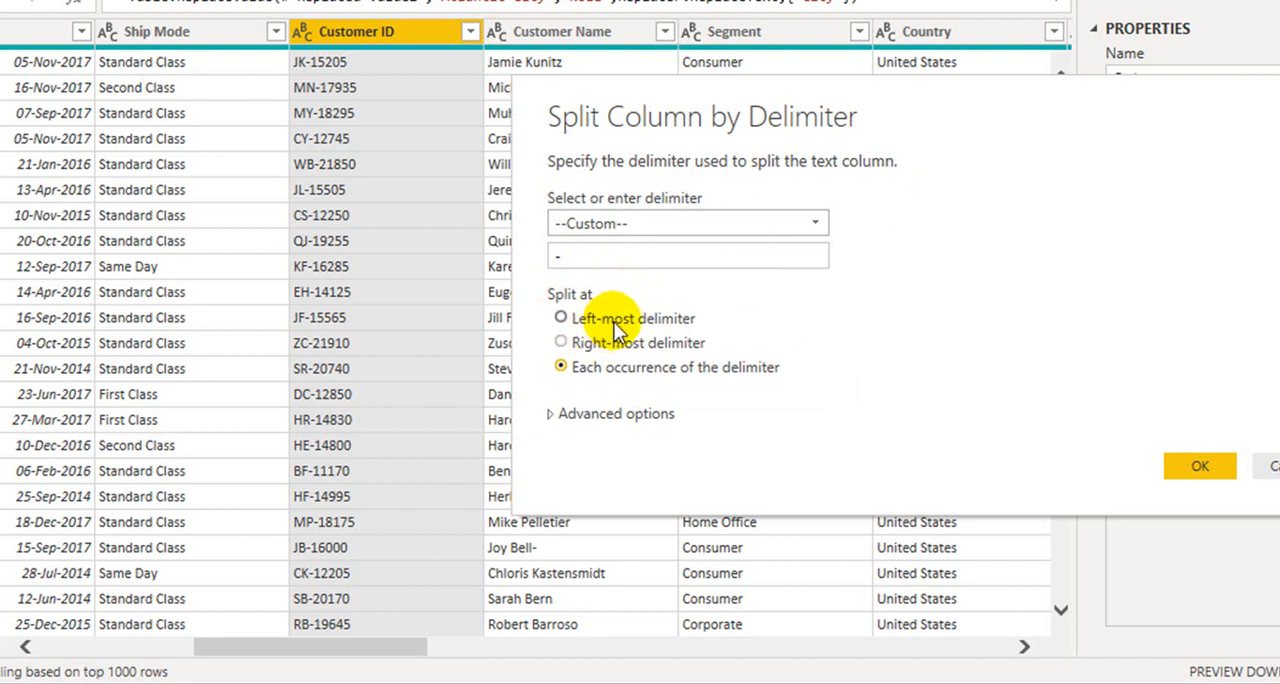
mouse_move(613, 347)
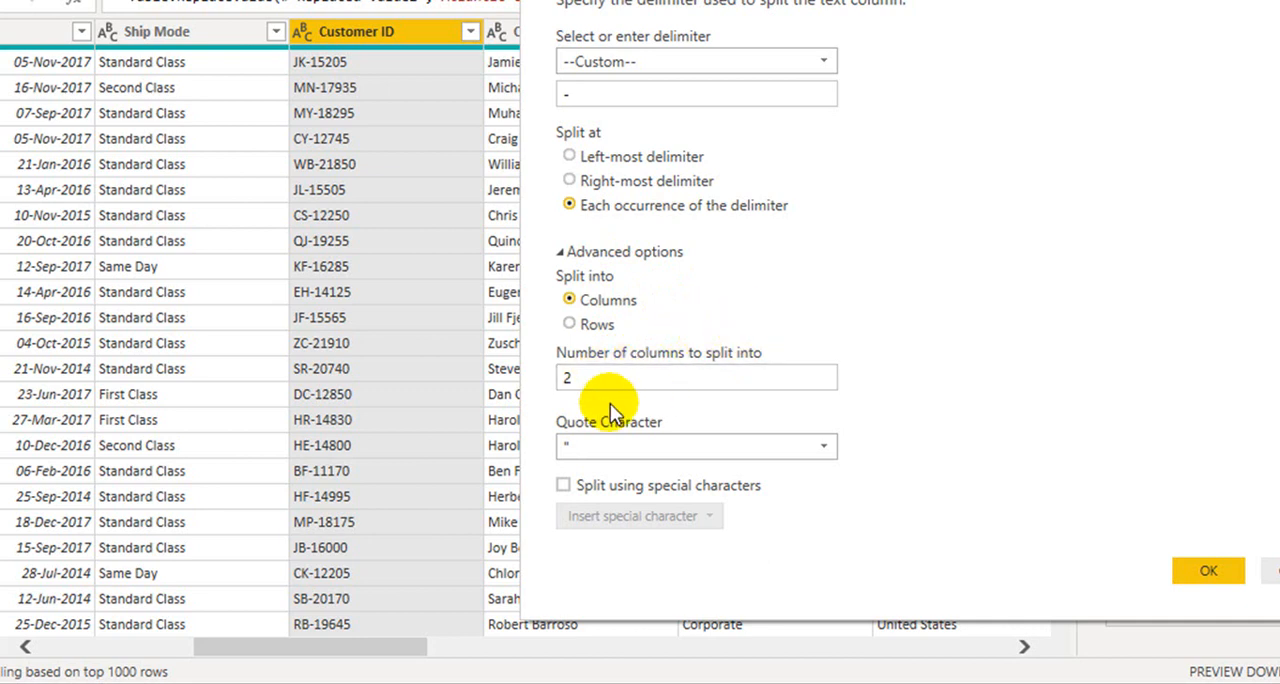
mouse_move(683, 455)
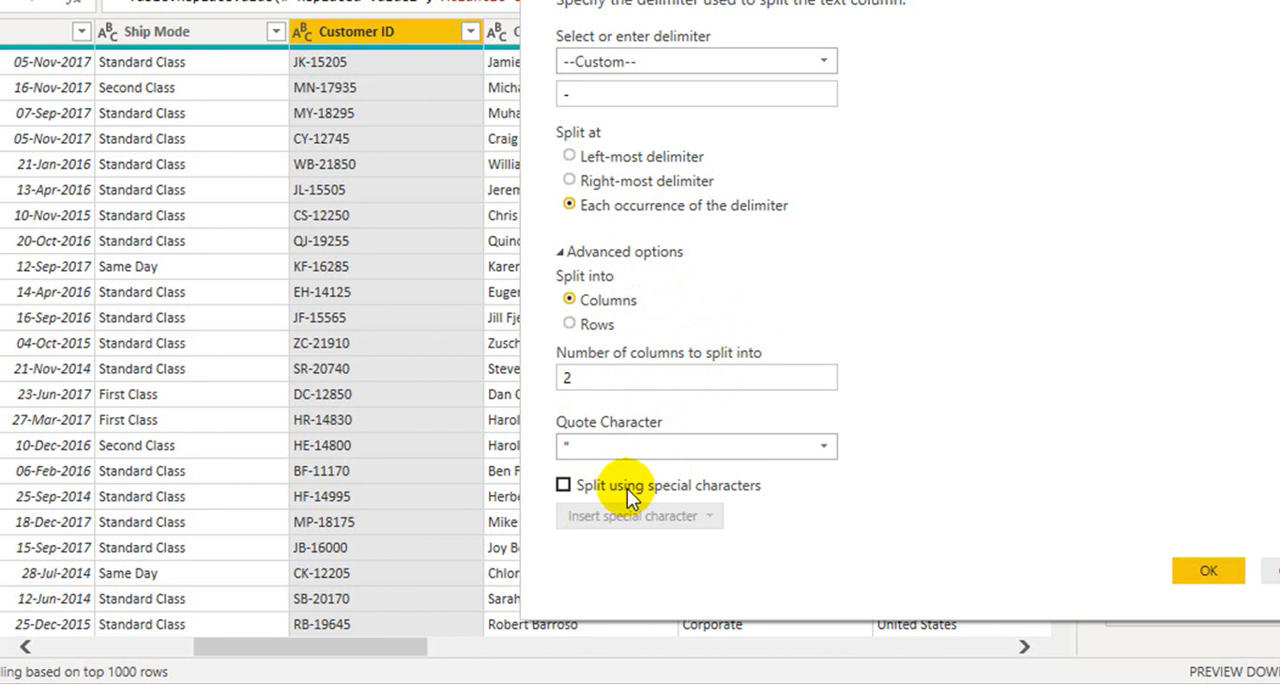
mouse_move(737, 488)
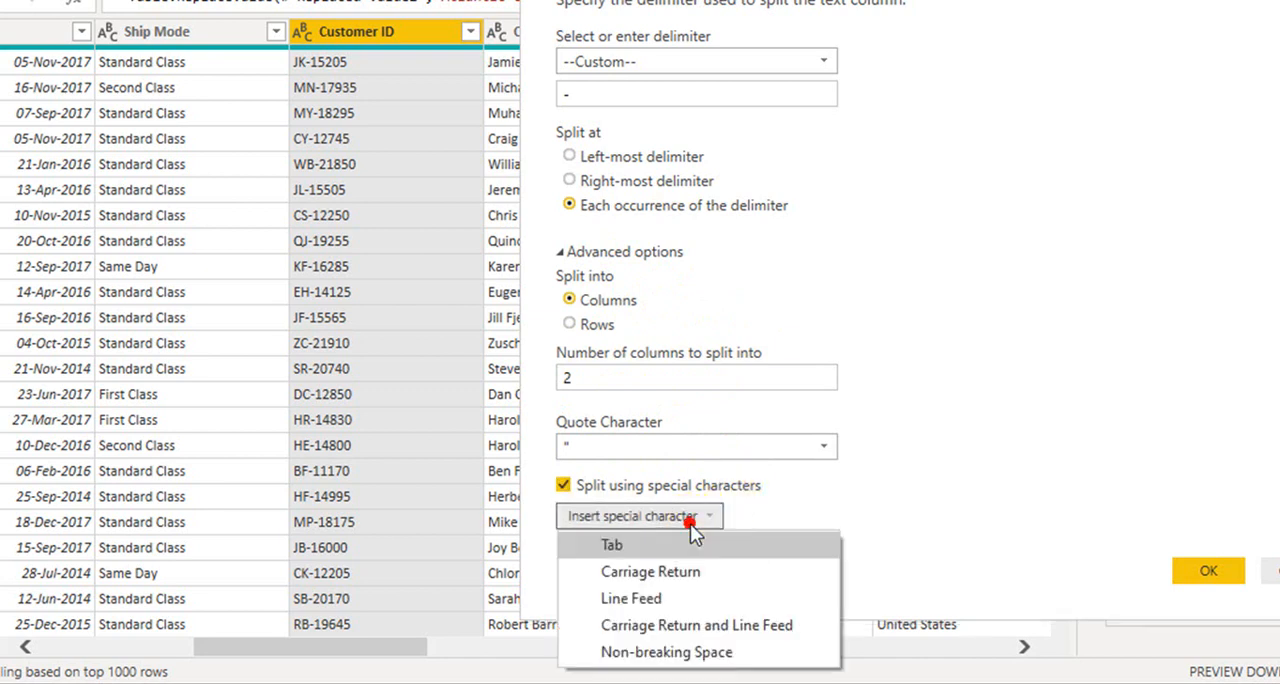
mouse_move(720, 584)
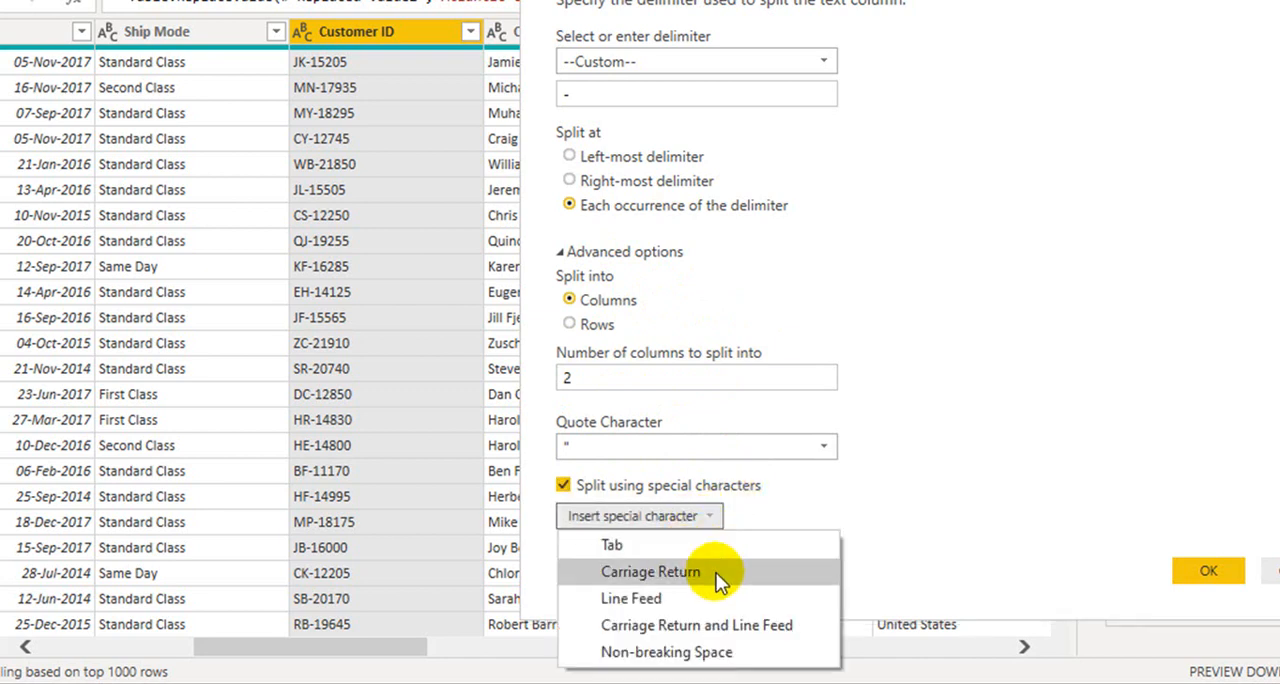
mouse_move(775, 595)
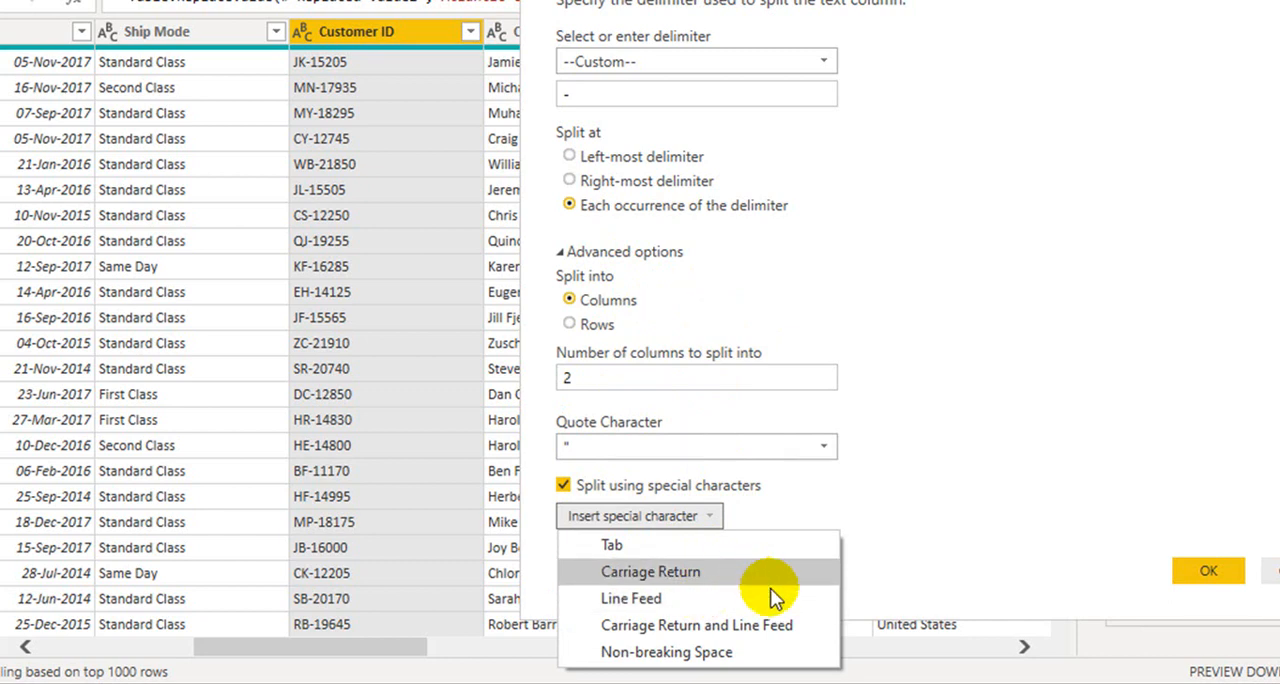
mouse_move(770, 656)
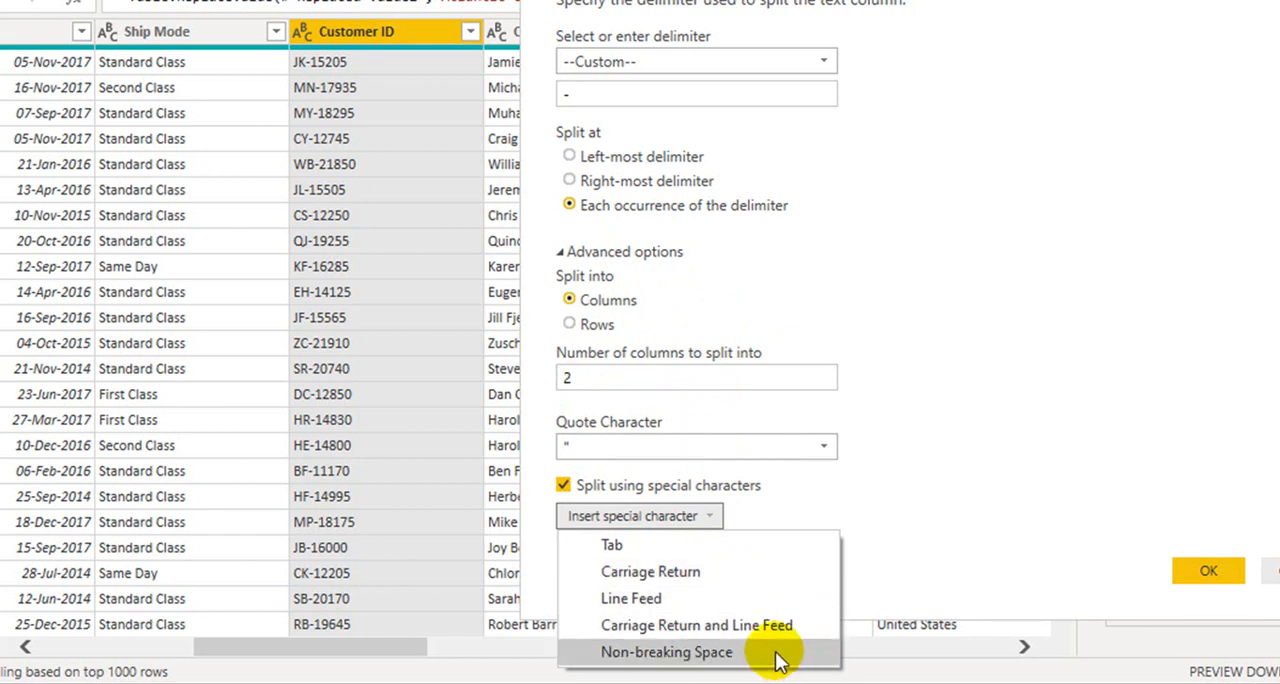
left_click(565, 485)
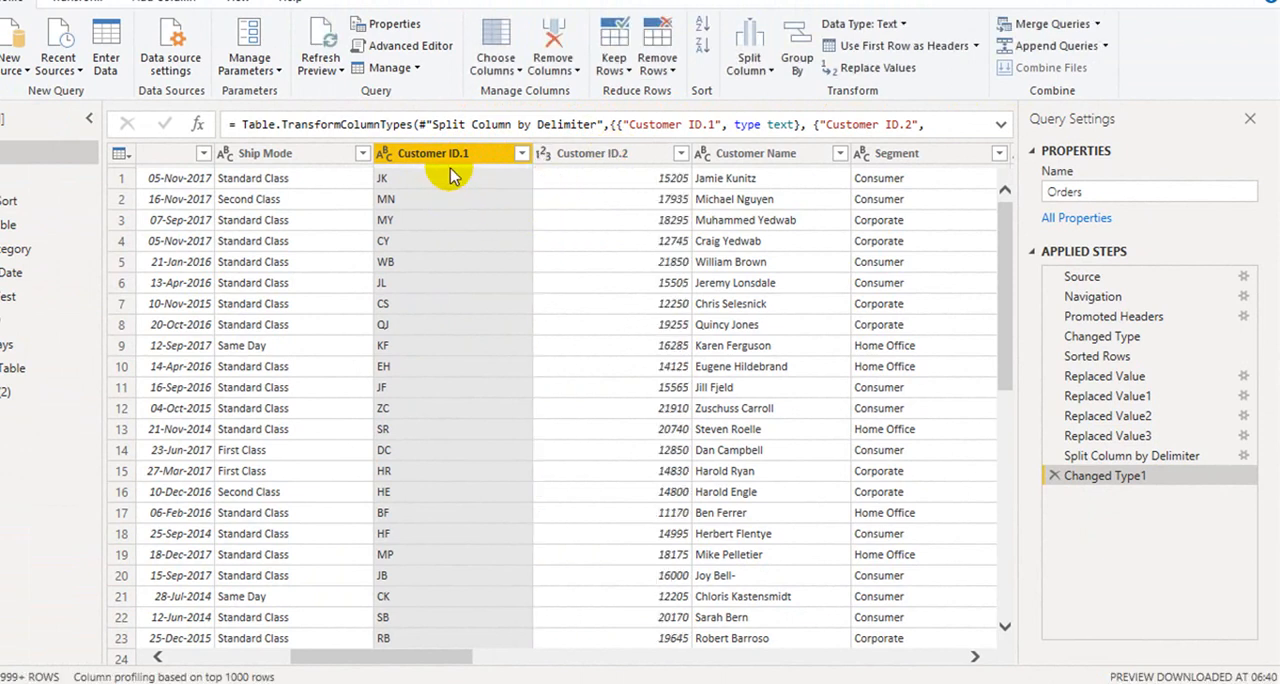
mouse_move(519, 240)
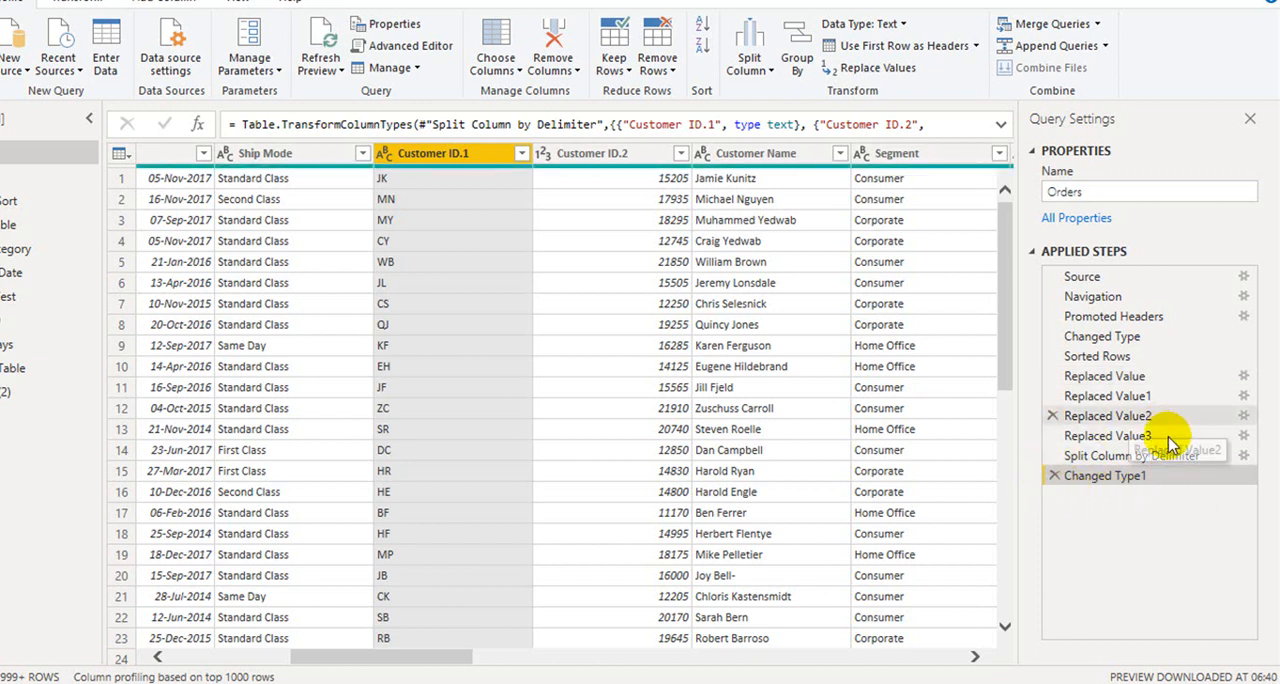
mouse_move(1133, 456)
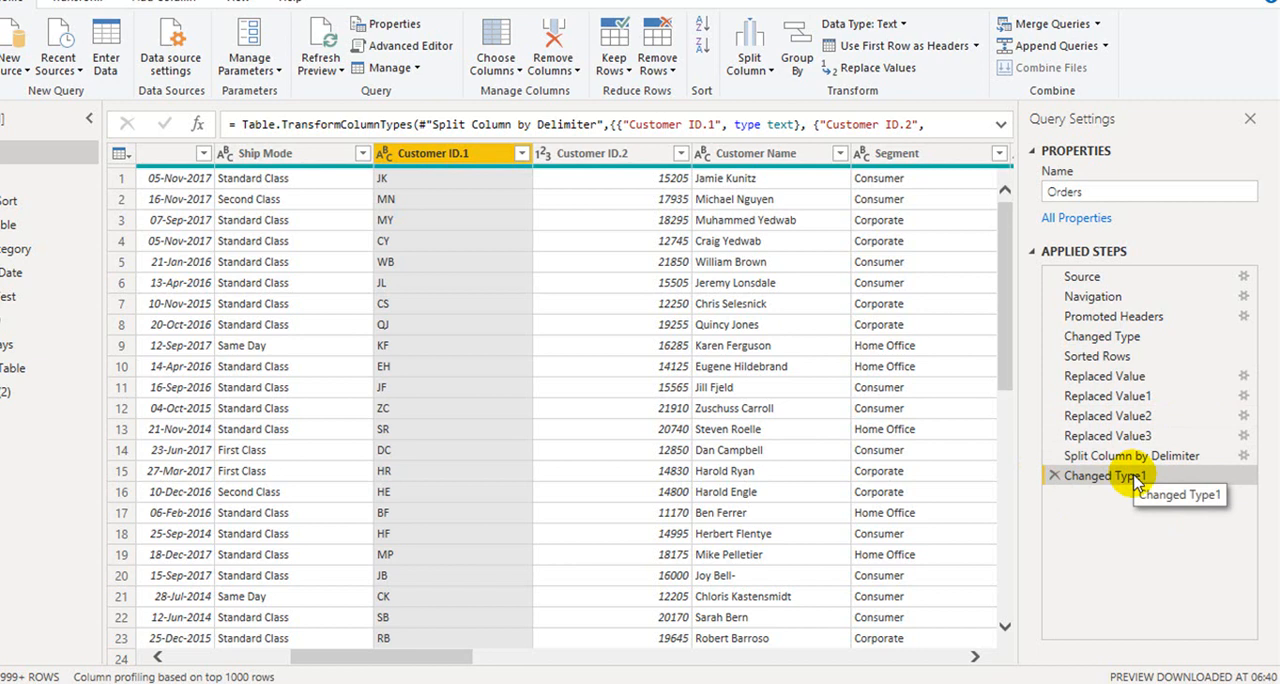
mouse_move(1126, 456)
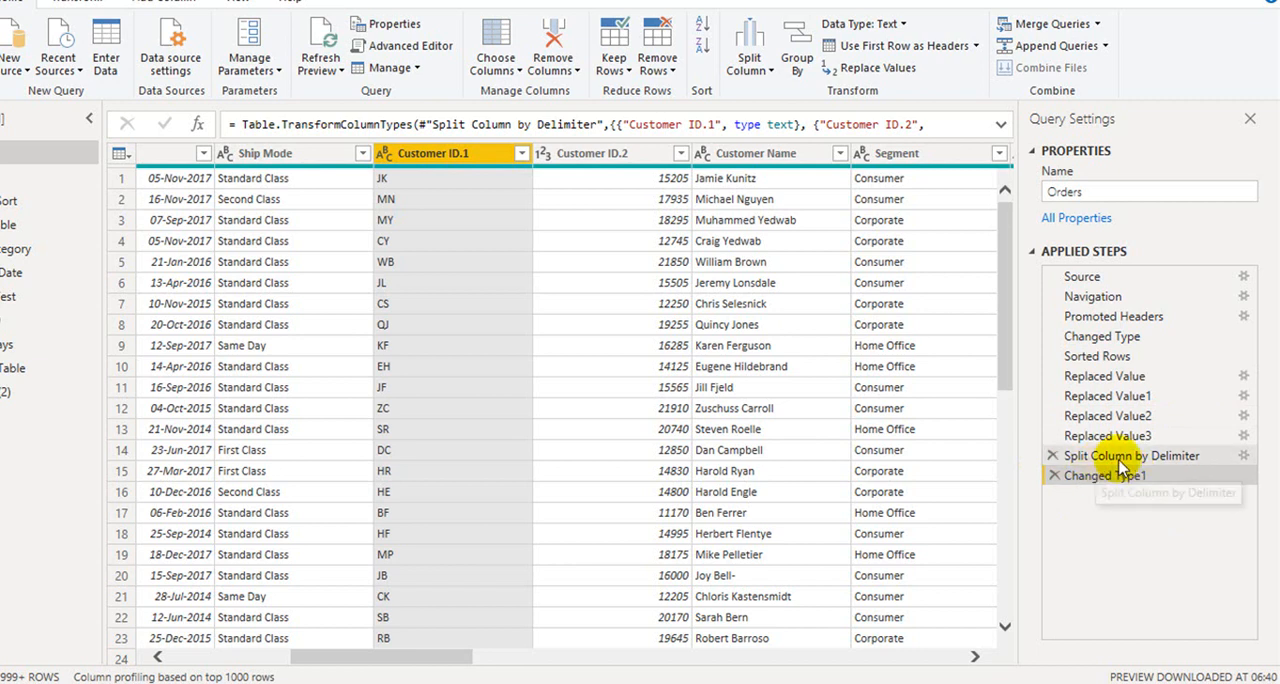
mouse_move(1163, 476)
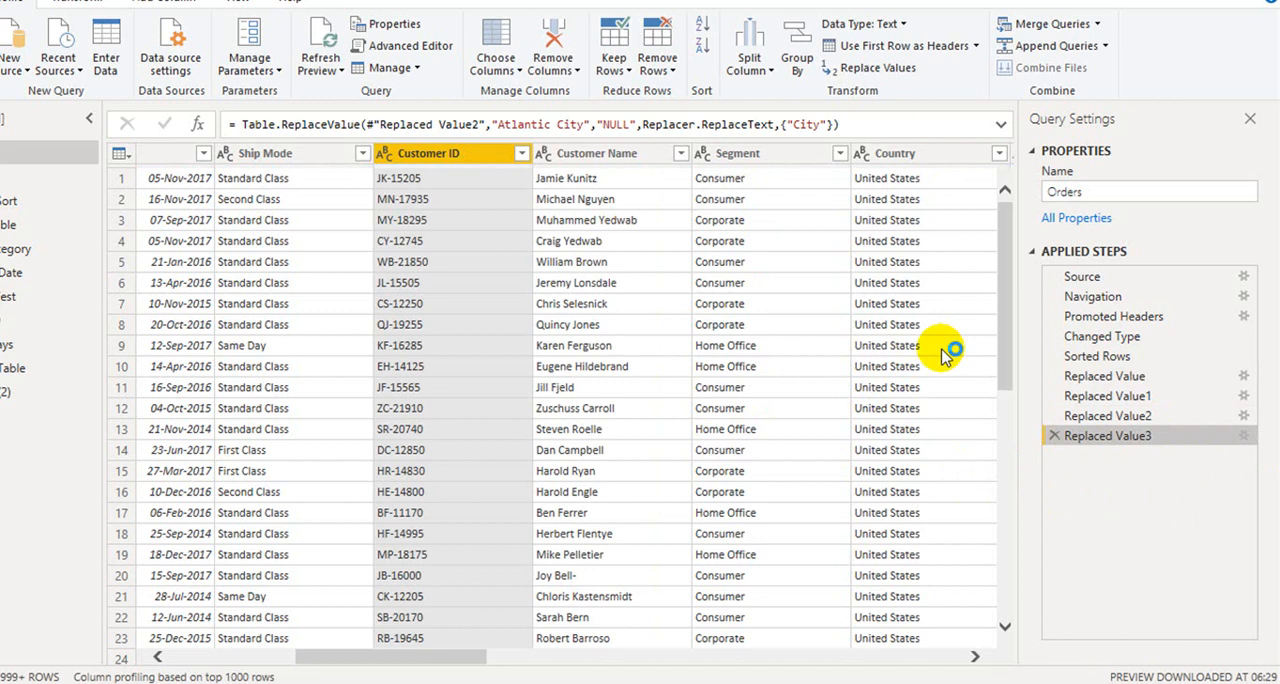
mouse_move(302, 160)
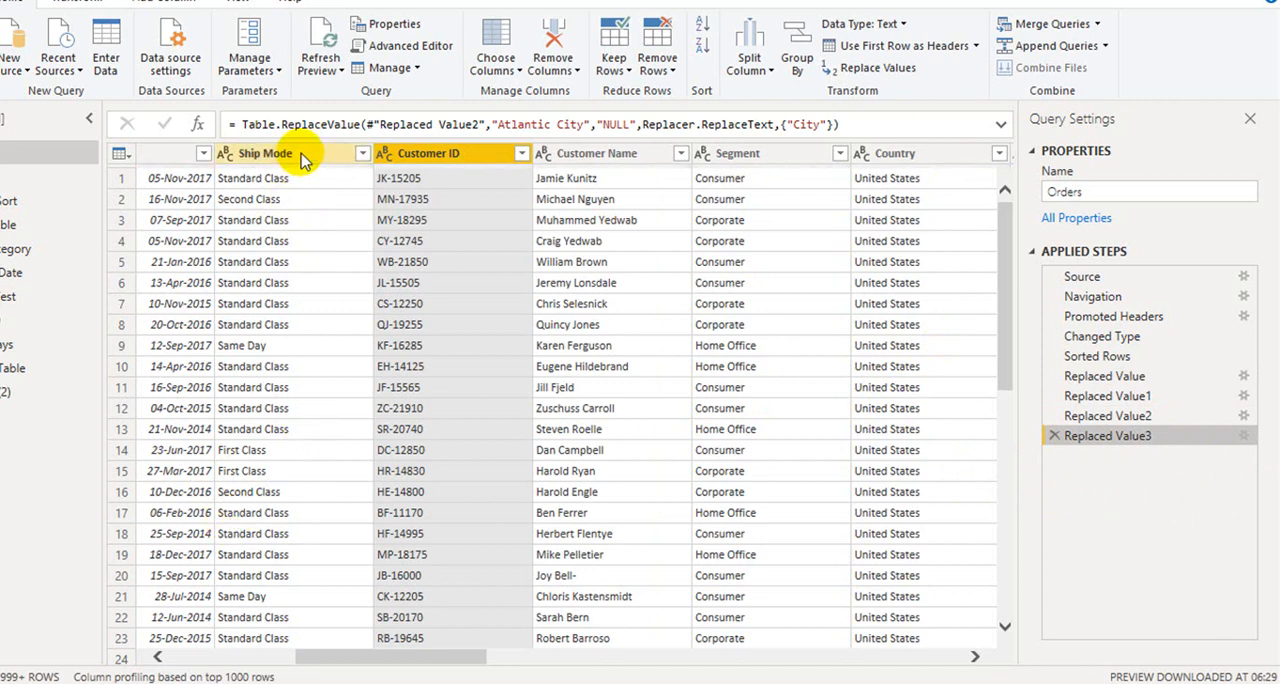
left_click(747, 45)
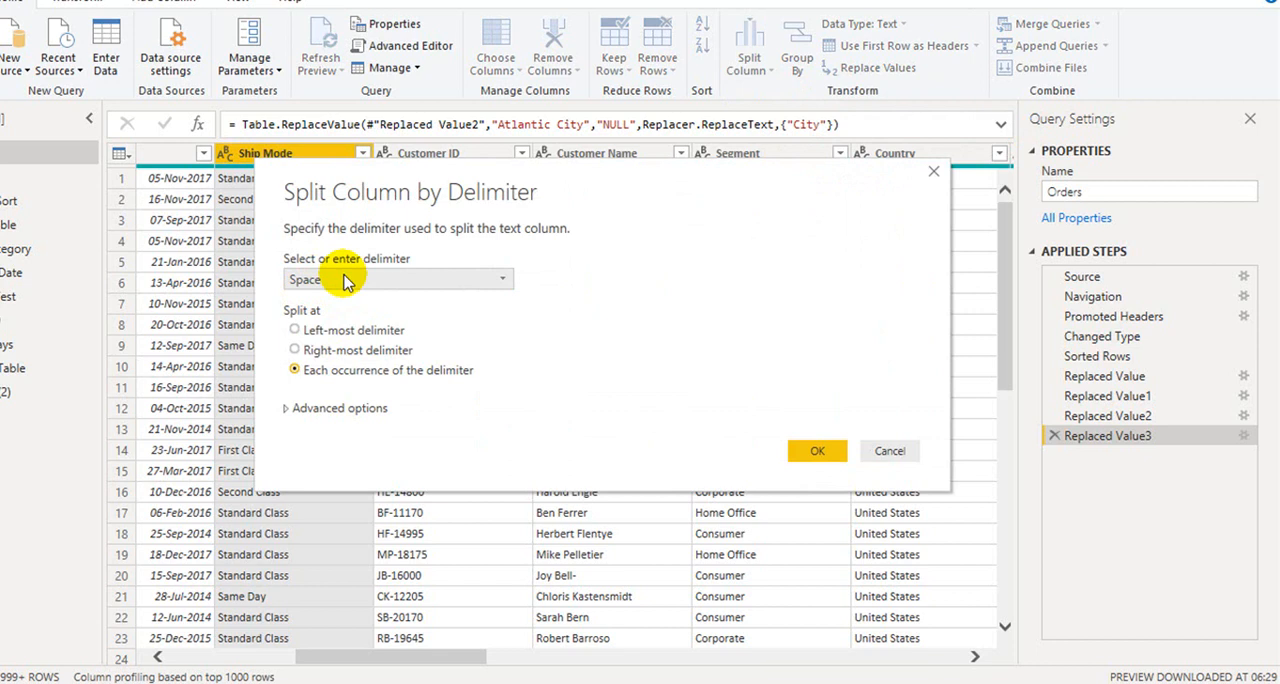
left_click(817, 451)
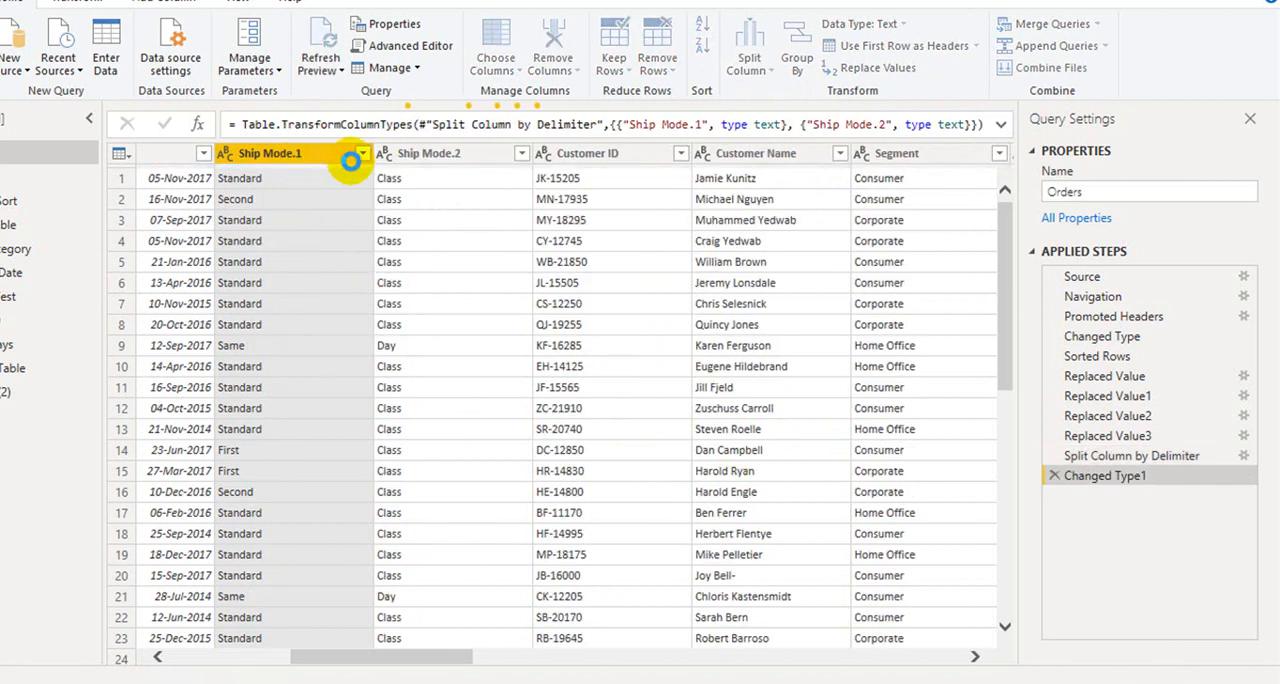
mouse_move(463, 220)
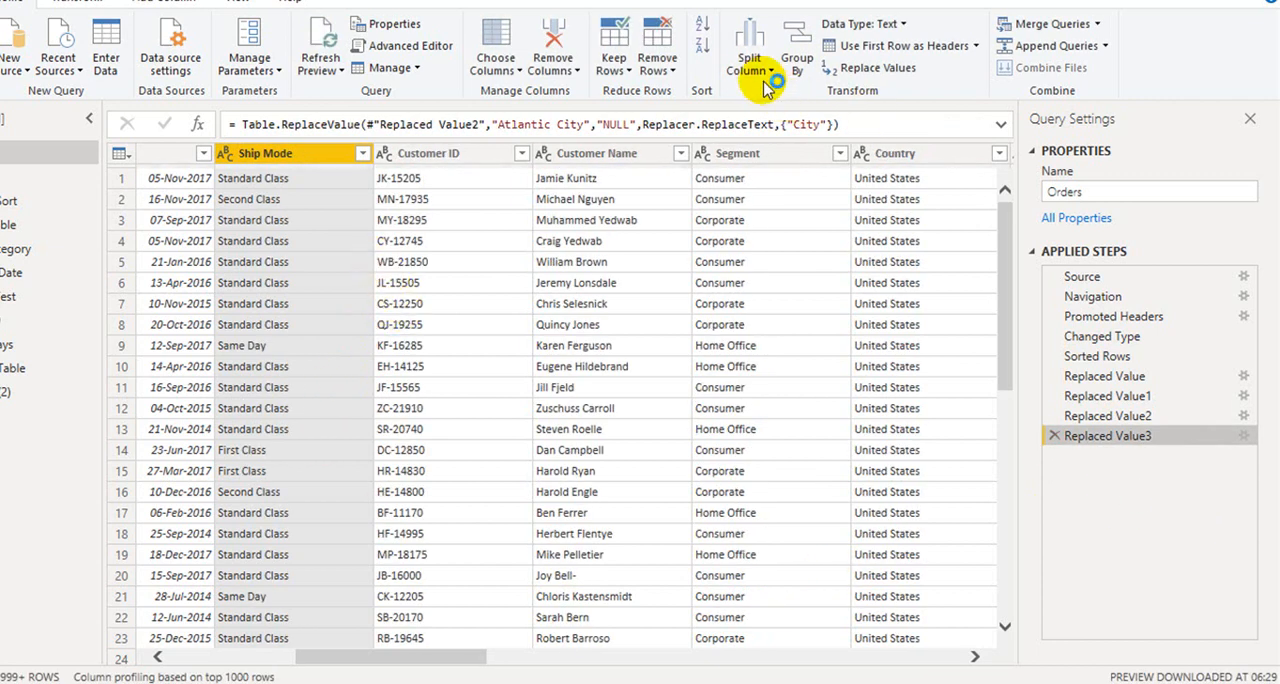
- Split Ship Mode at each space into rows
left_click(747, 42)
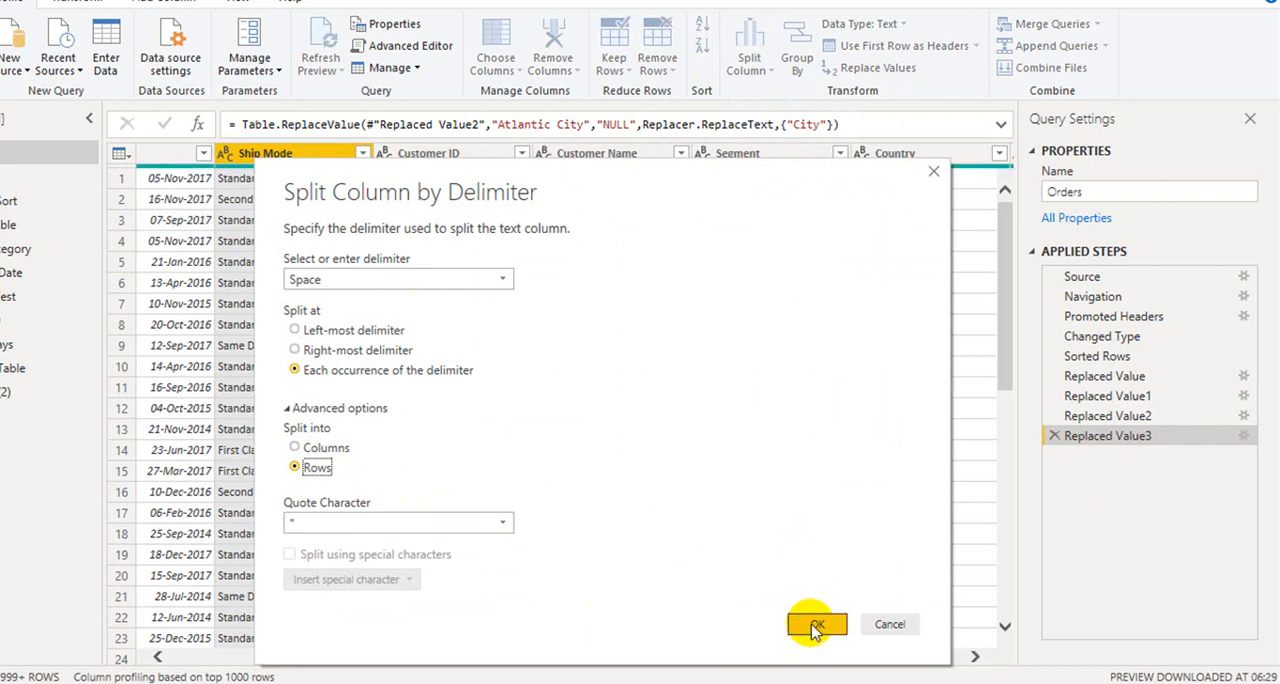
left_click(817, 624)
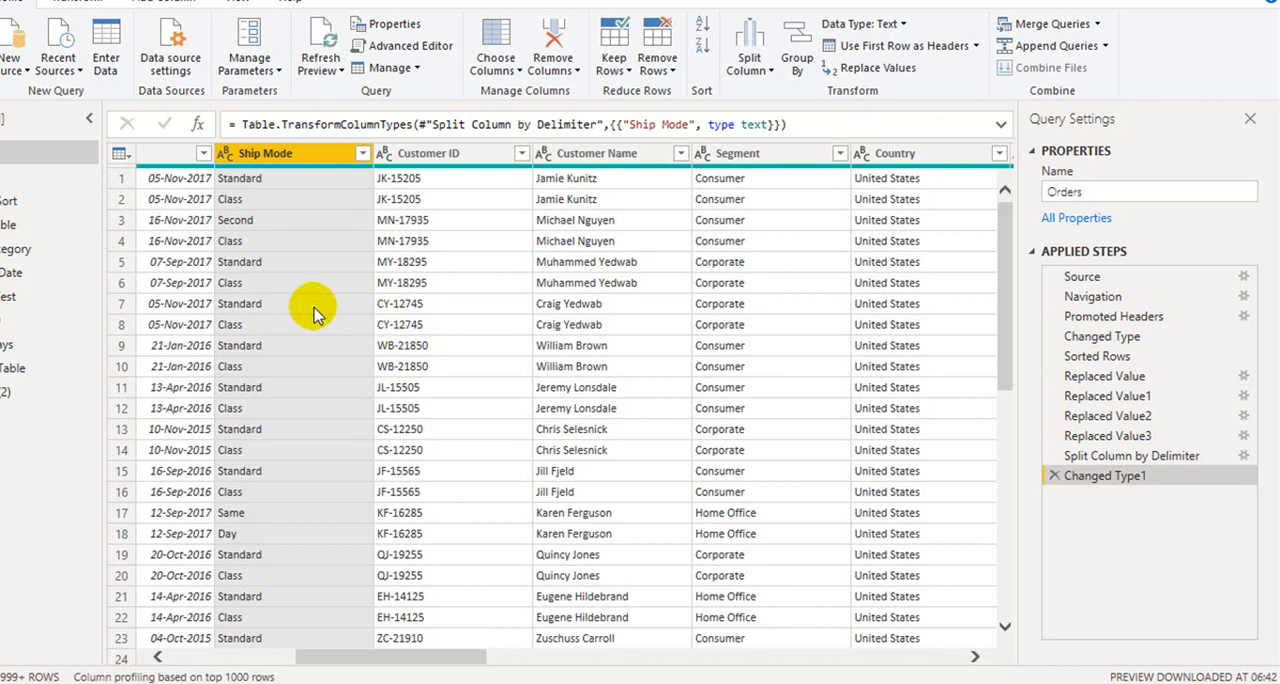
mouse_move(331, 617)
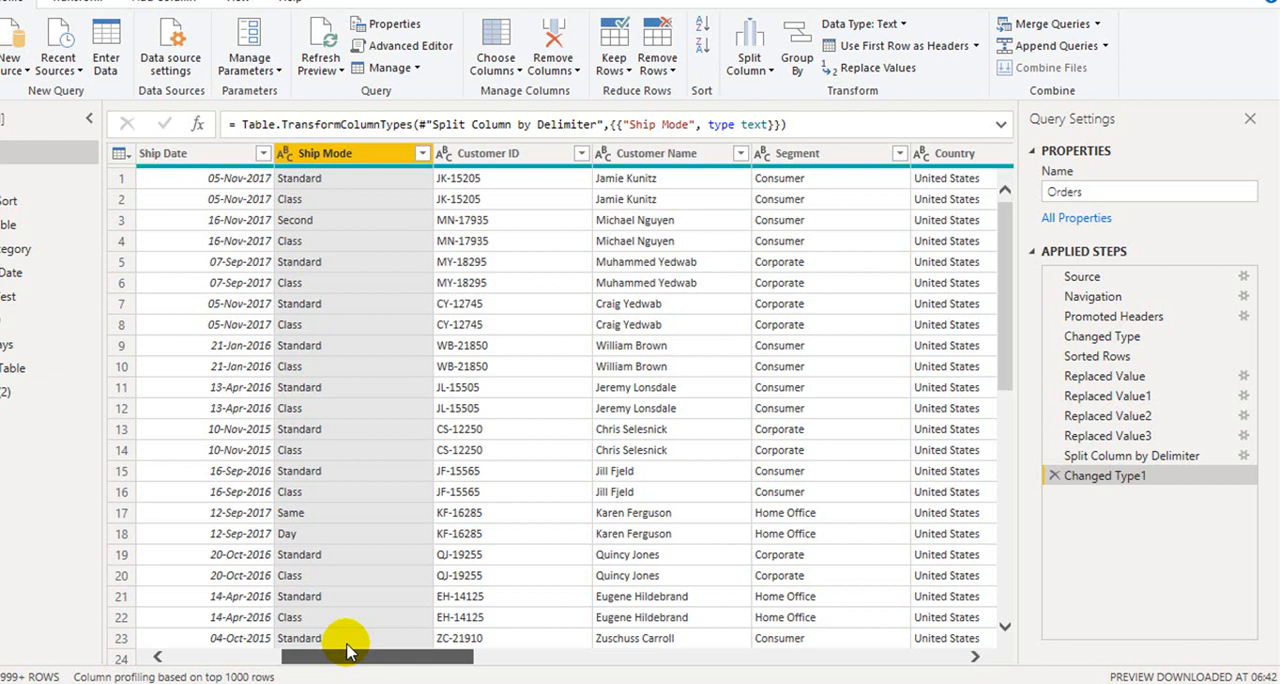
mouse_move(674, 470)
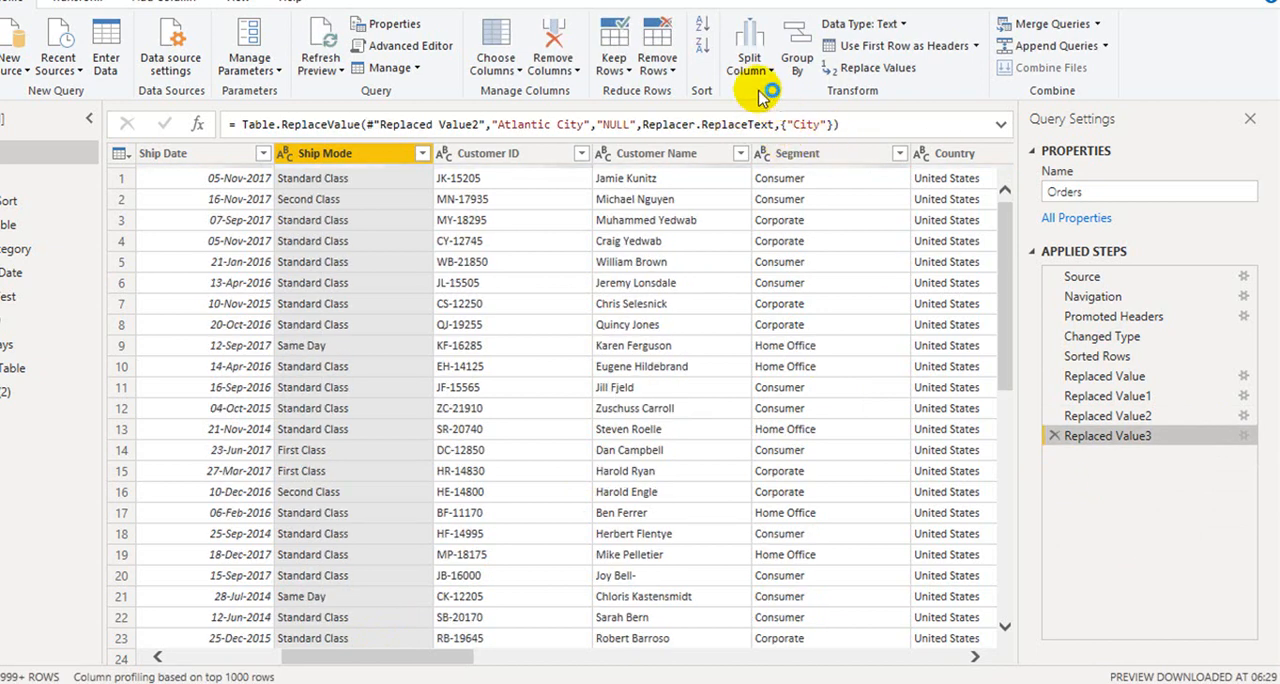
- Split Ship Mode by 3 characters, once, as far left as possible
left_click(748, 45)
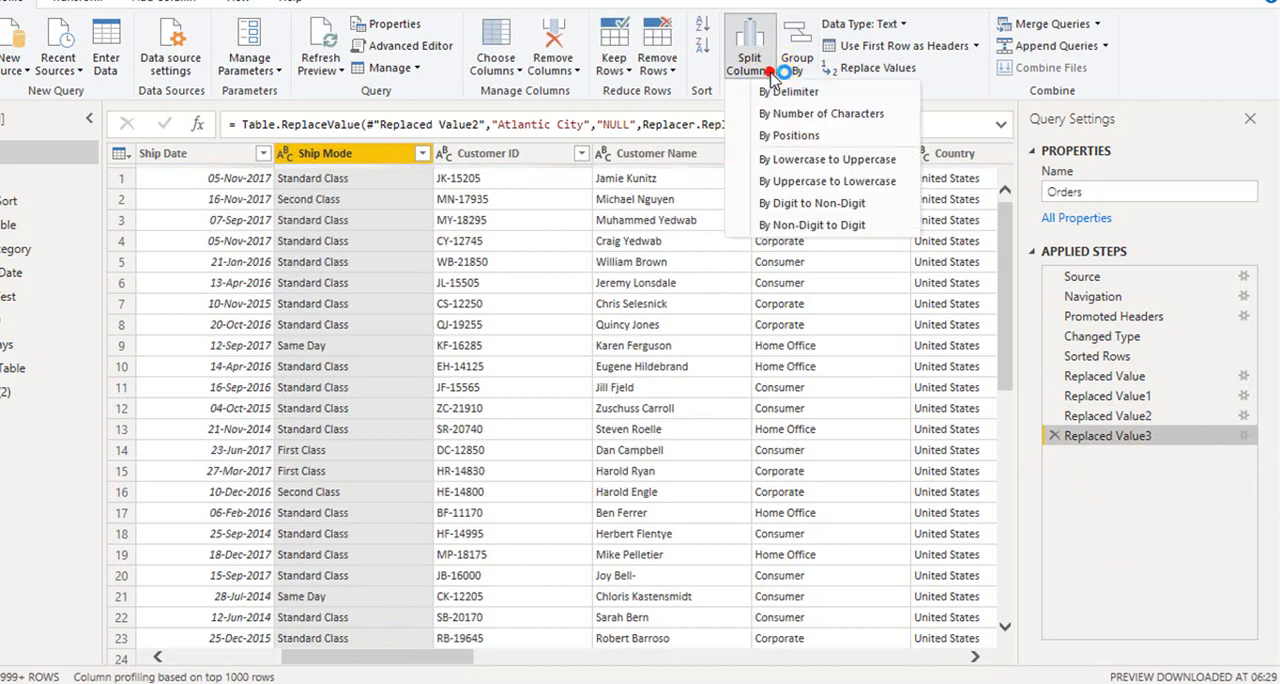
mouse_move(874, 127)
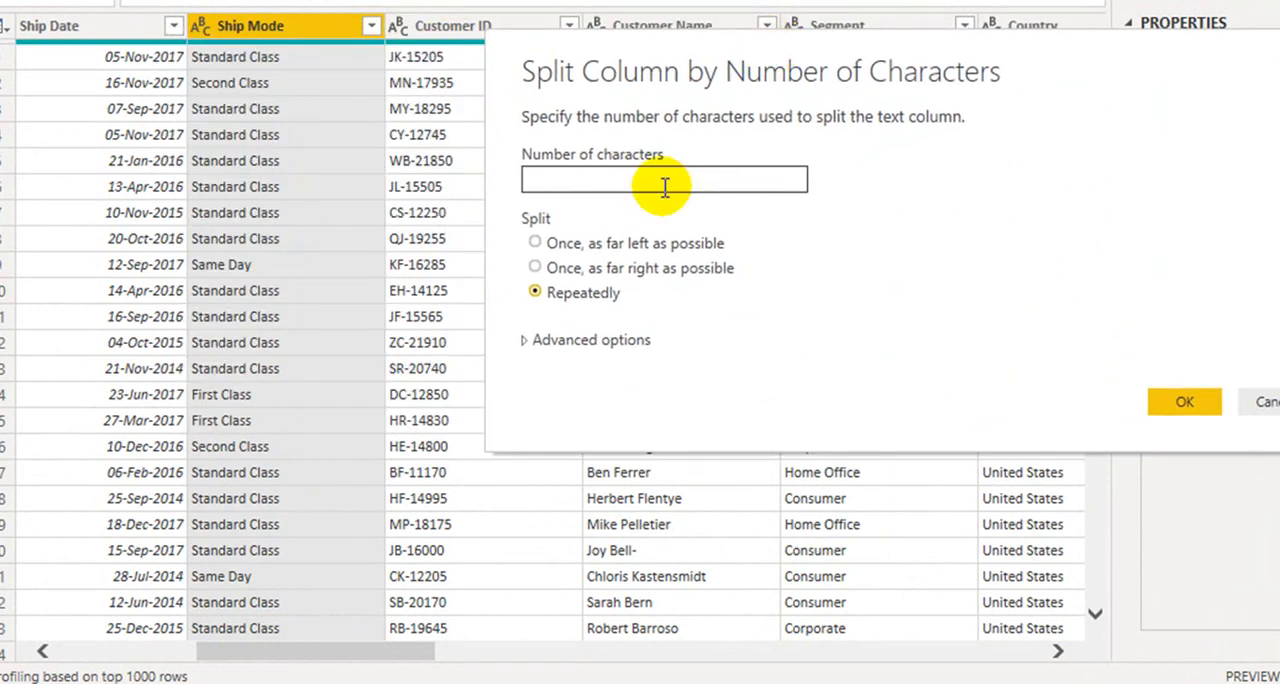
type("3")
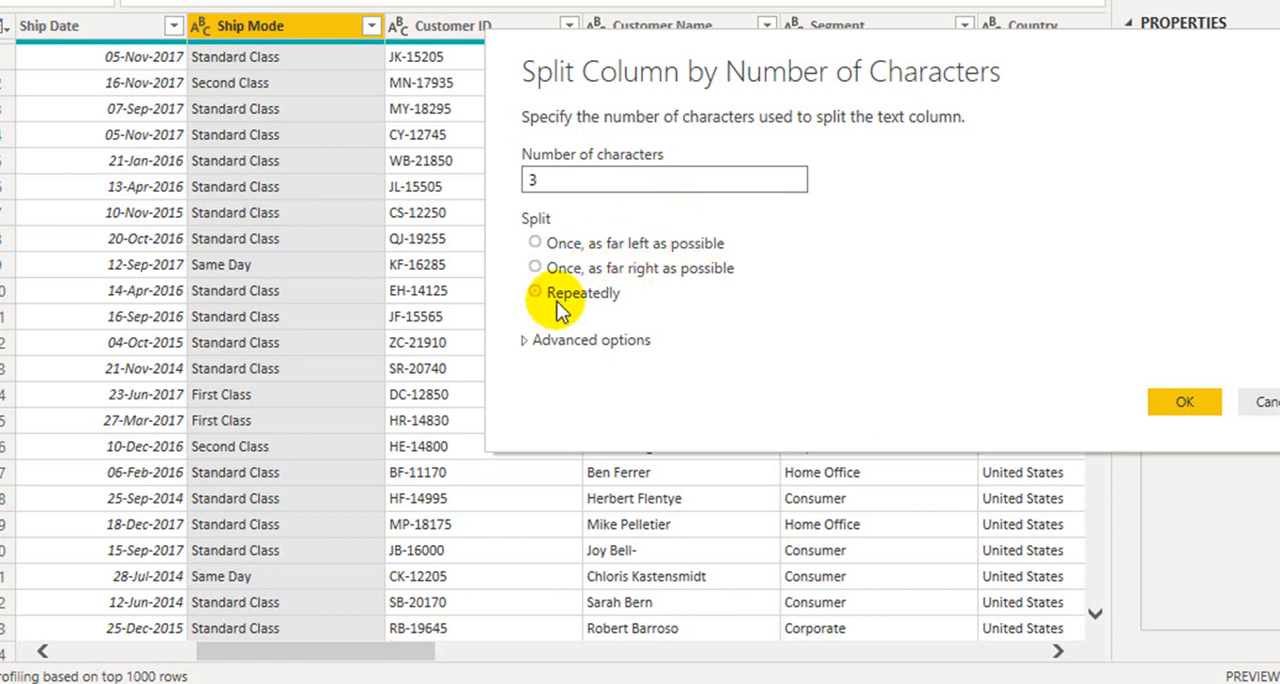
left_click(534, 291)
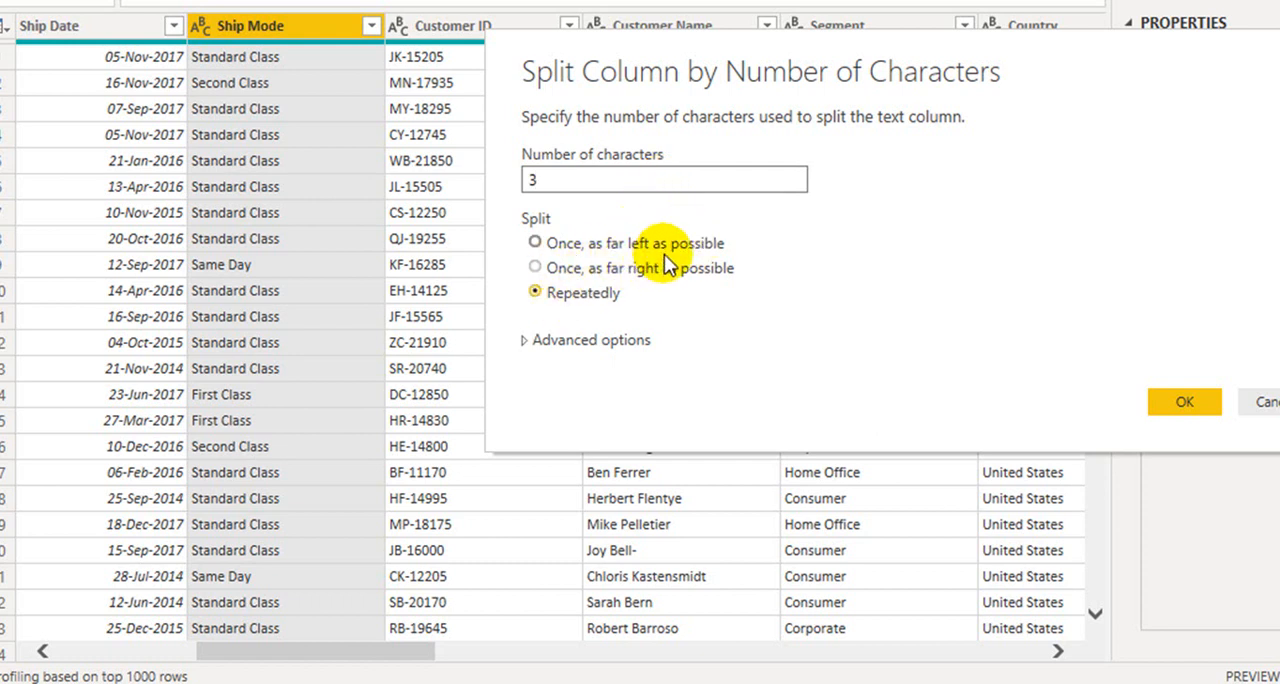
mouse_move(703, 210)
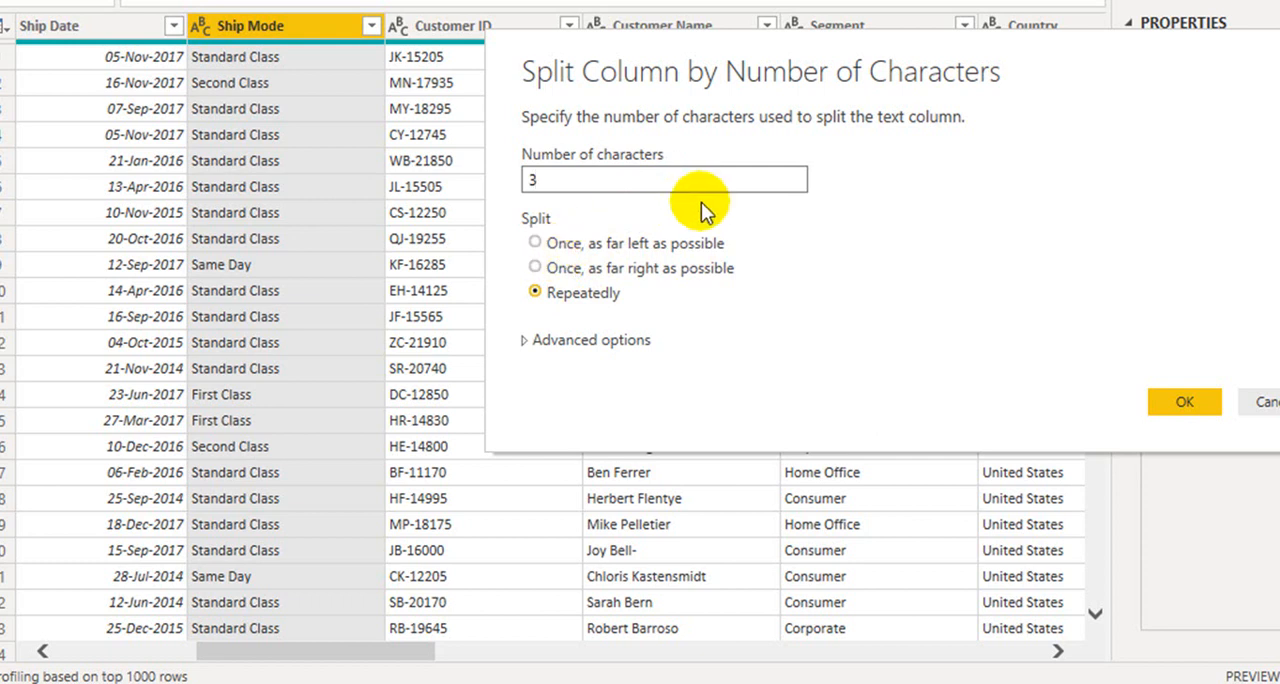
mouse_move(570, 256)
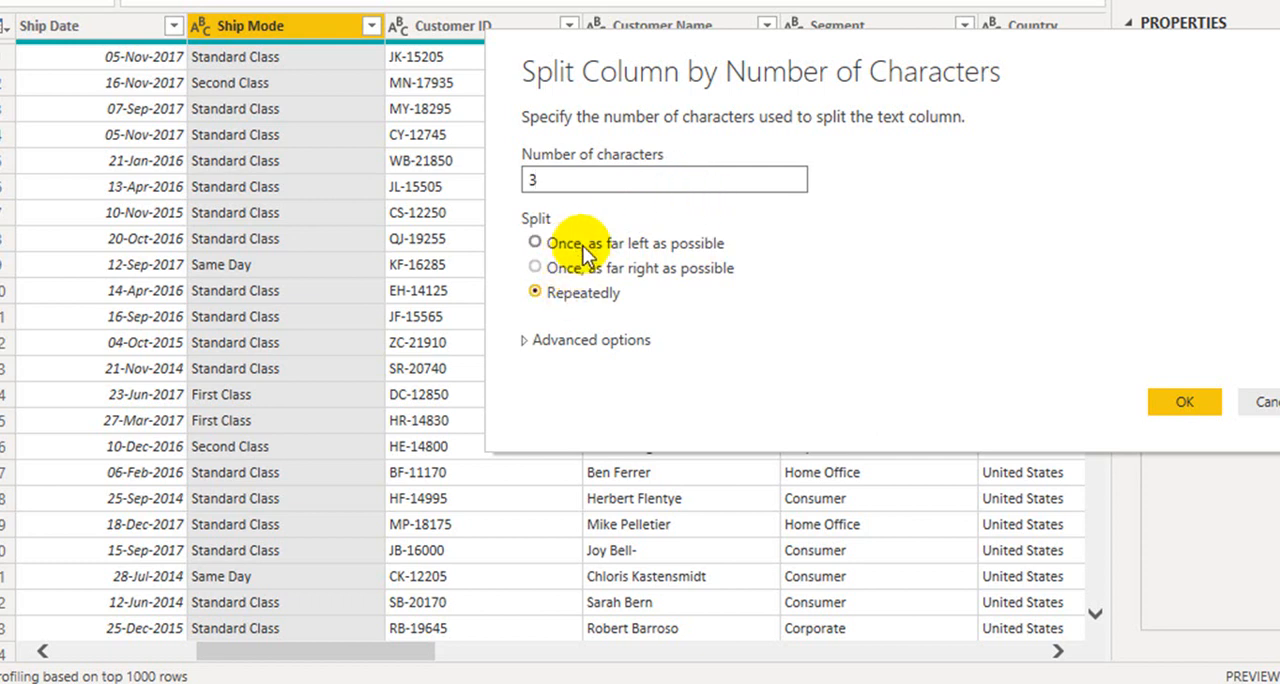
left_click(535, 243)
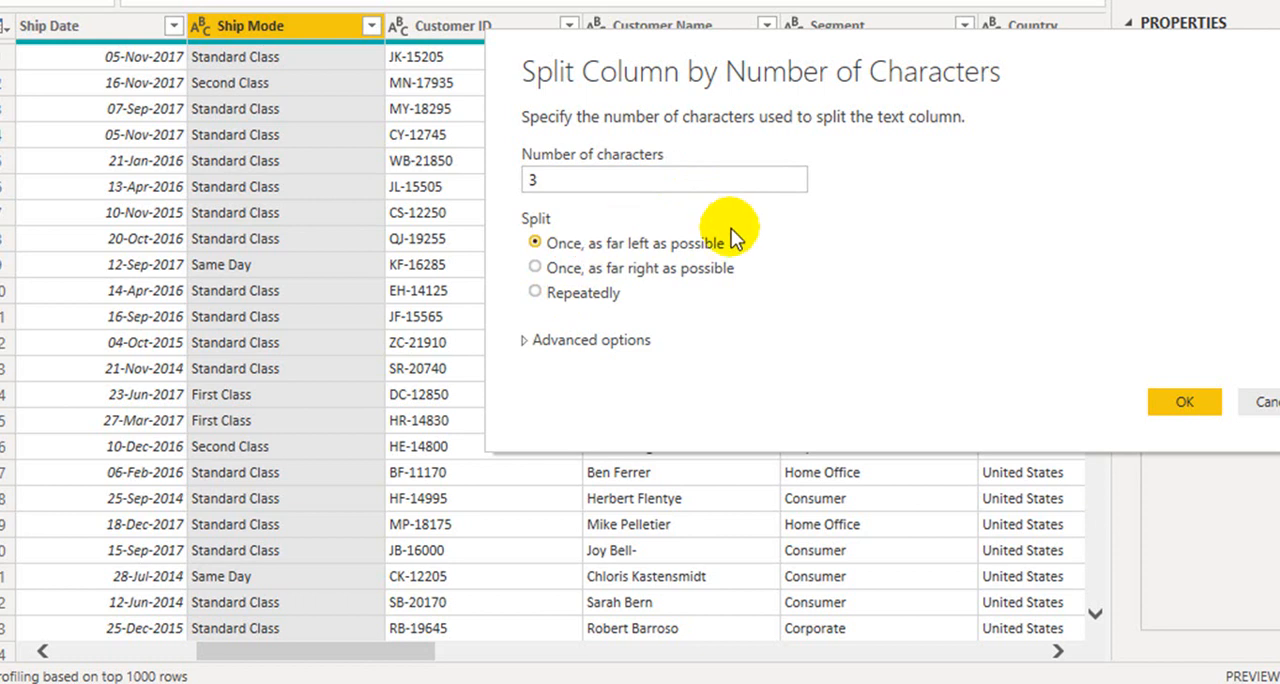
mouse_move(580, 355)
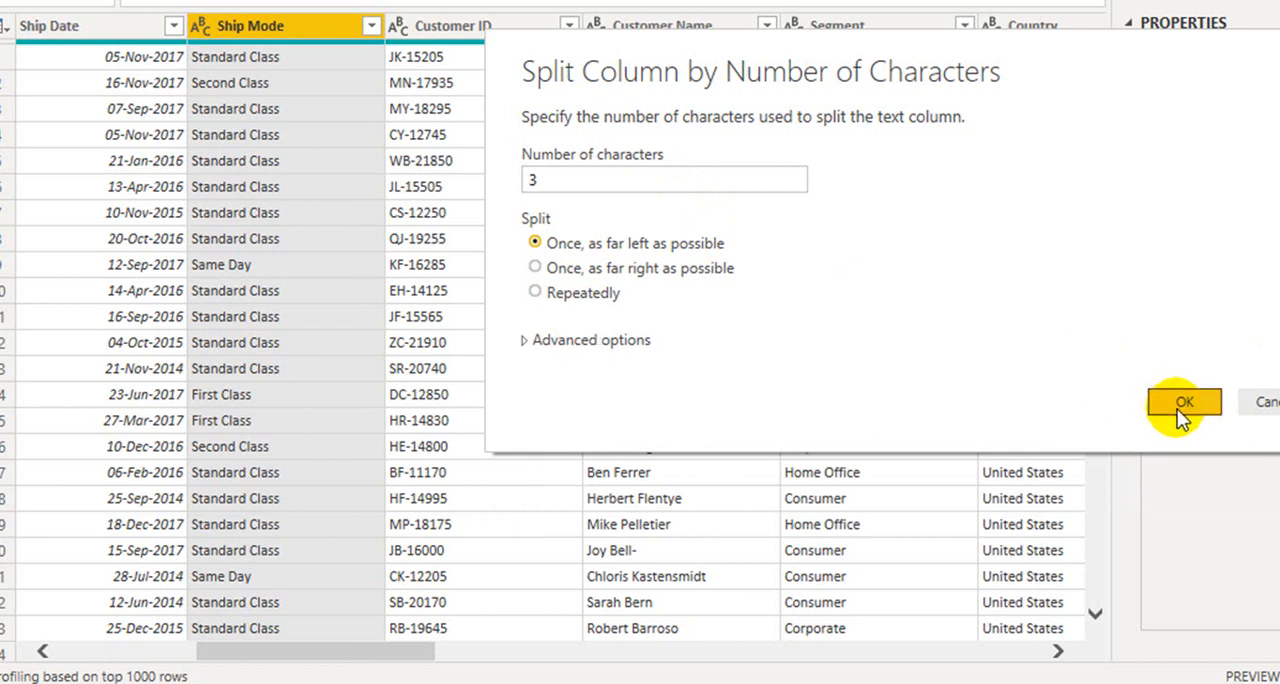
left_click(1187, 401)
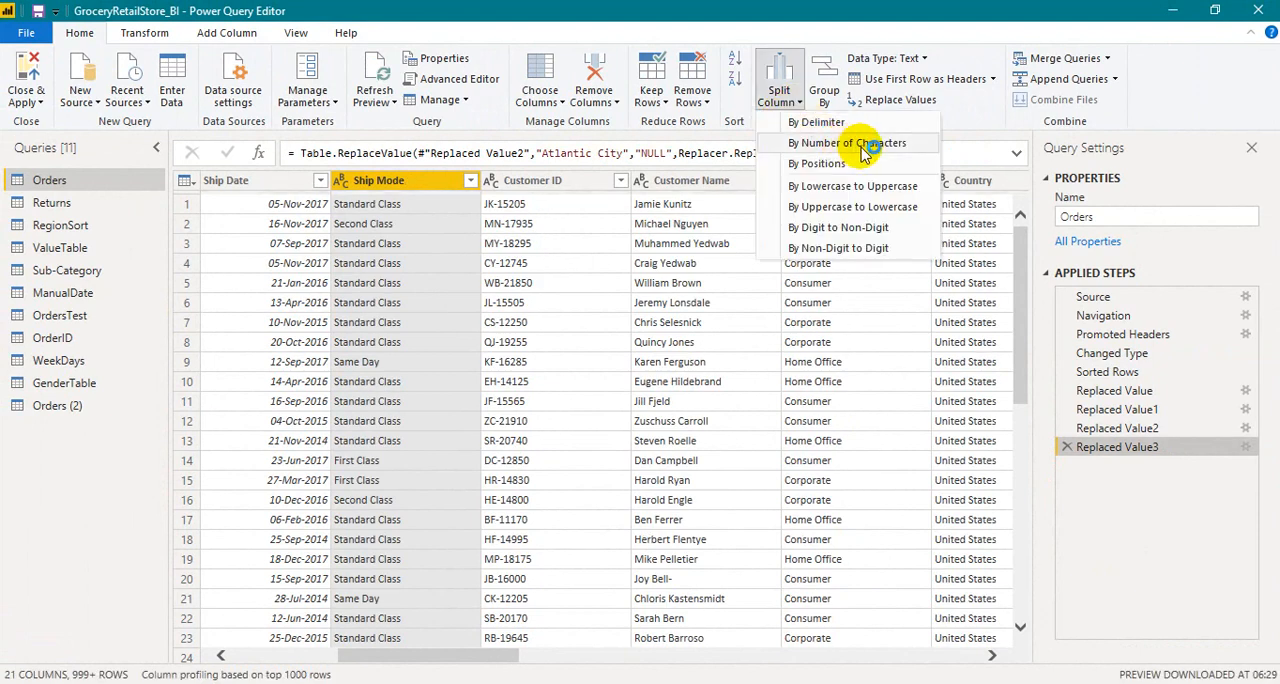
- Split Ship Mode by four characters into two columns, then delete that split step
left_click(856, 142)
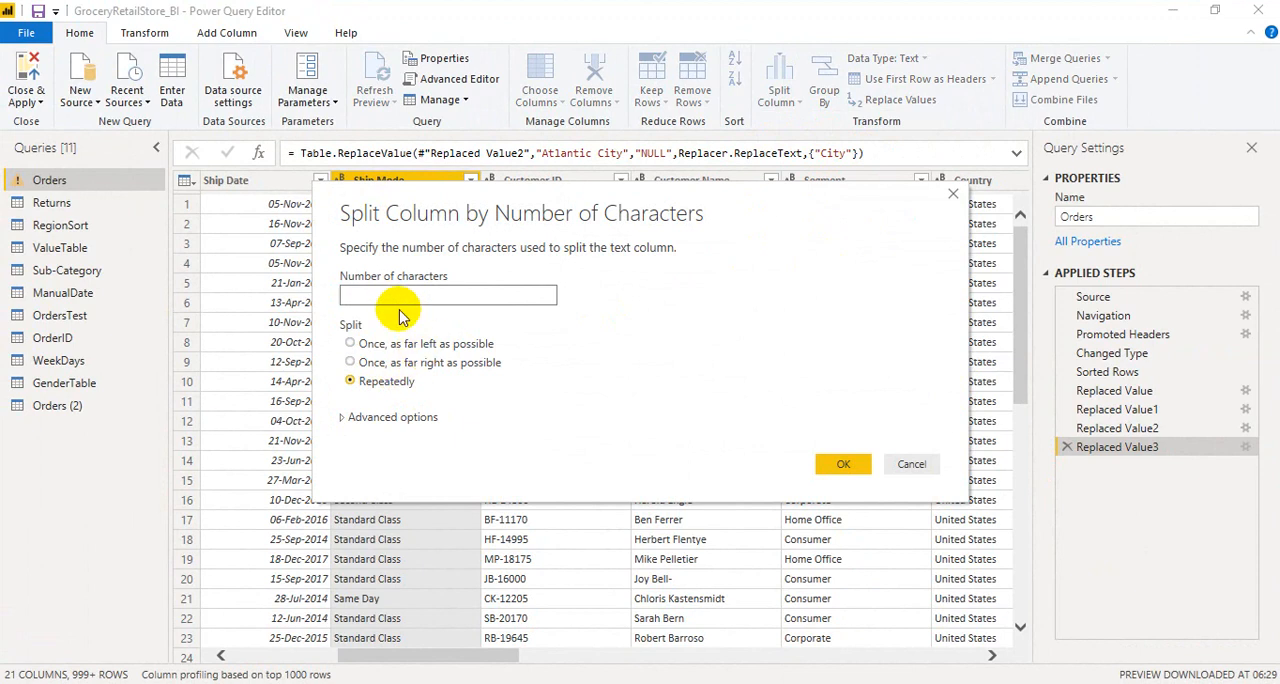
type("45")
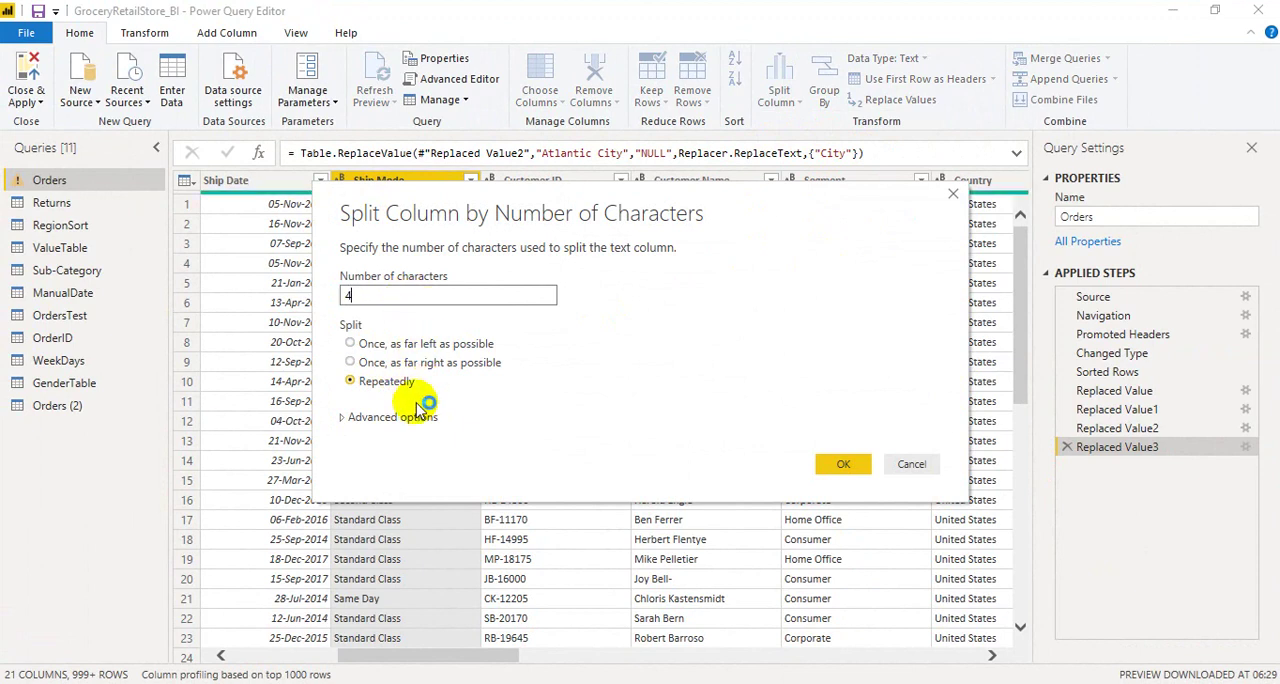
left_click(342, 417)
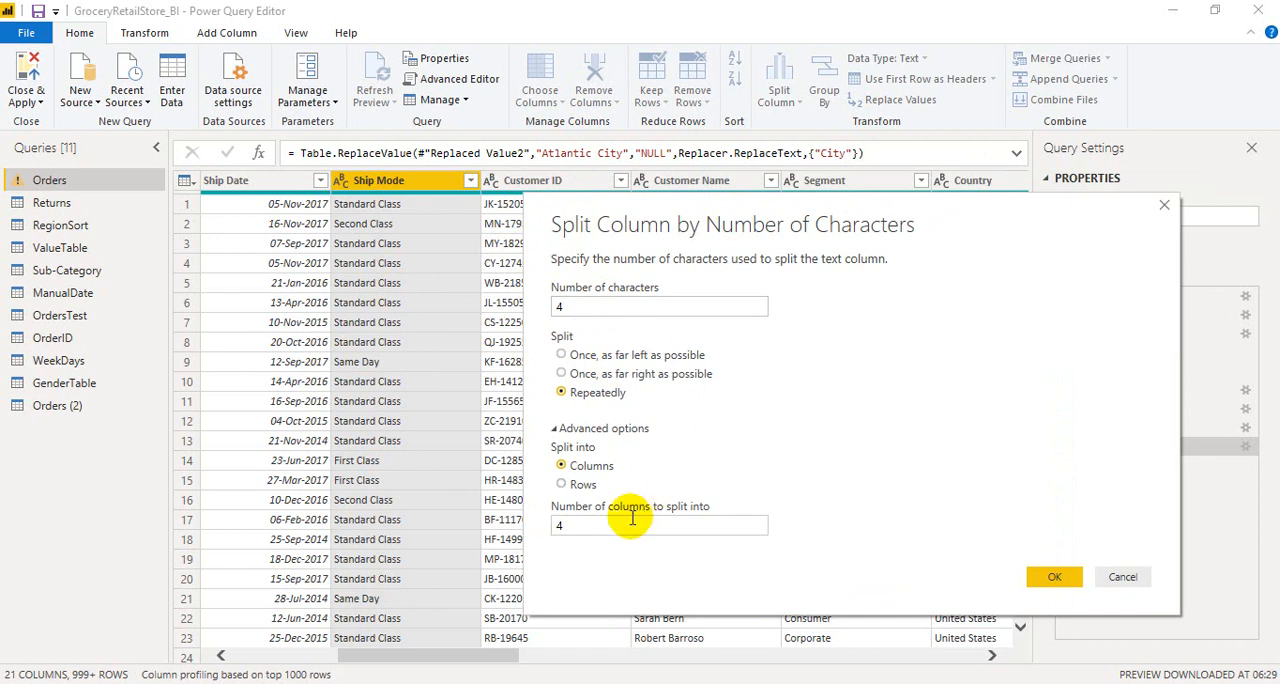
left_click(614, 525)
type("2")
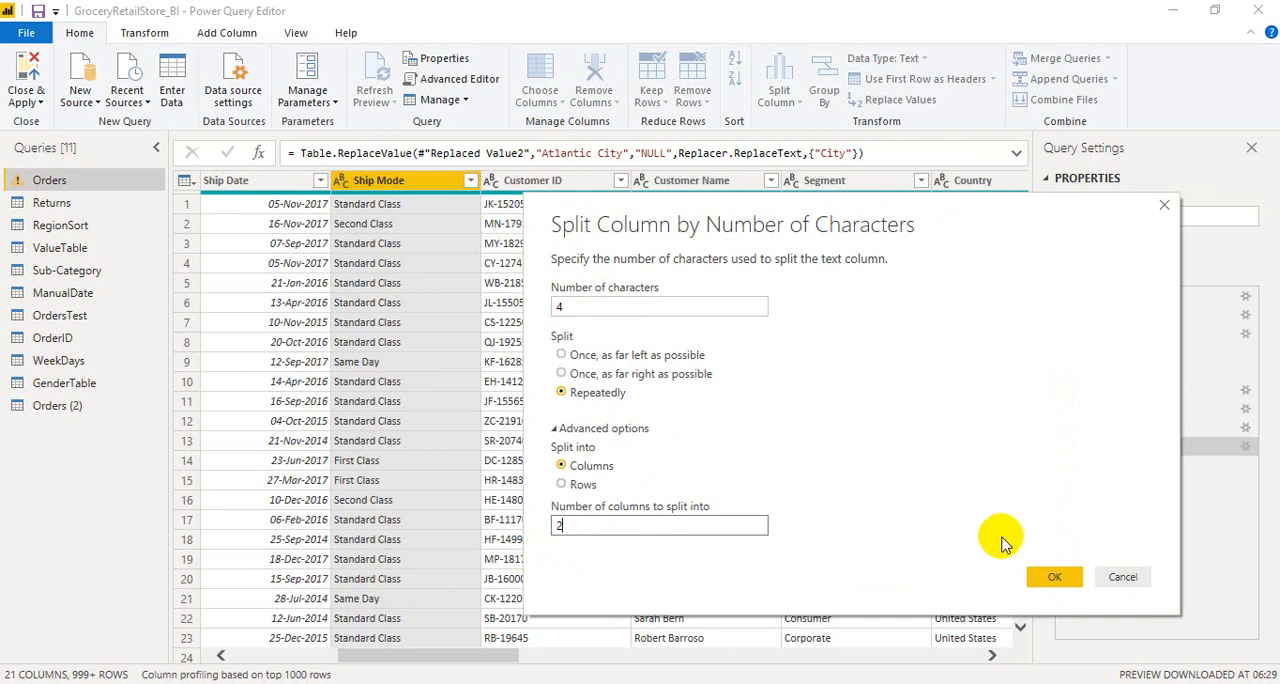
left_click(1056, 577)
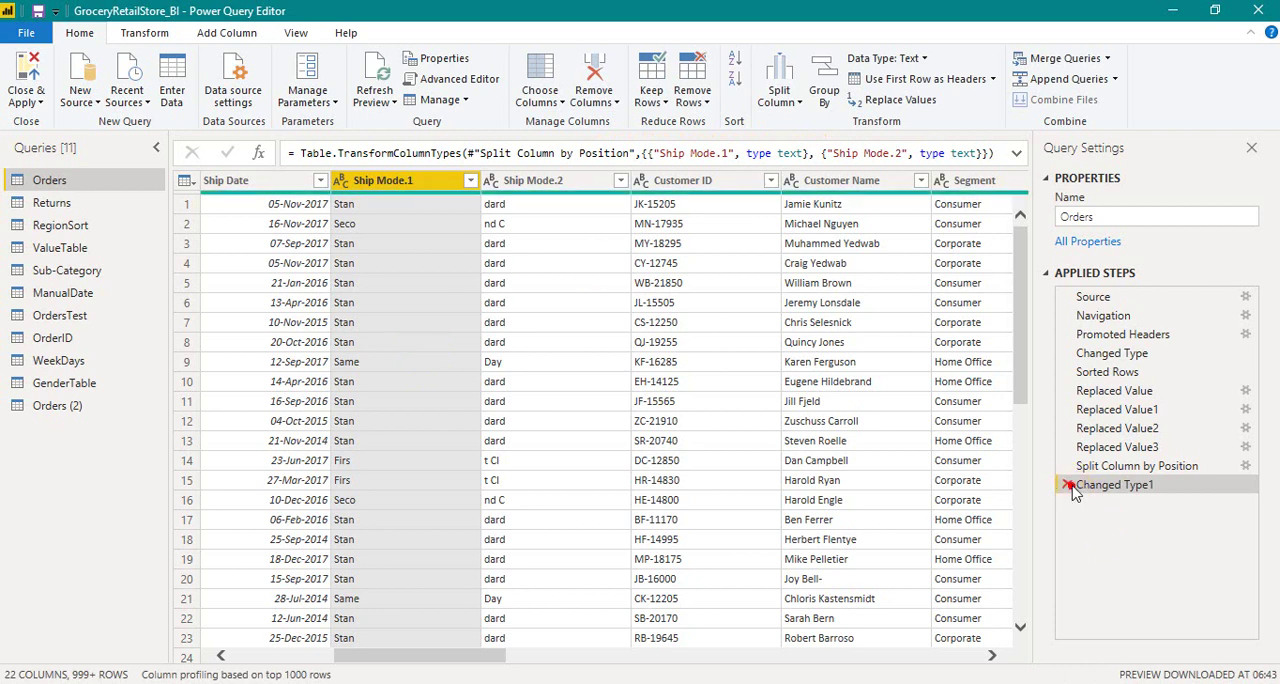
left_click(1118, 447)
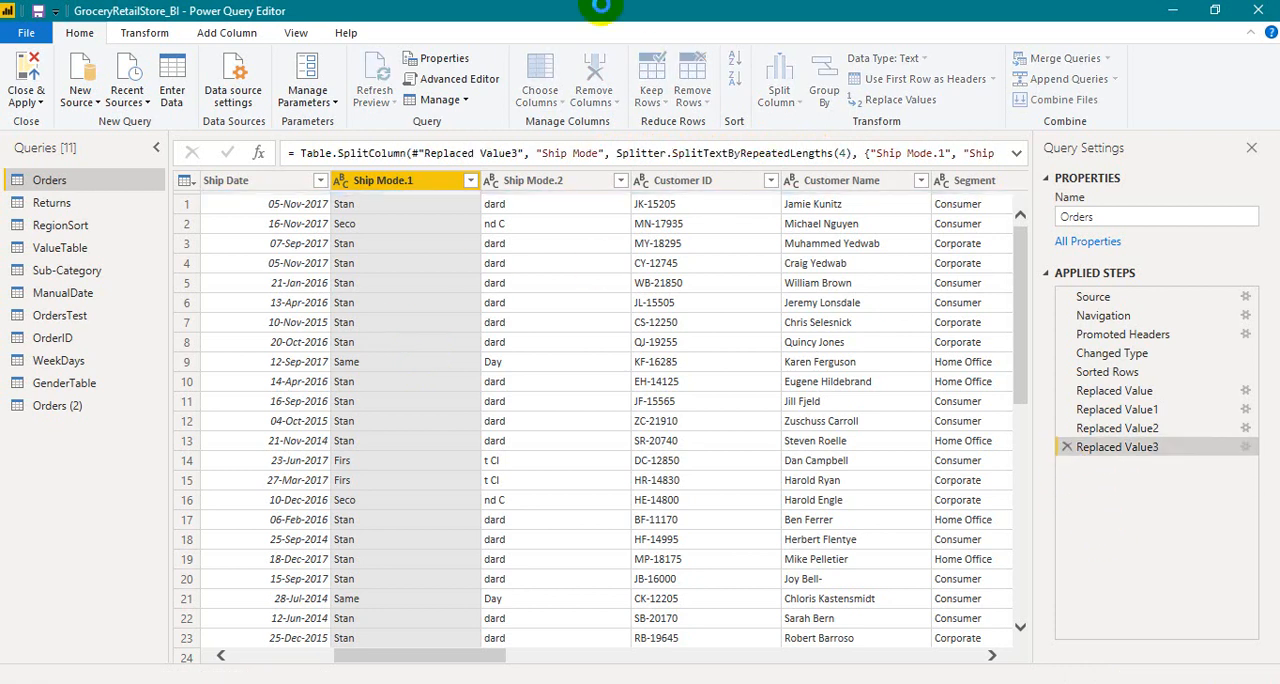
left_click(773, 75)
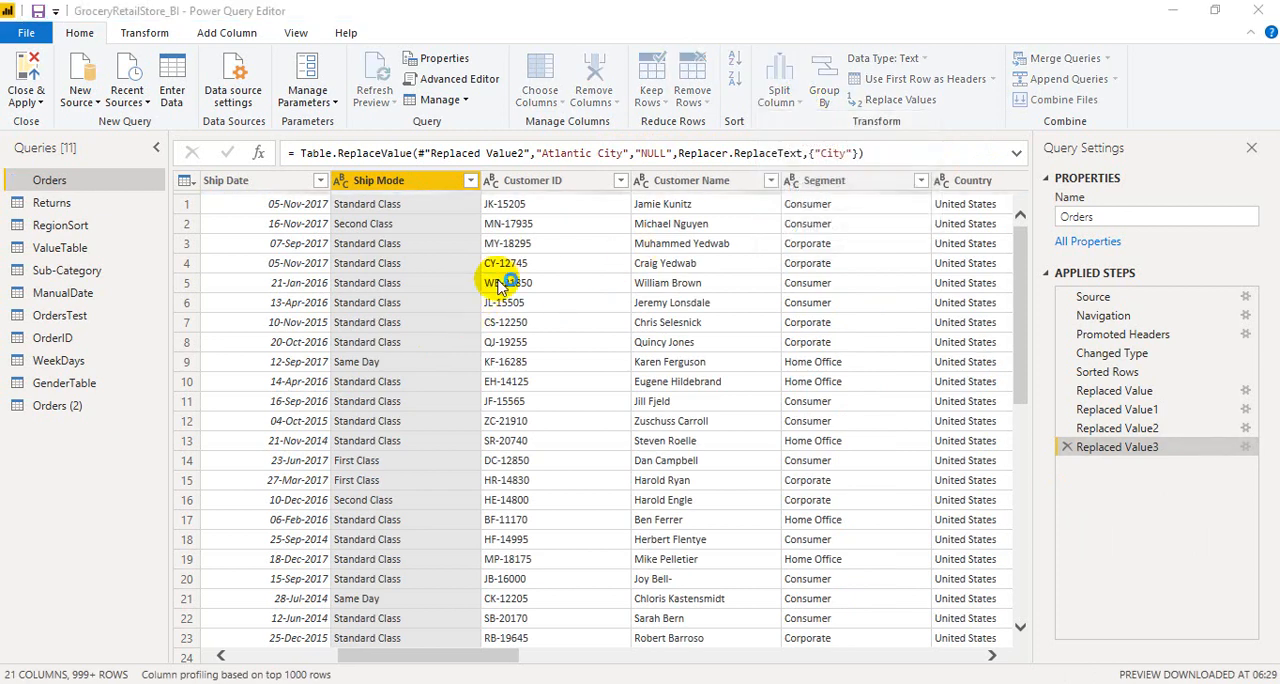
left_click(777, 78)
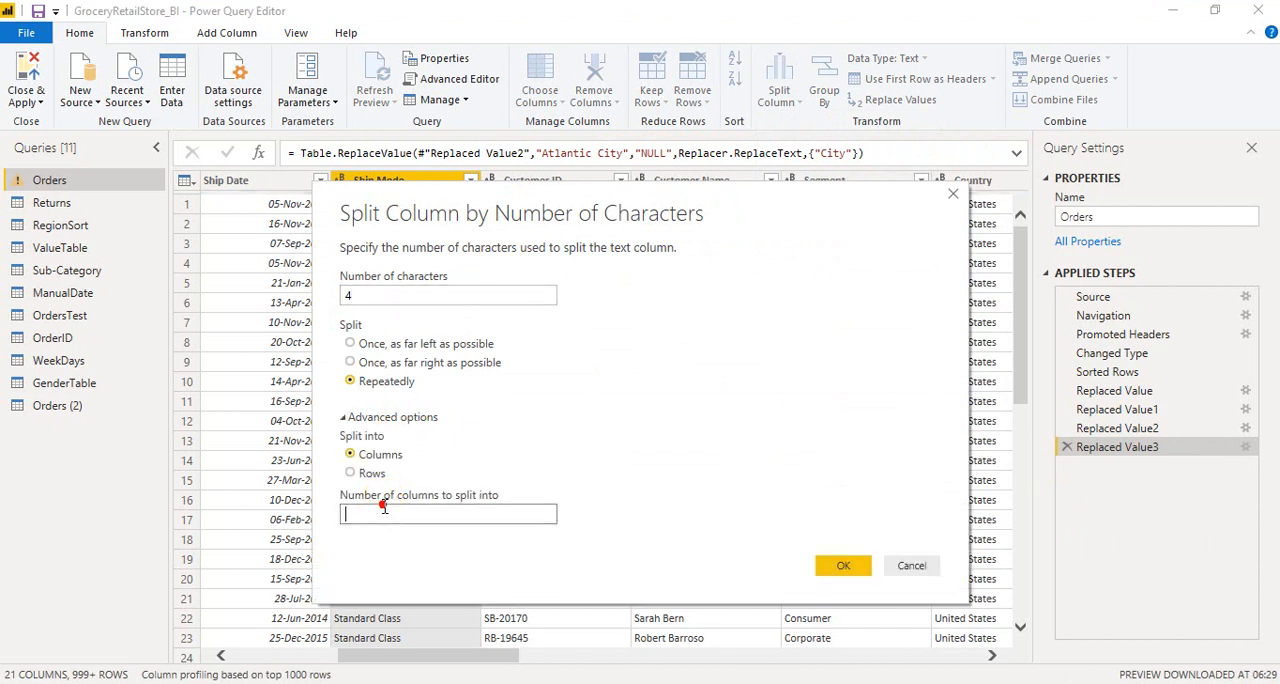
type("5")
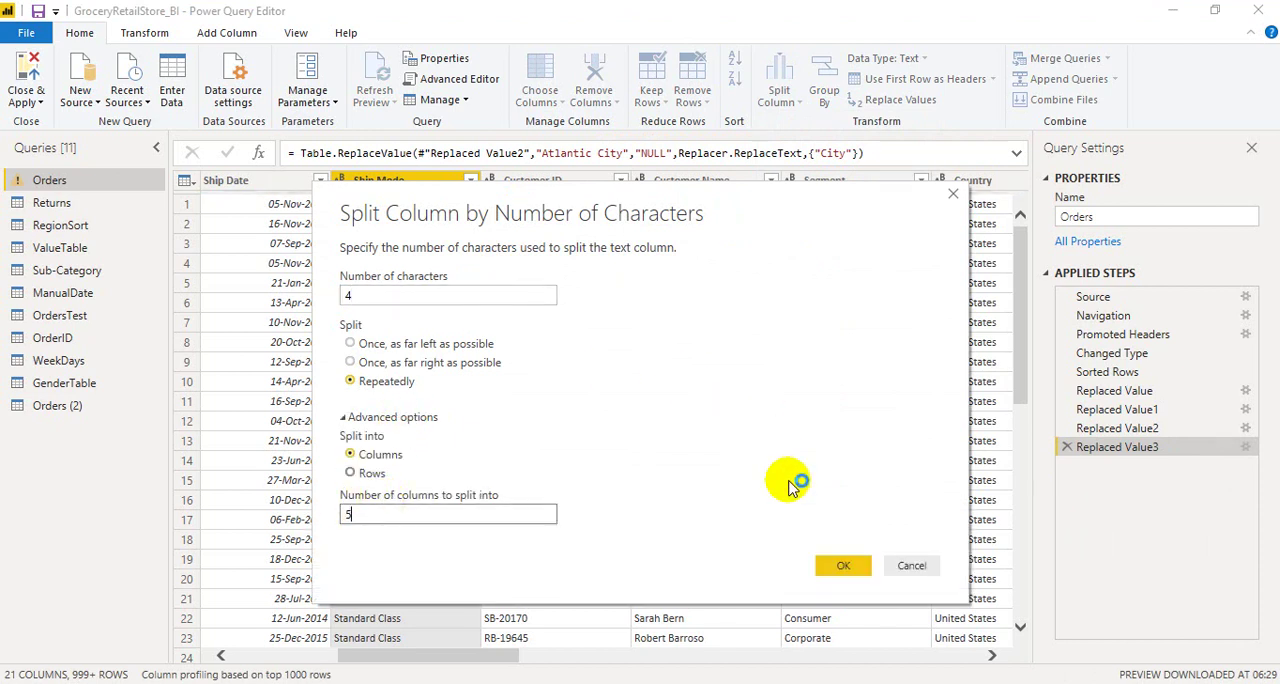
left_click(843, 565)
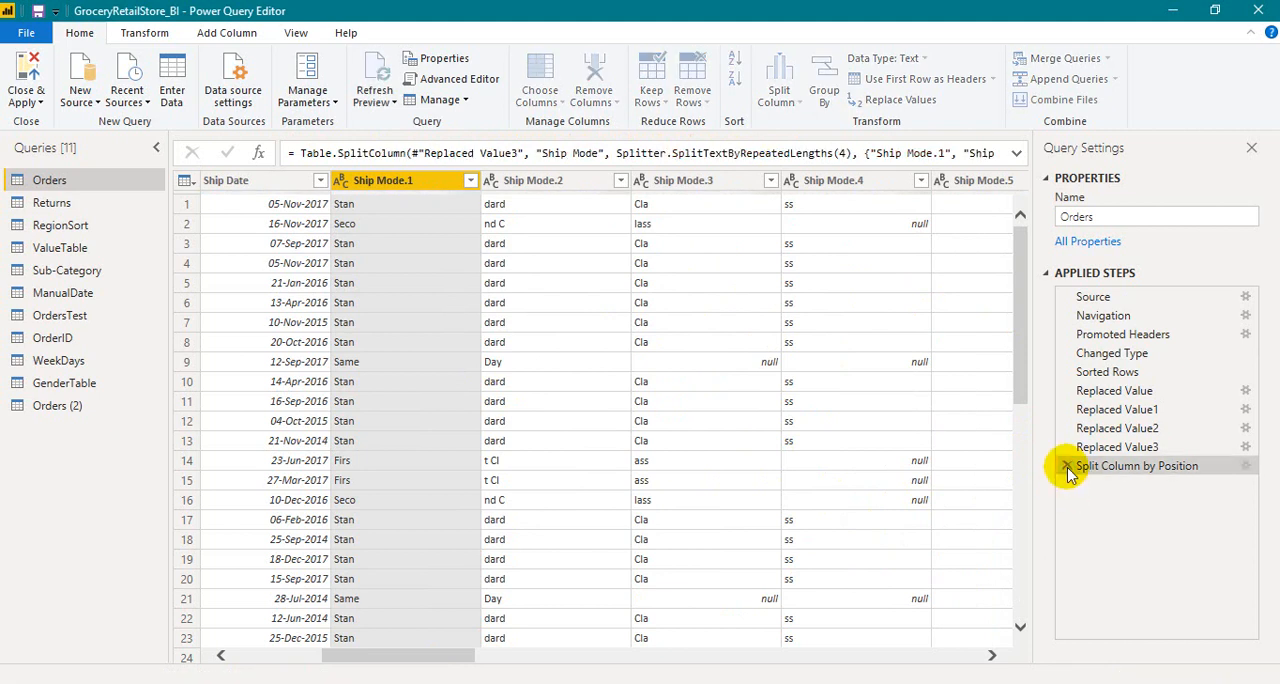
left_click(1138, 466)
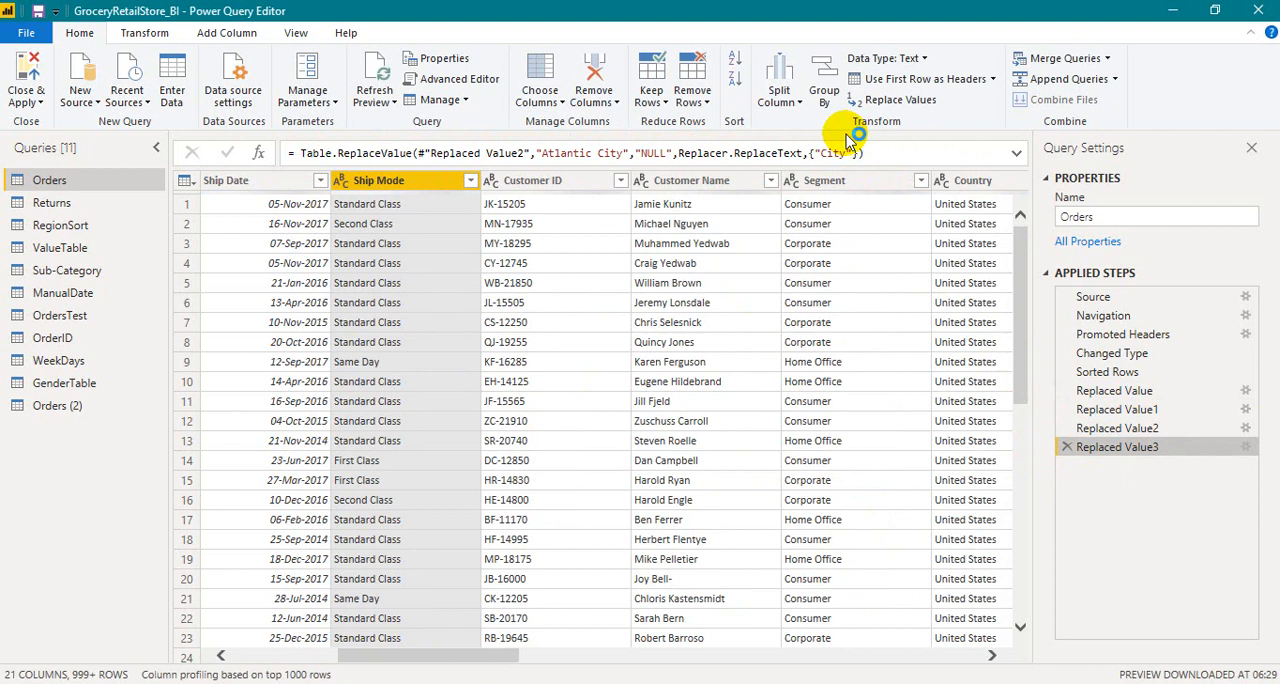
- Split Customer ID by positions 0, 2, then reopen the split-by-positions settings
left_click(779, 75)
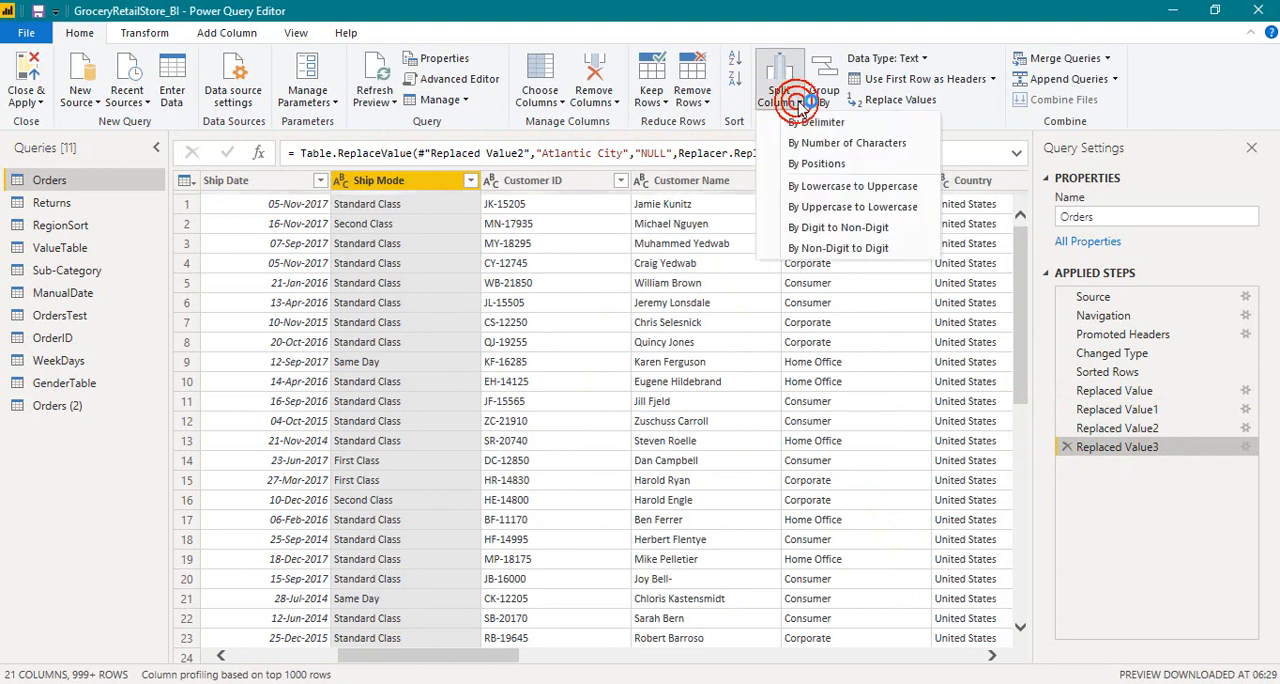
left_click(832, 163)
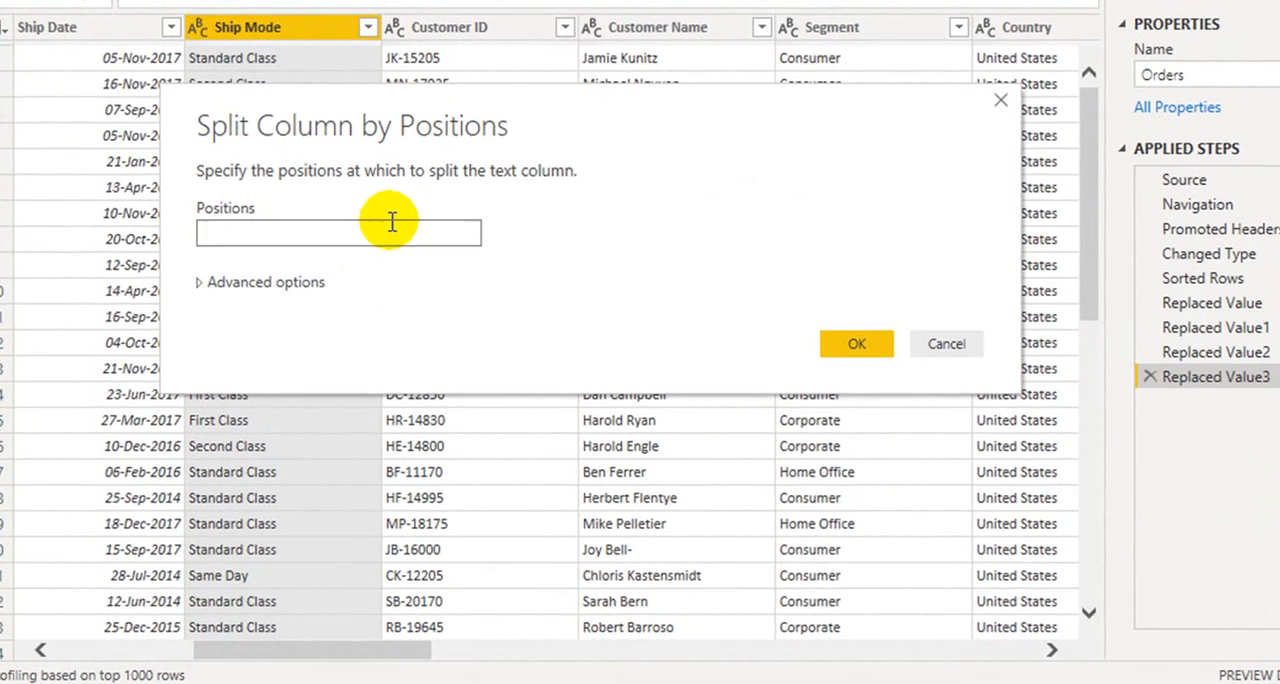
type("0, 2")
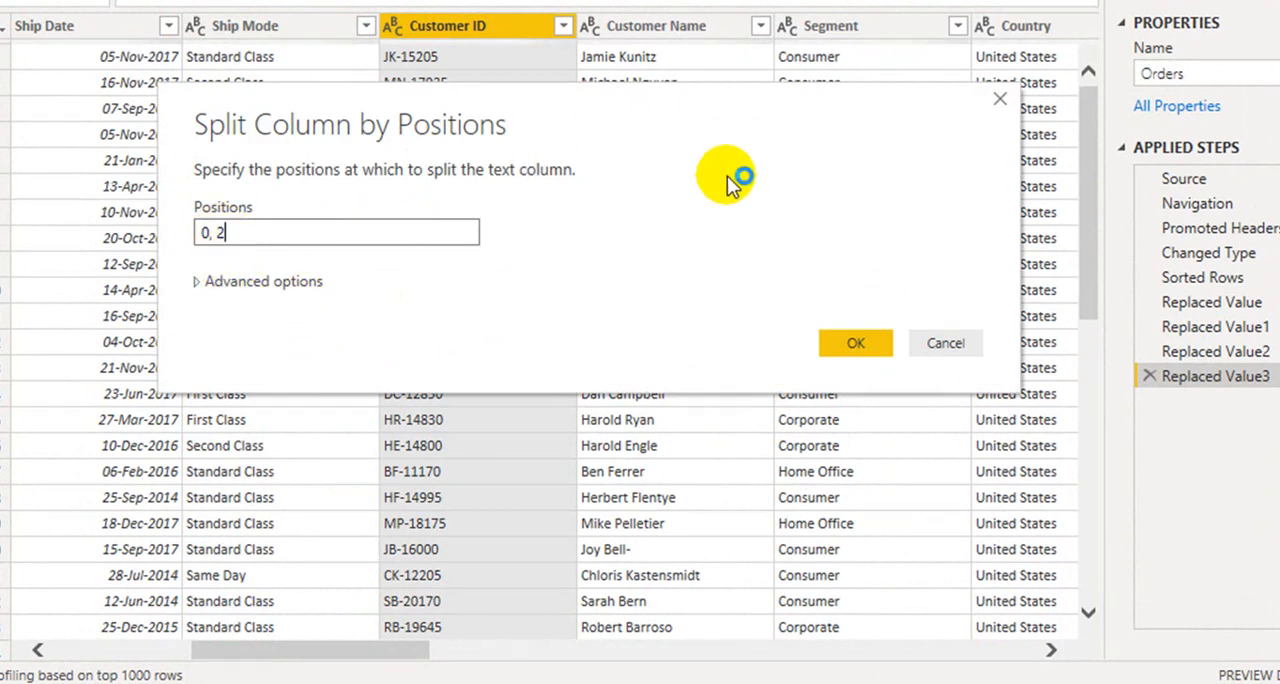
left_click(855, 342)
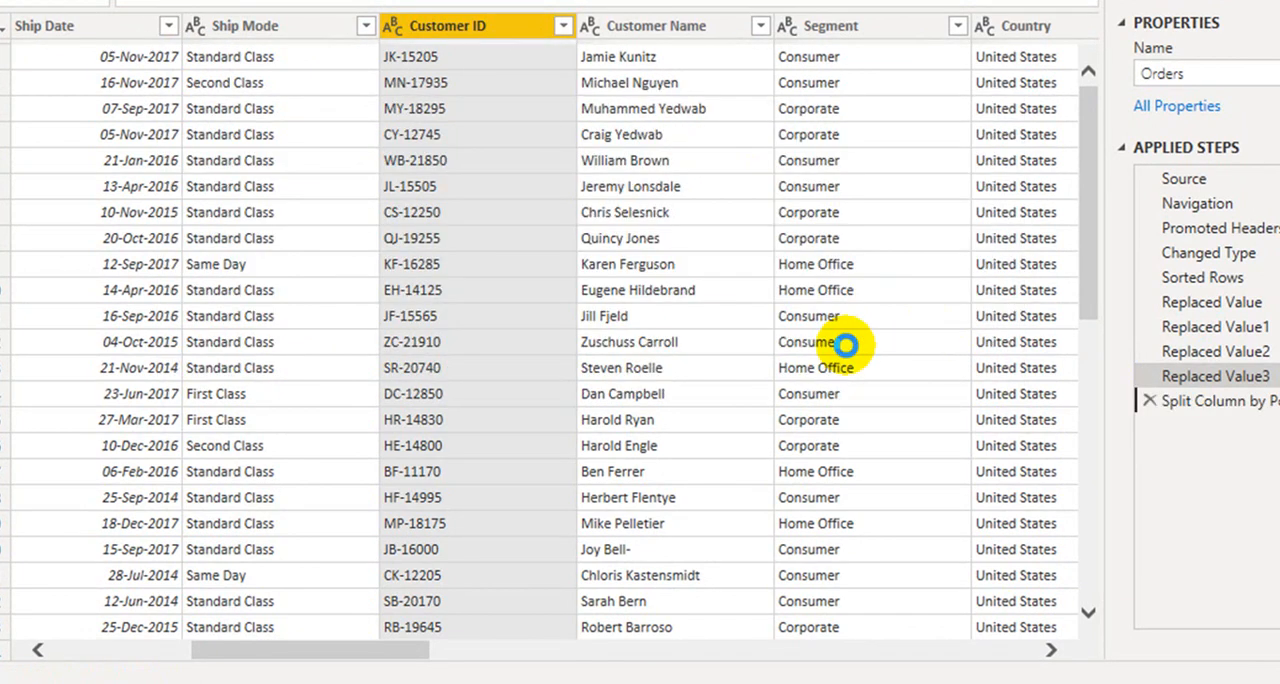
left_click(1215, 400)
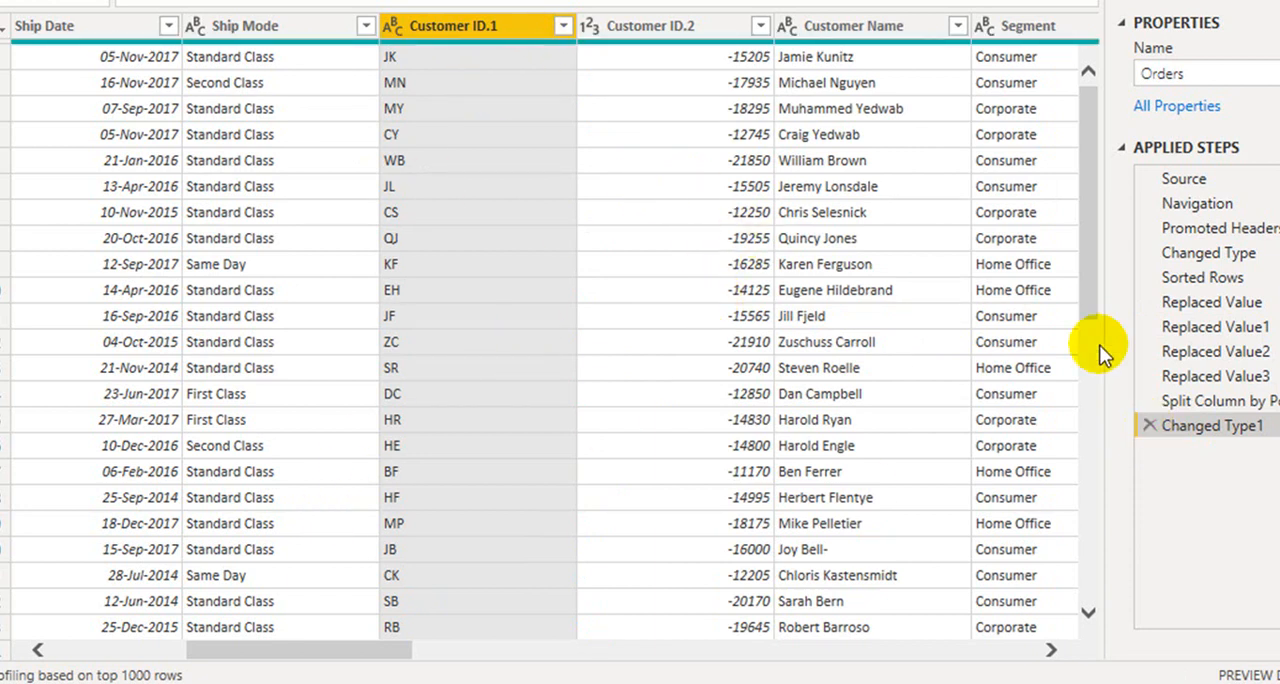
left_click(1210, 400)
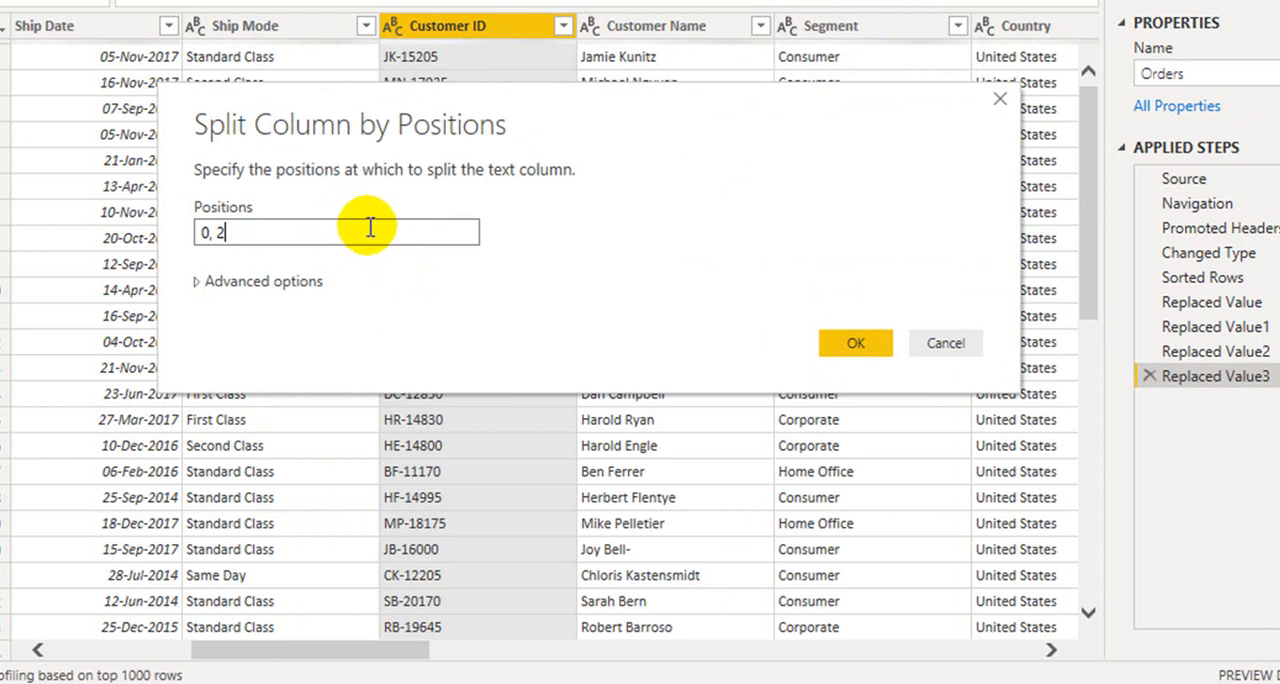
- Change the split positions to 0, 2, 3 for three columns, then remove that split
type("3")
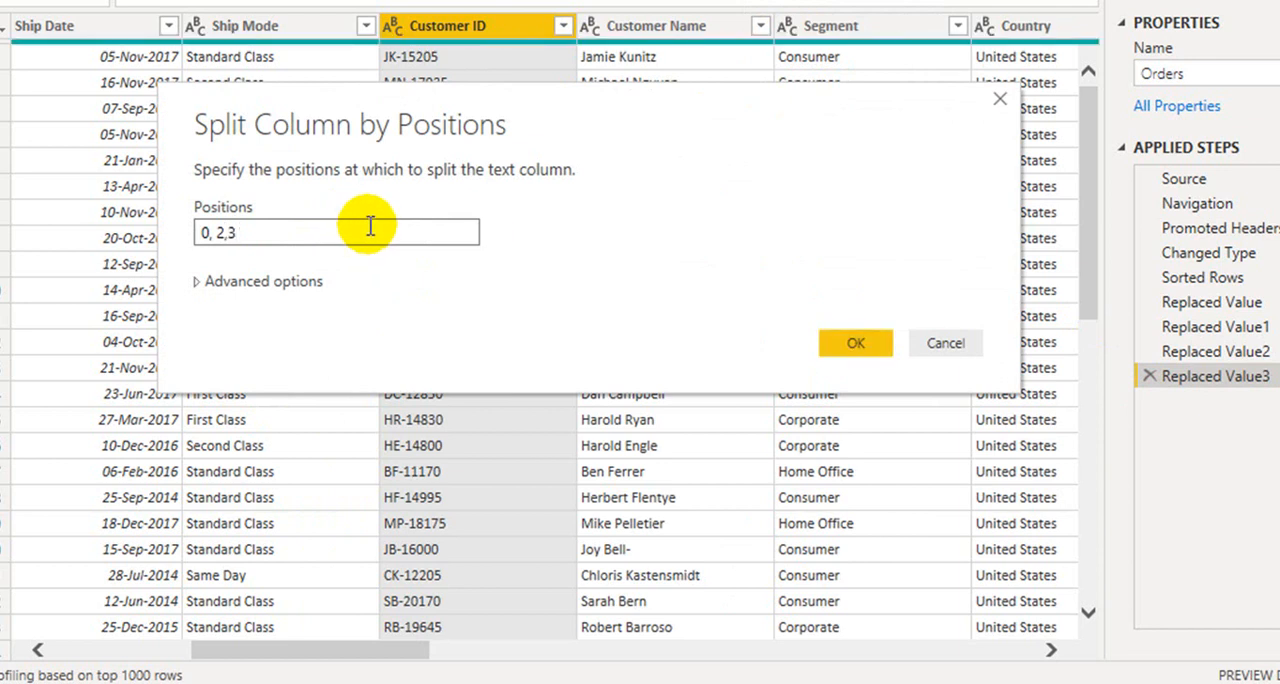
left_click(855, 342)
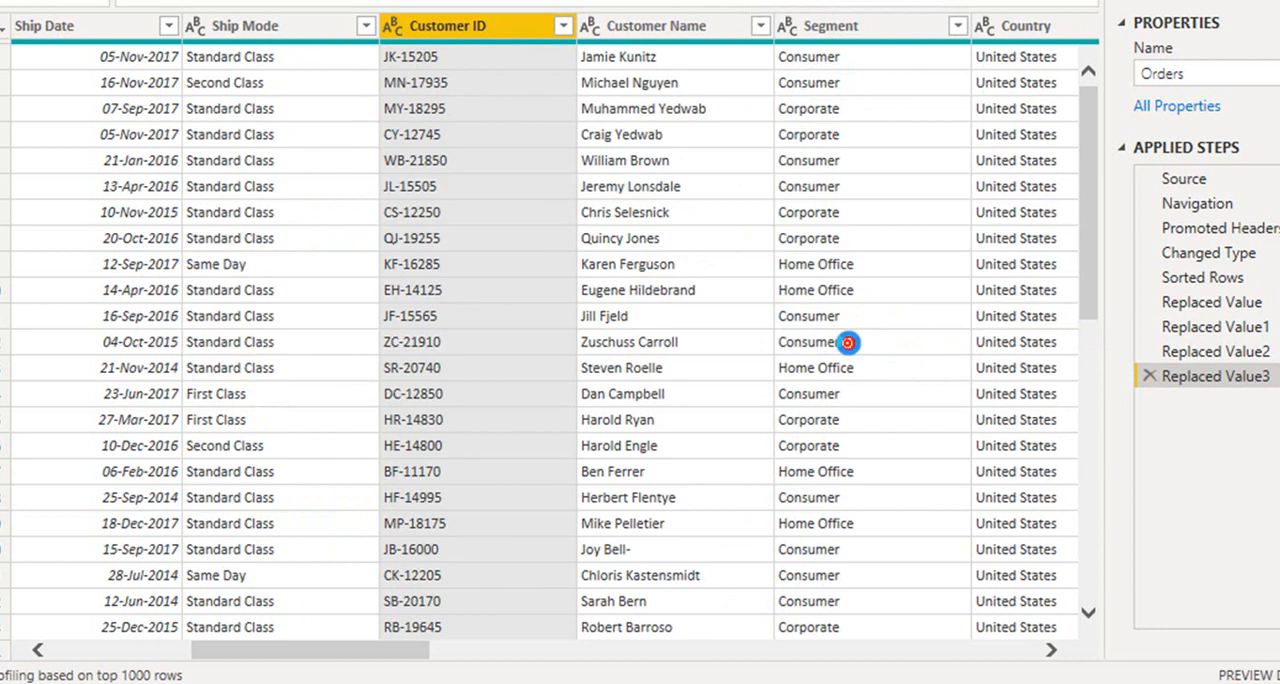
left_click(846, 342)
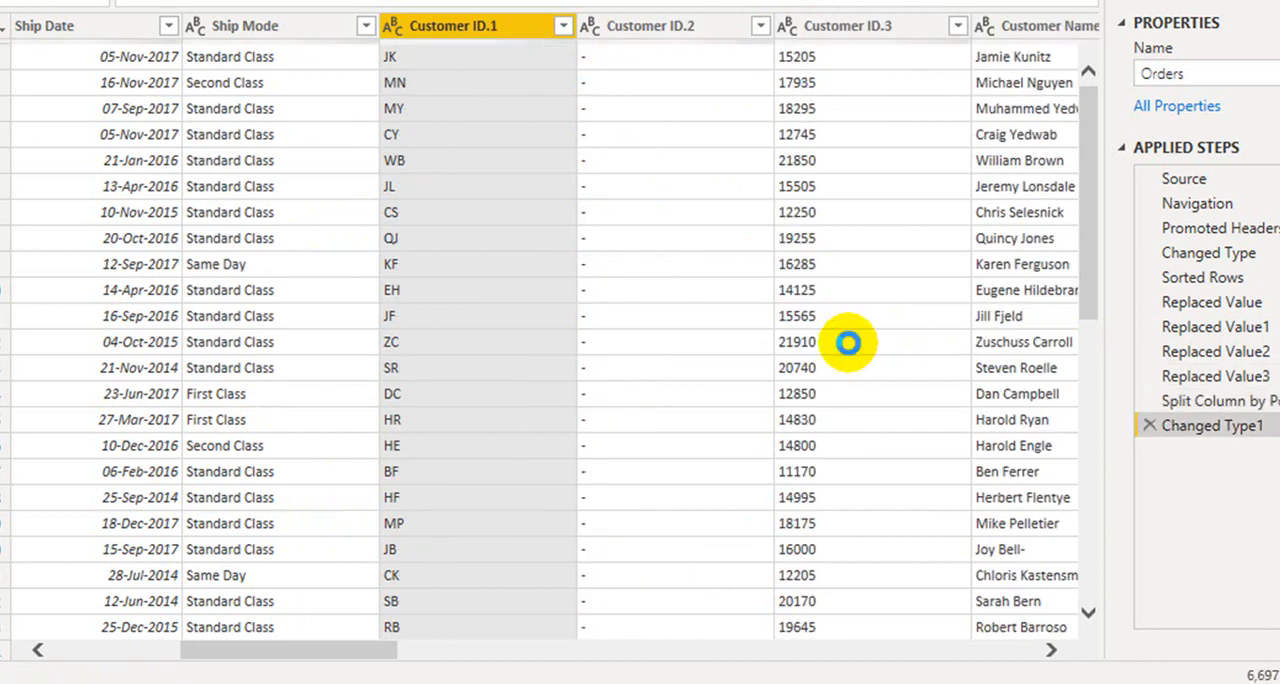
left_click(786, 25)
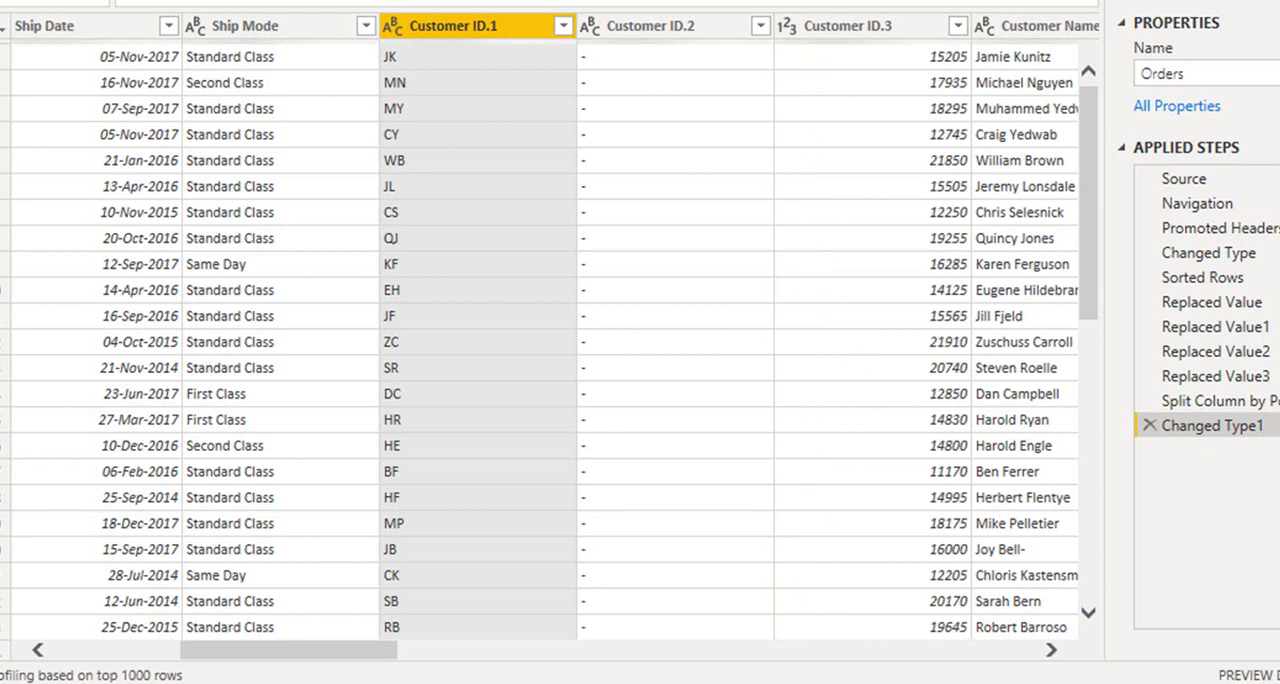
left_click(1148, 424)
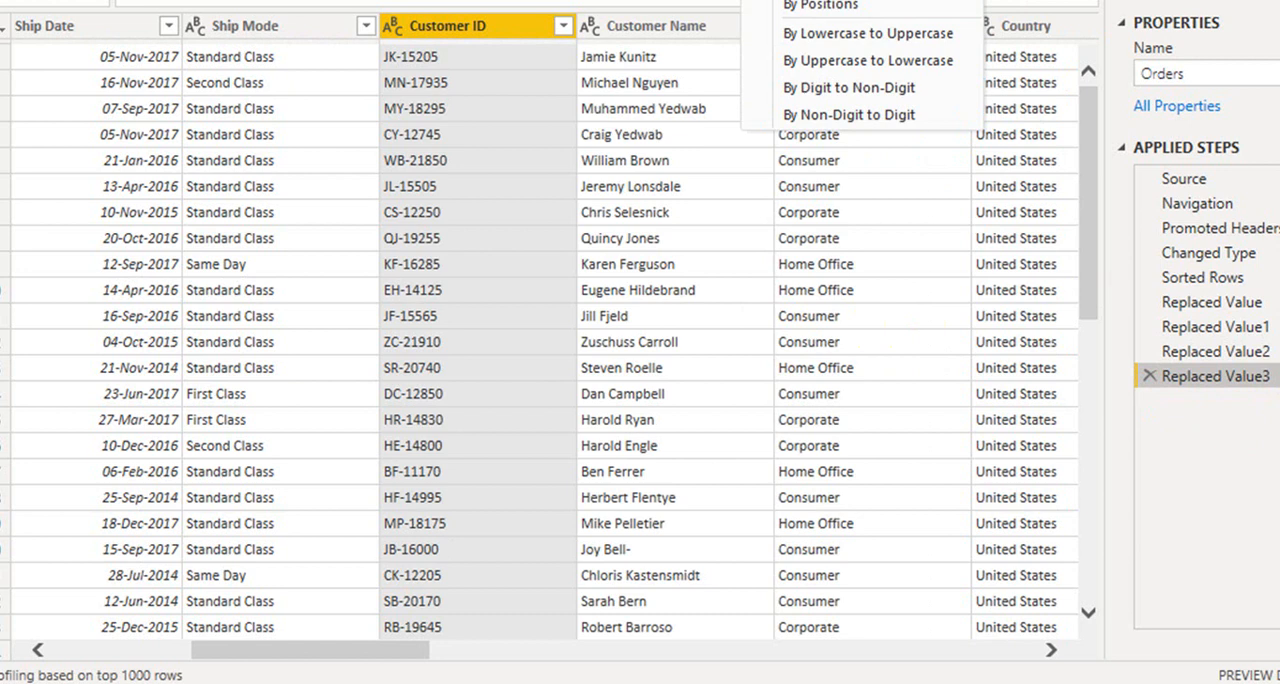
mouse_move(844, 33)
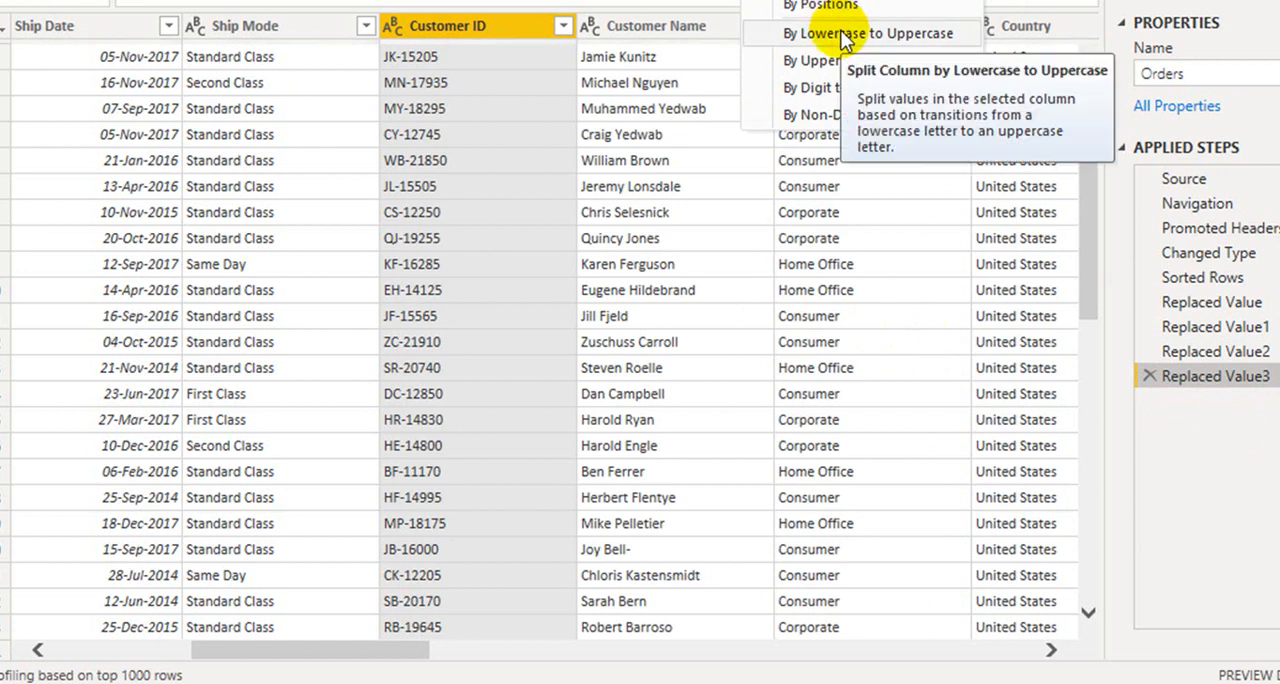
mouse_move(898, 87)
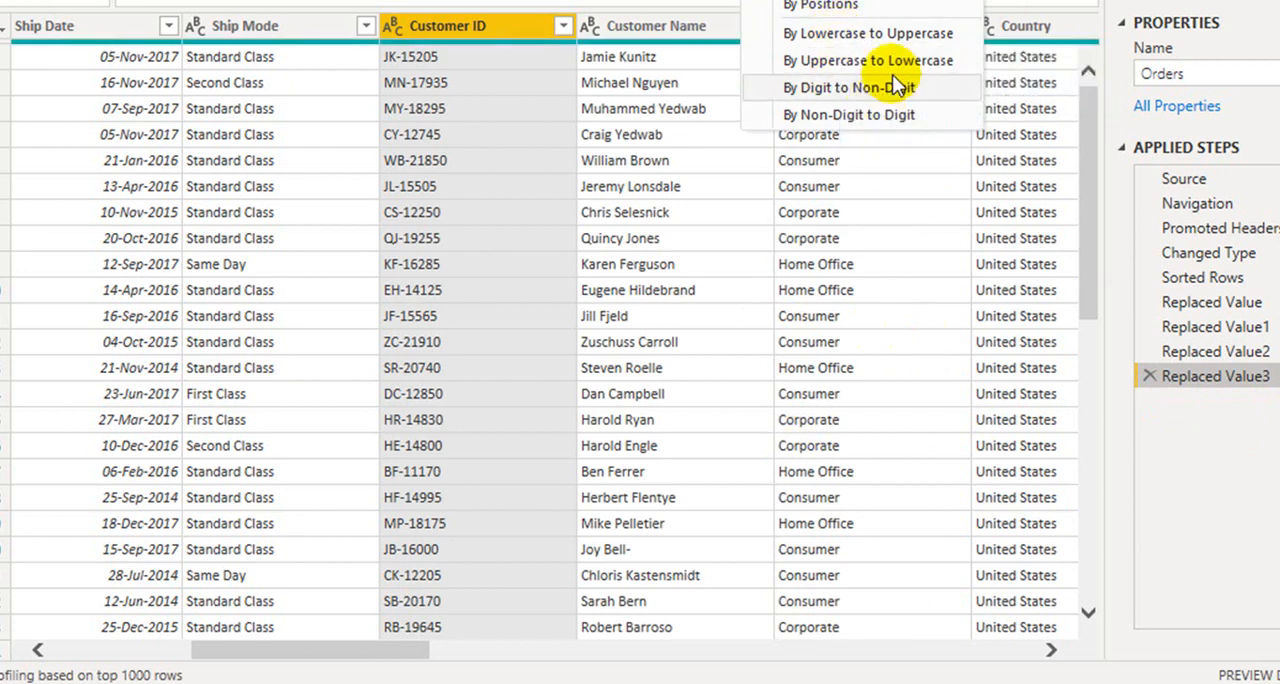
mouse_move(897, 72)
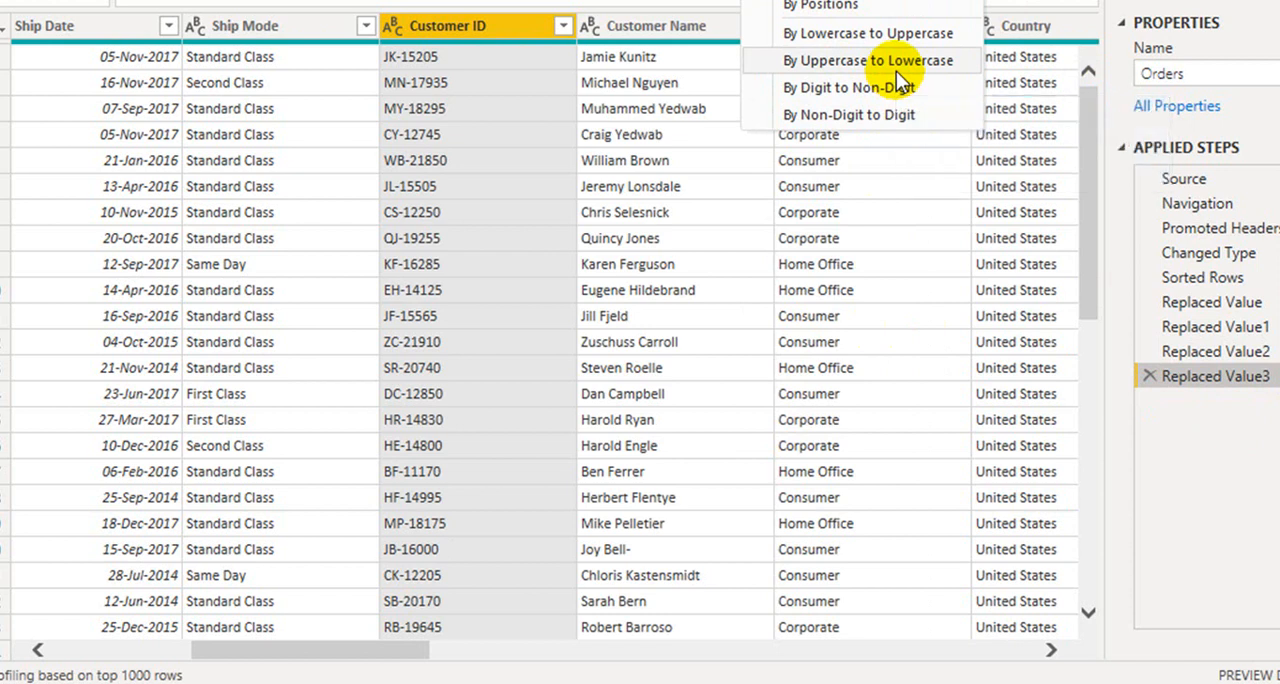
- Split Customer ID by uppercase-to-lowercase, then remove the all-null result
left_click(282, 25)
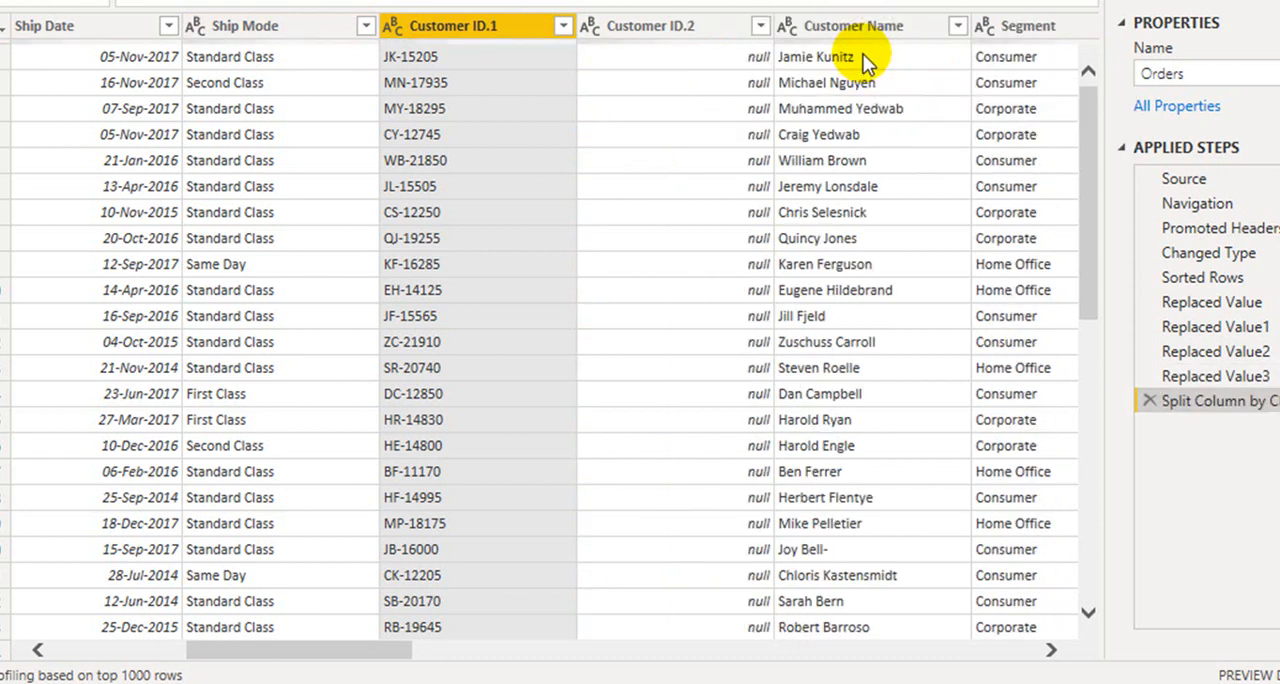
mouse_move(652, 108)
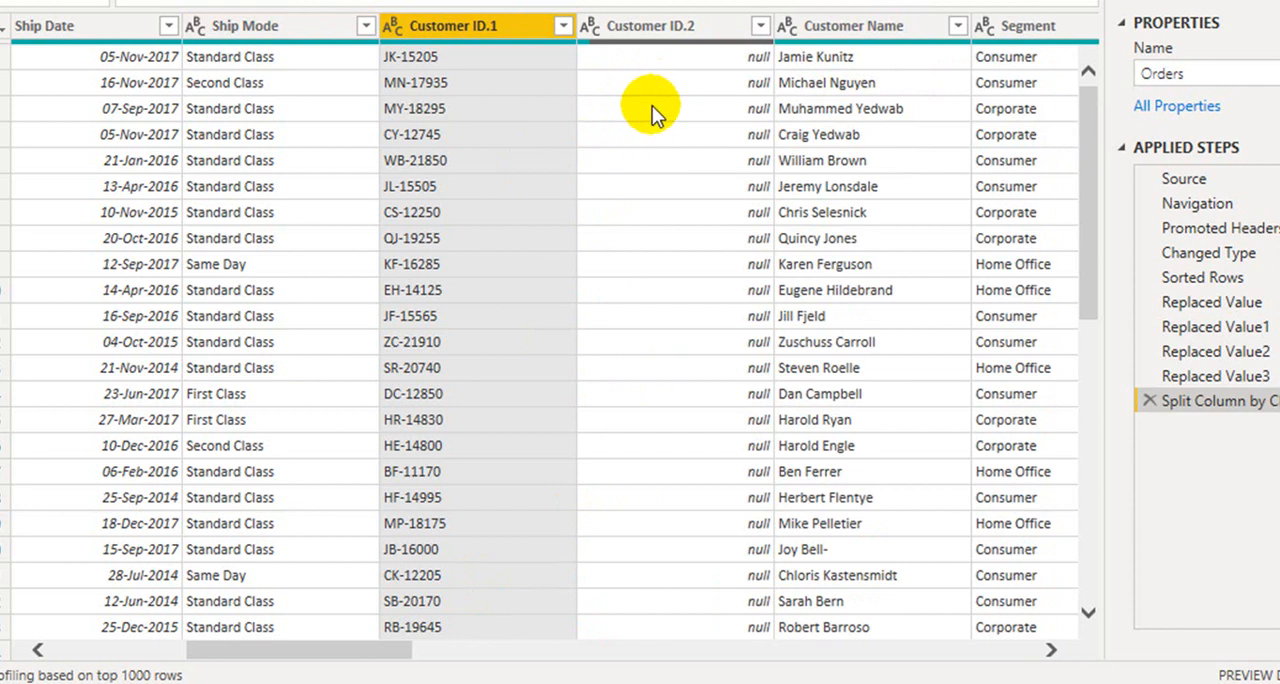
left_click(1216, 376)
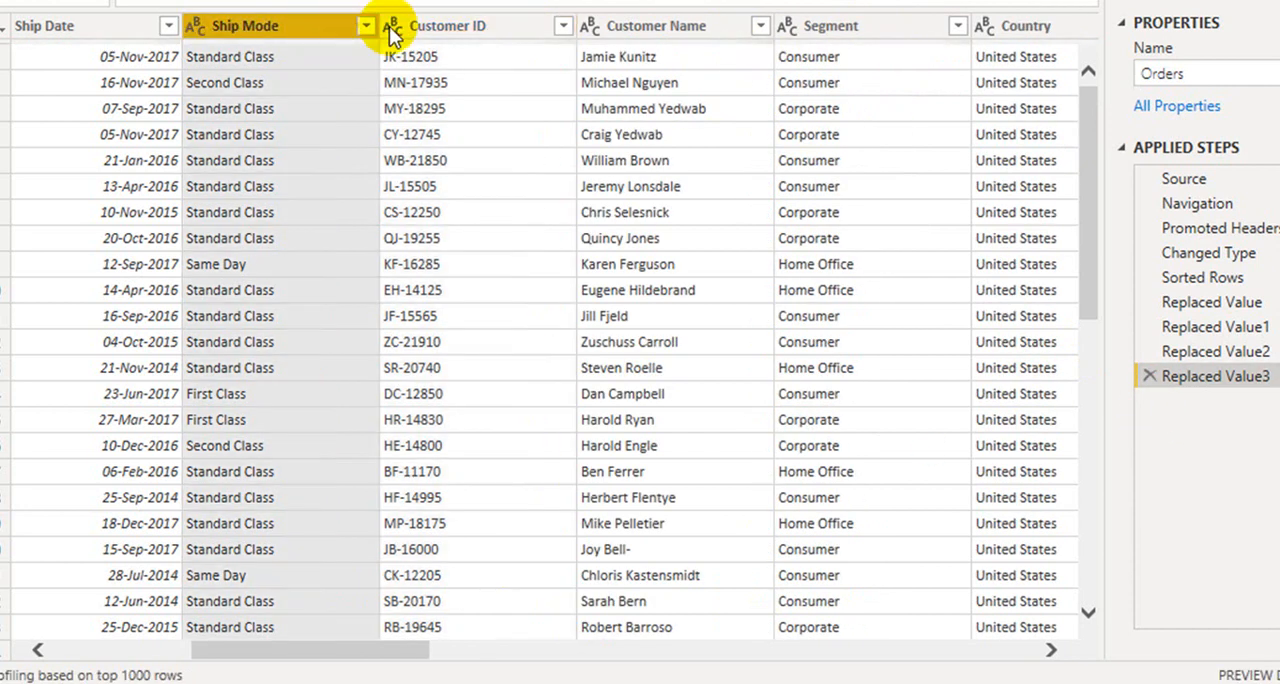
- Split Ship Mode by uppercase-to-lowercase into three columns like S, tandard C, lass
left_click(389, 25)
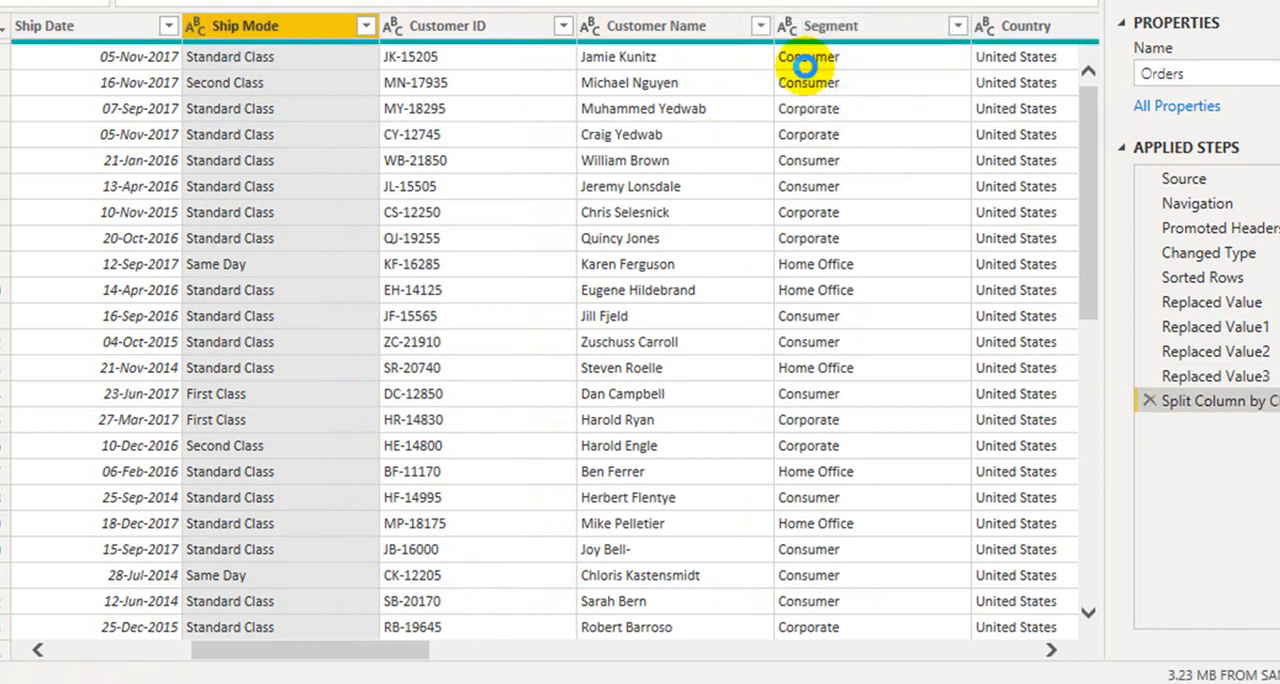
left_click(1222, 396)
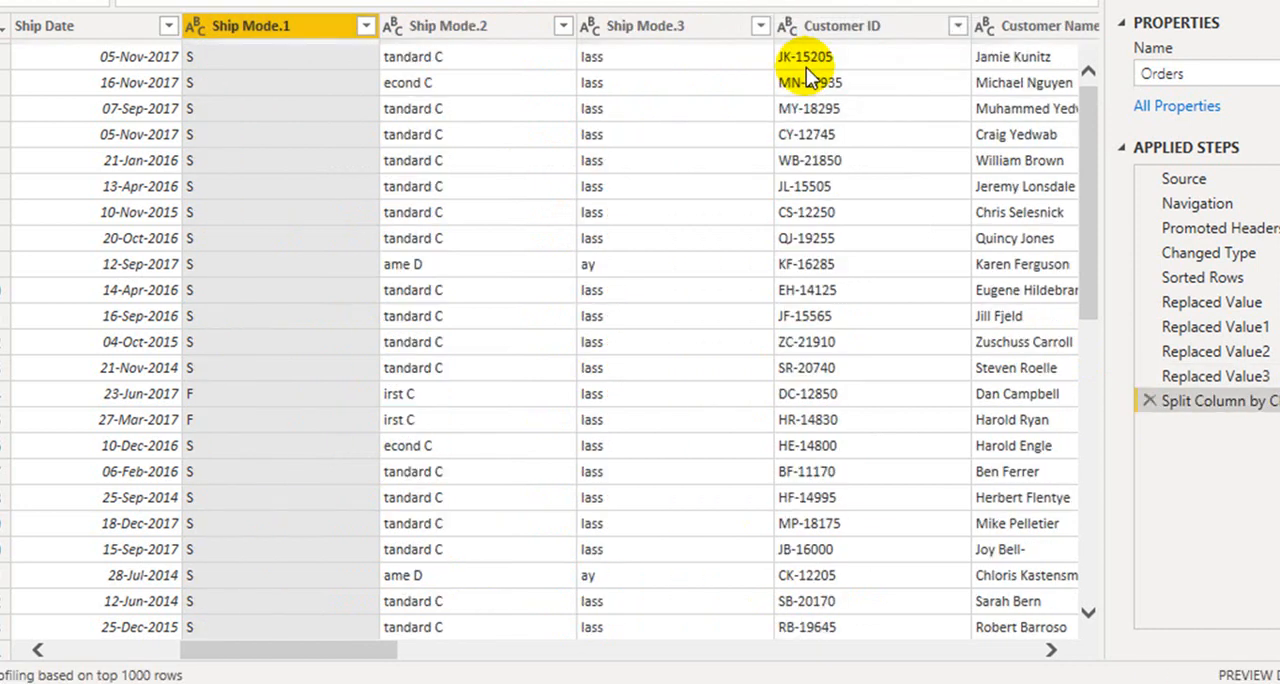
mouse_move(358, 295)
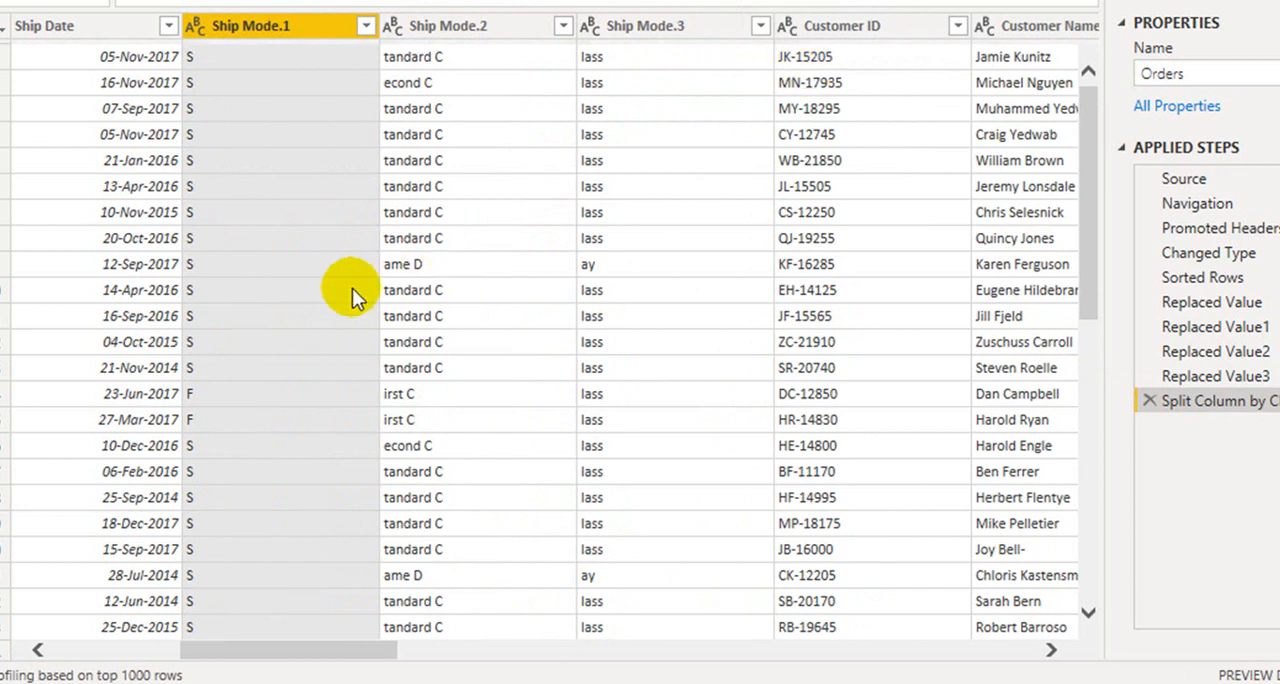
mouse_move(447, 56)
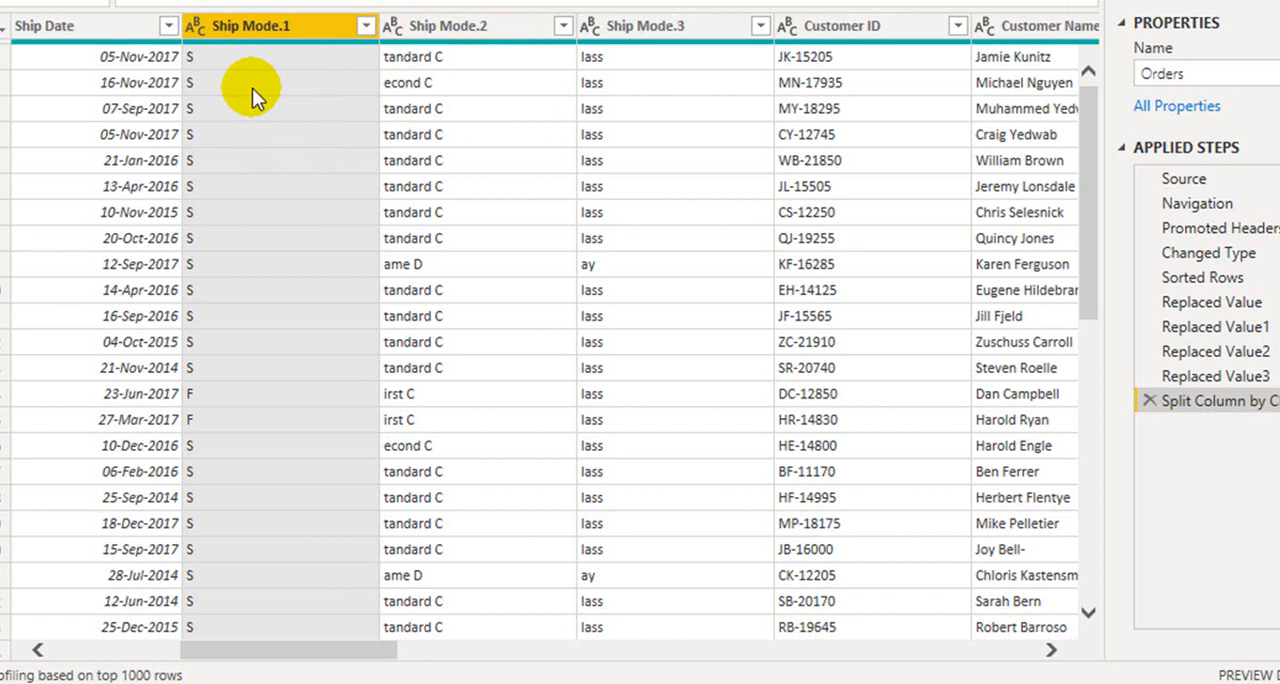
mouse_move(458, 65)
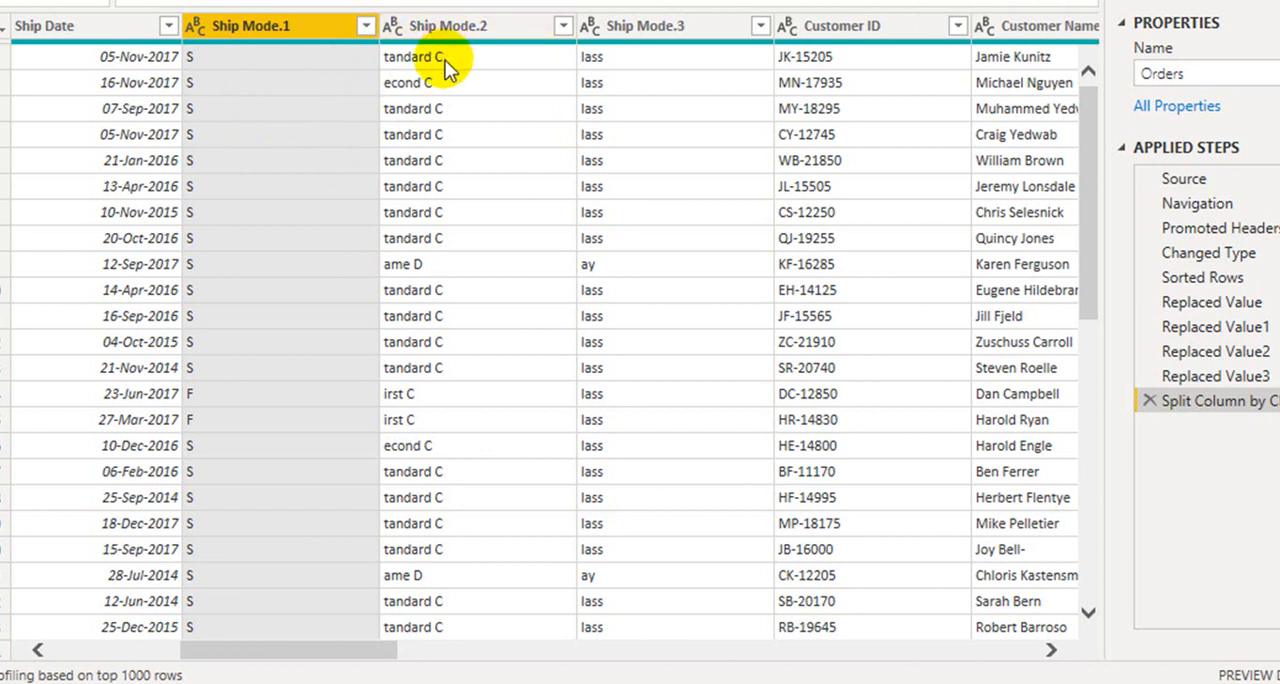
mouse_move(1192, 133)
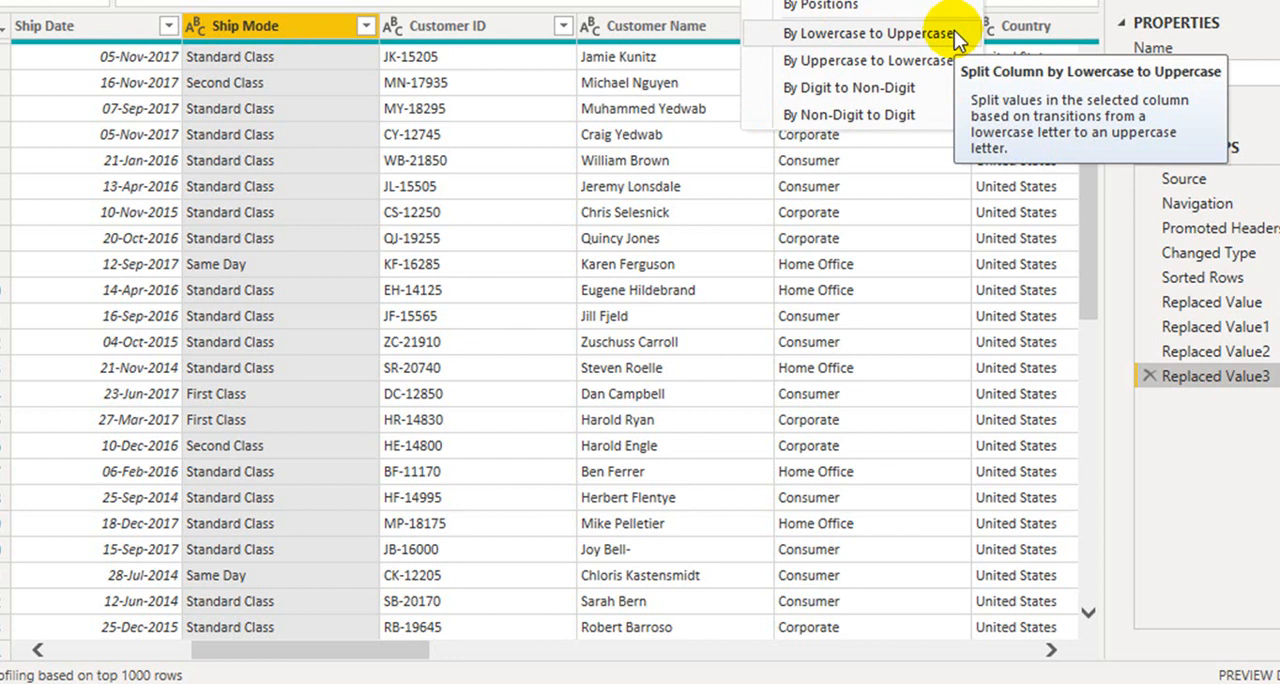
left_click(867, 33)
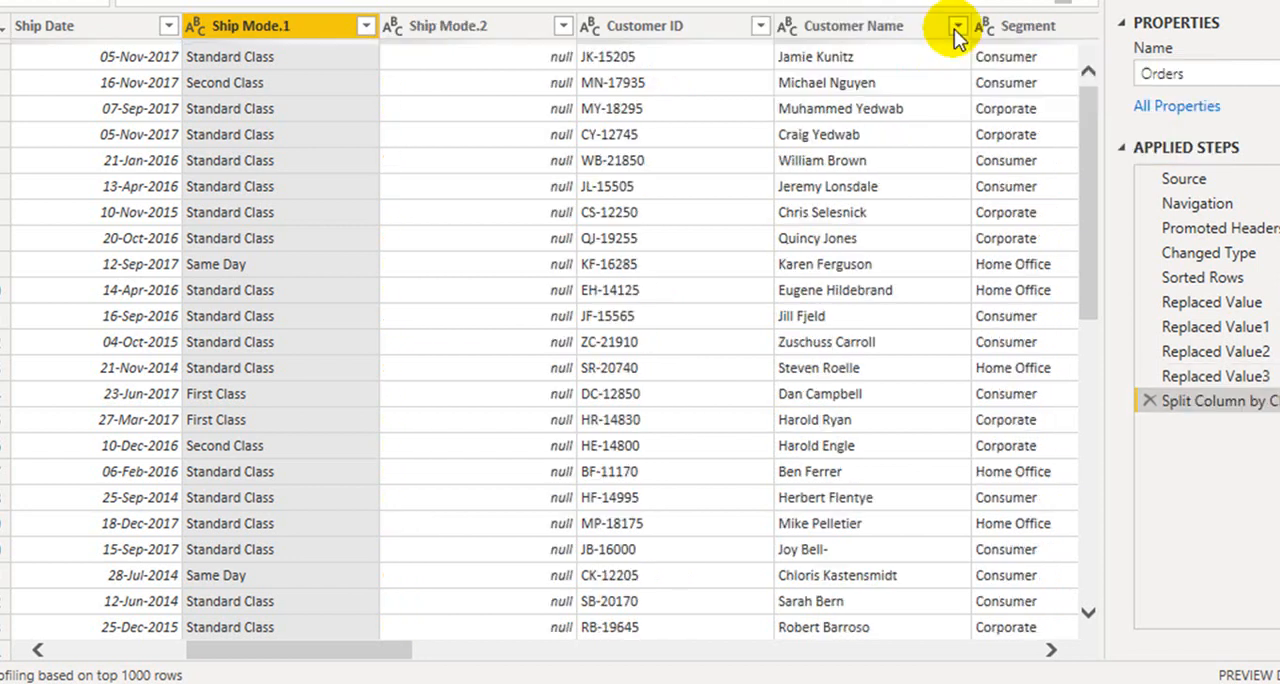
mouse_move(180, 445)
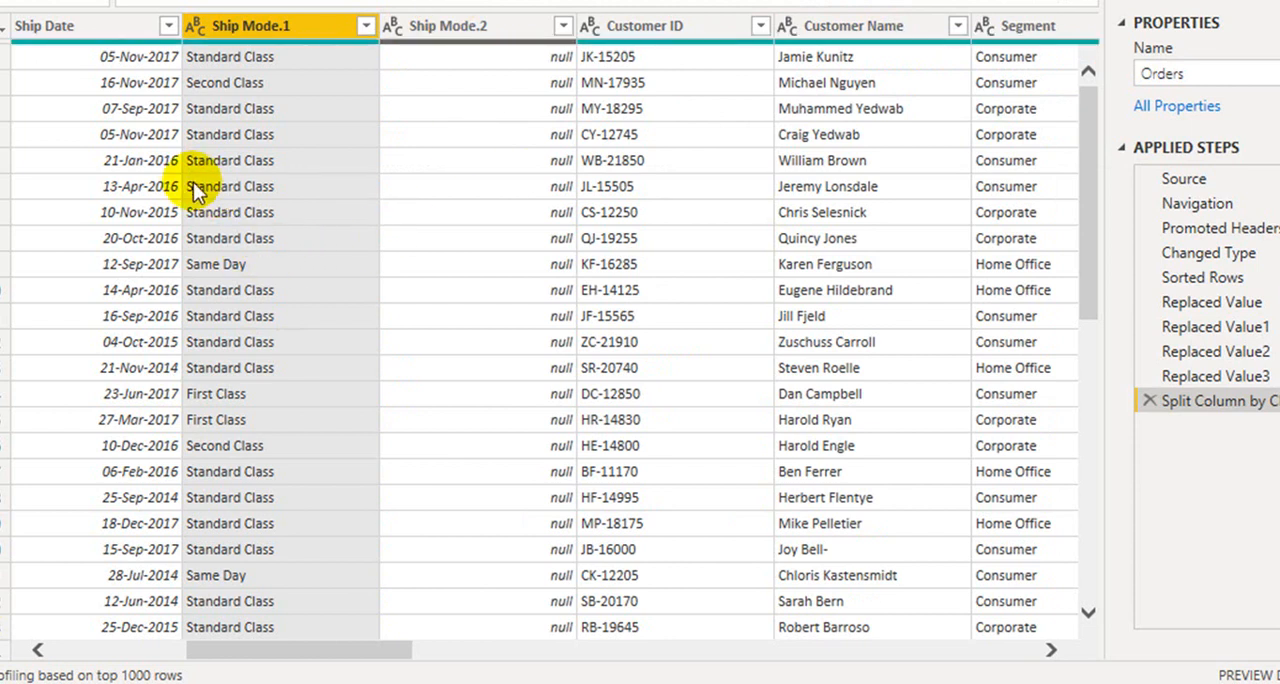
mouse_move(247, 155)
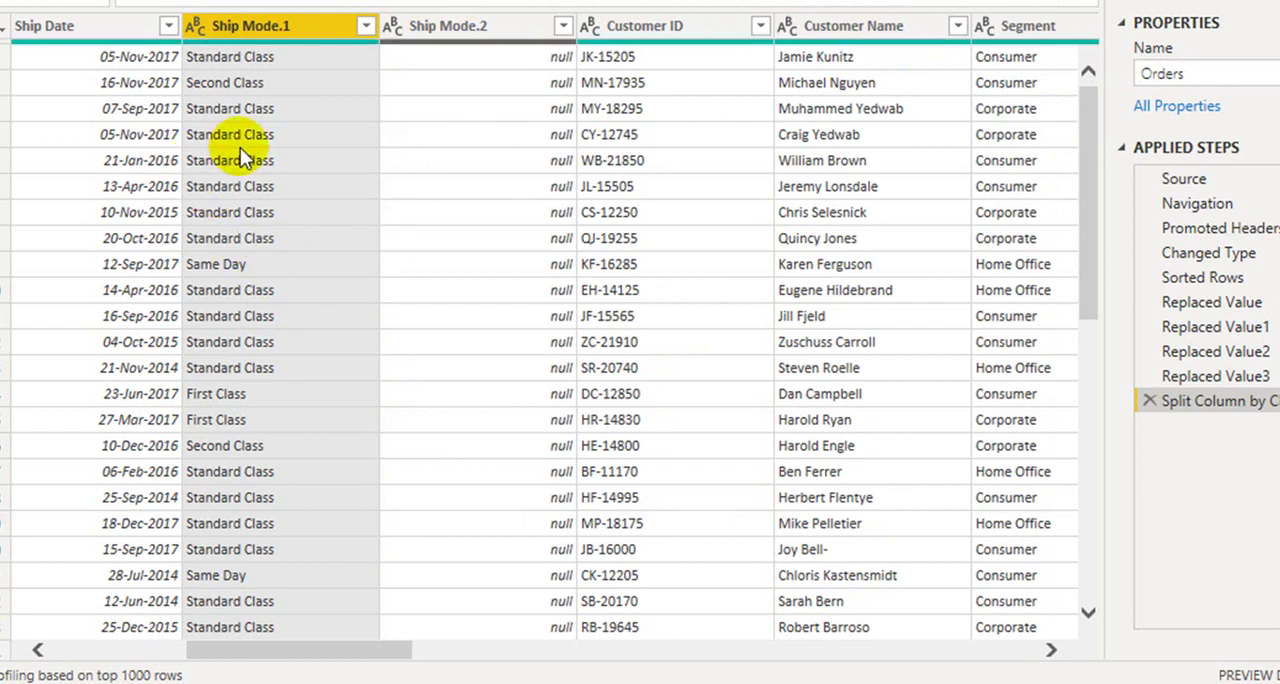
mouse_move(195, 175)
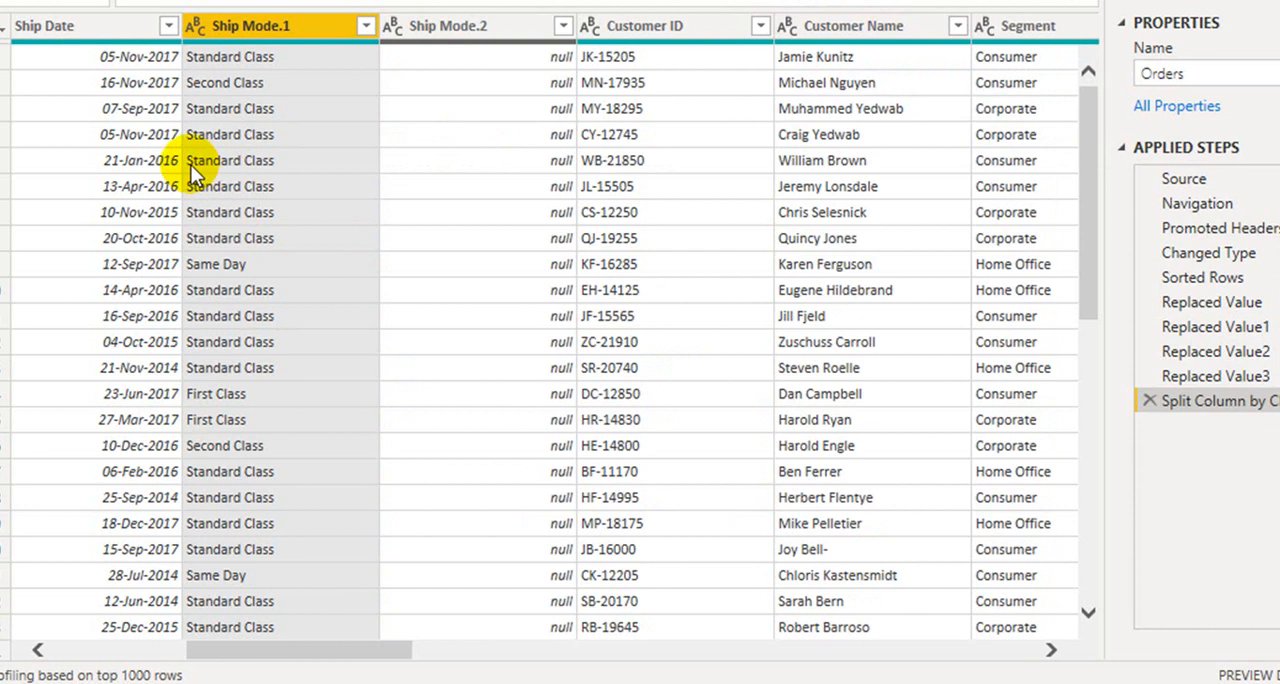
mouse_move(295, 152)
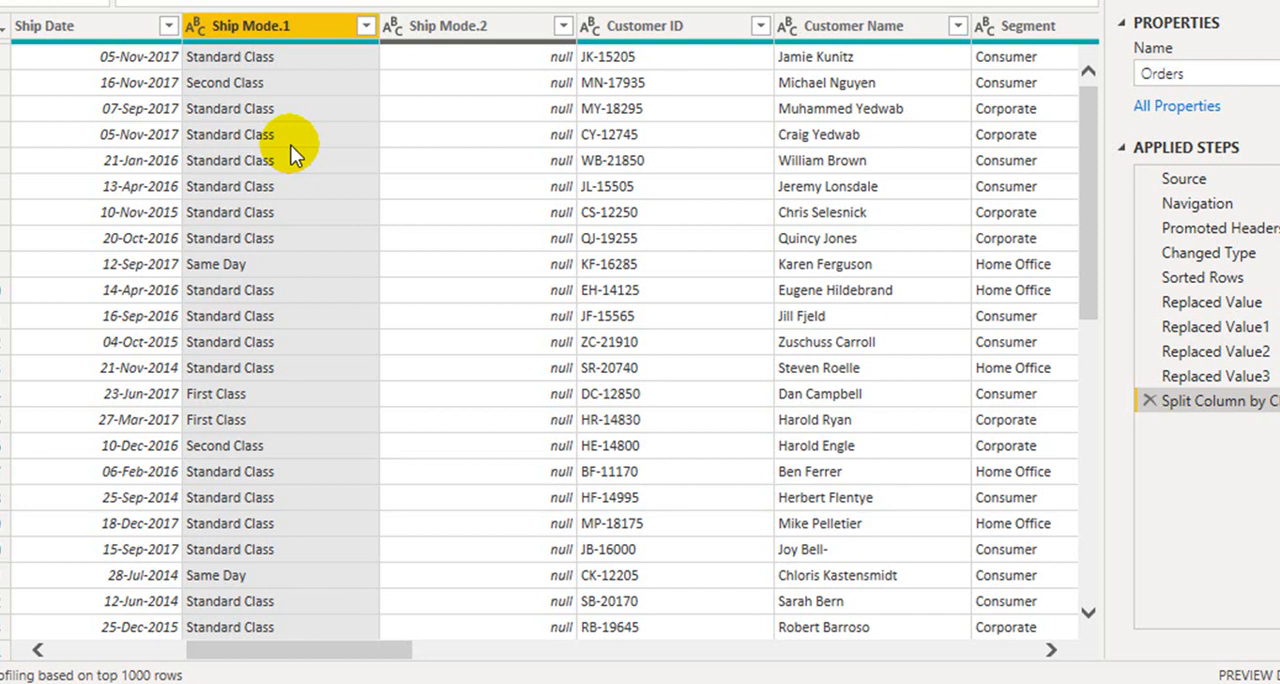
mouse_move(410, 247)
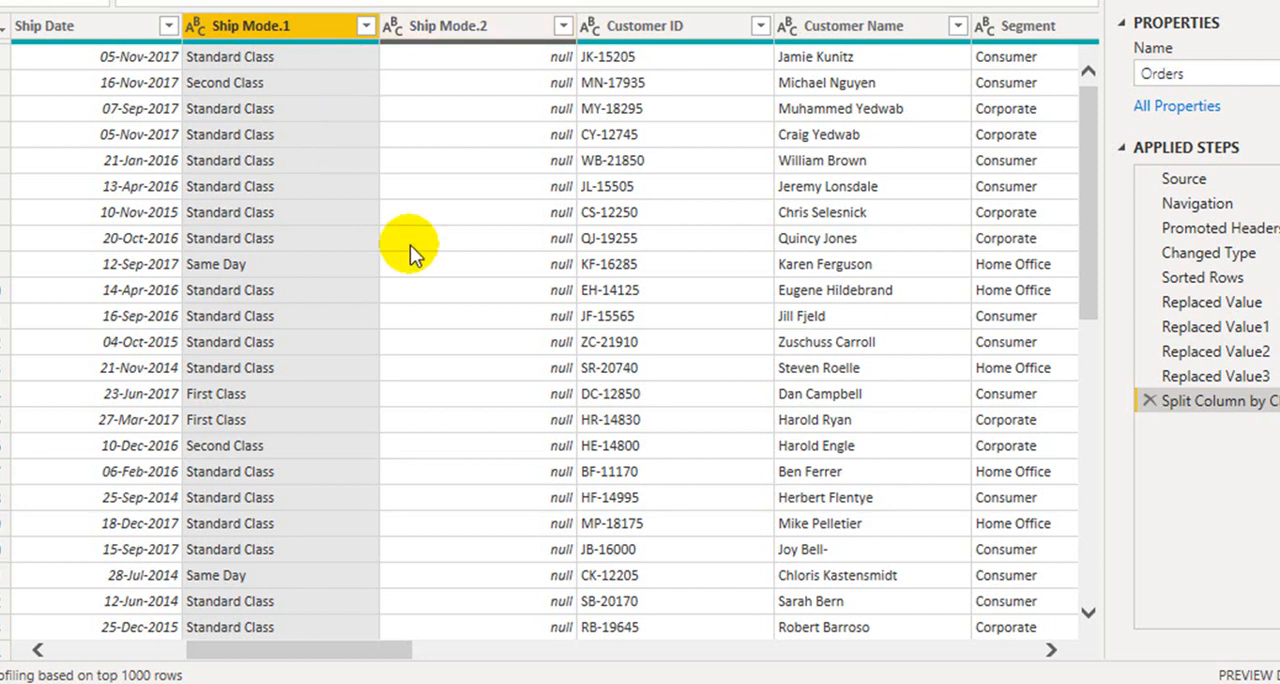
mouse_move(865, 300)
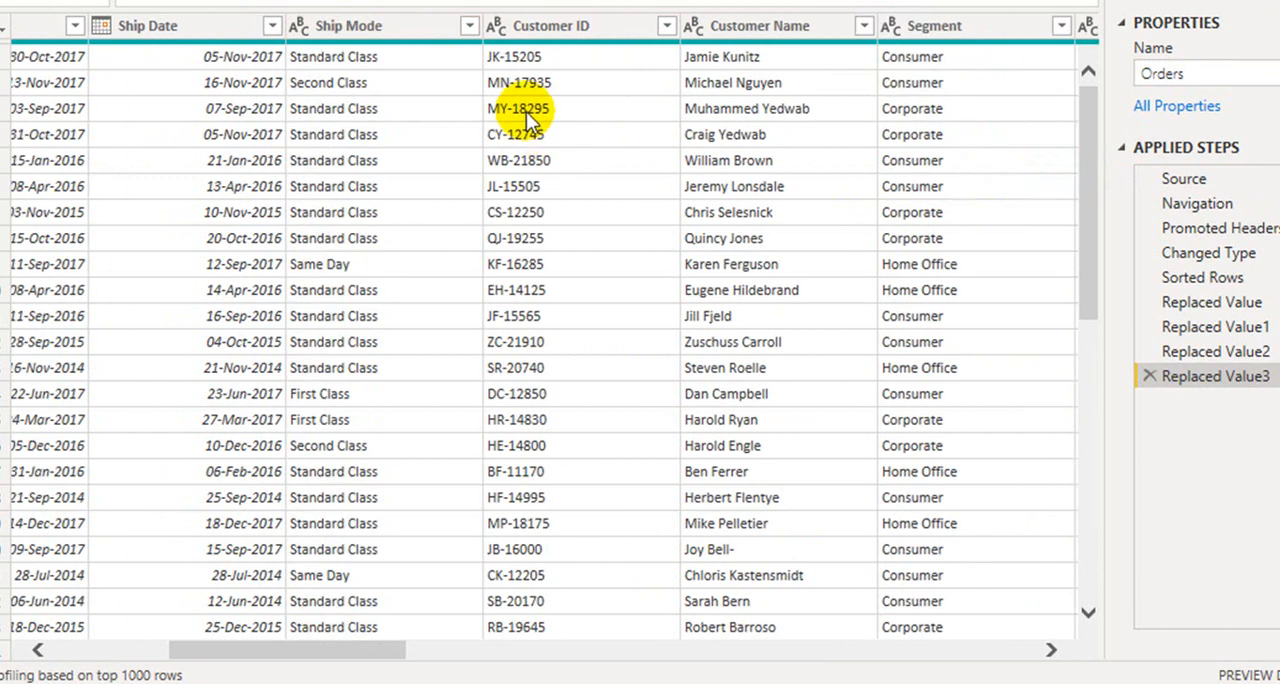
- Add a Merged column from examples by typing 2019-JK- before the Customer ID
right_click(550, 25)
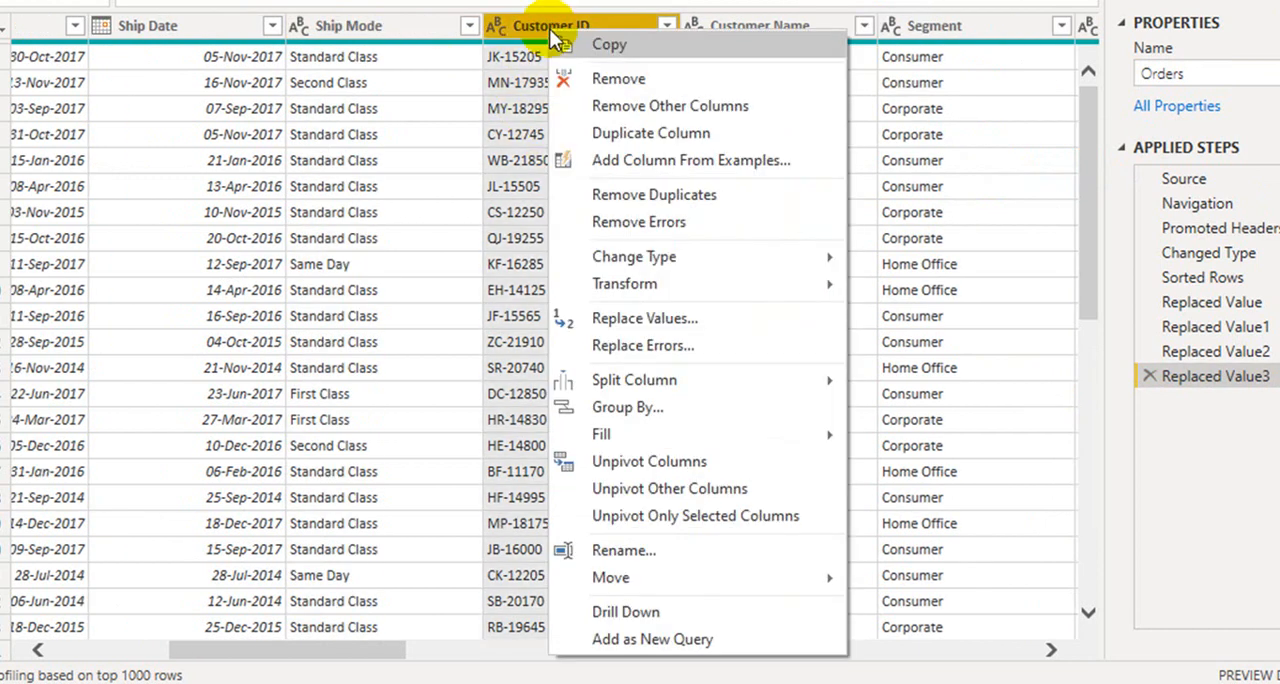
mouse_move(550, 40)
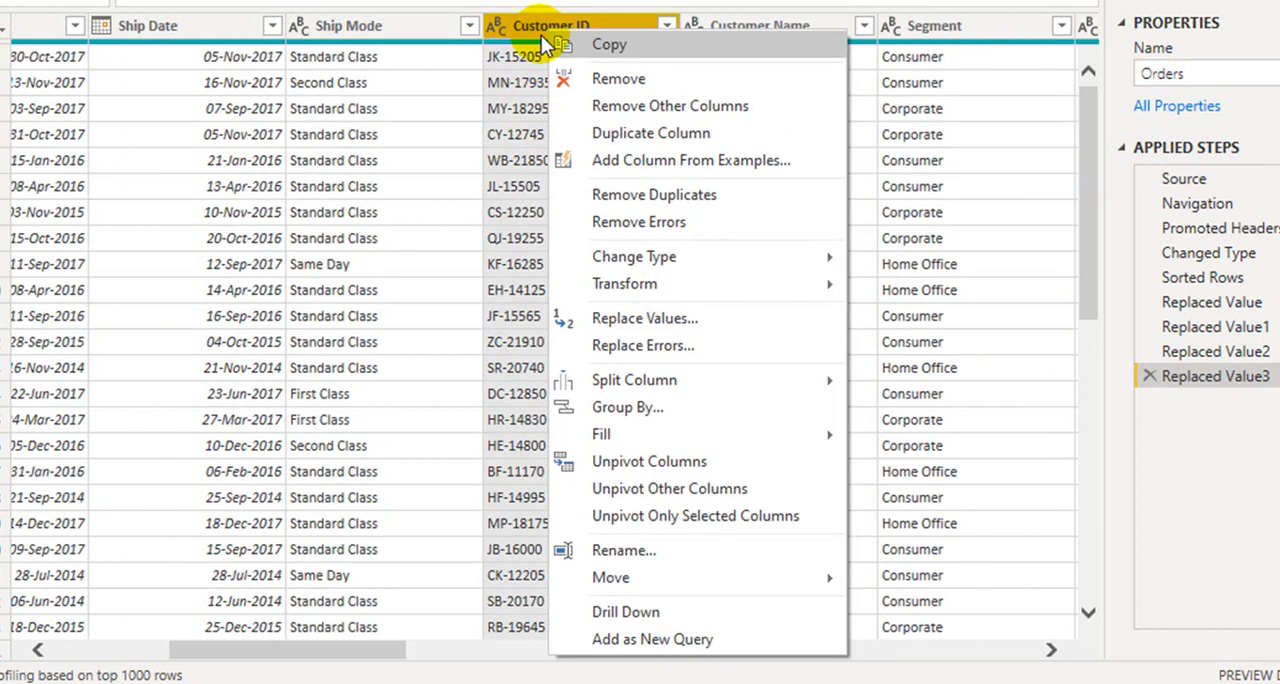
left_click(700, 160)
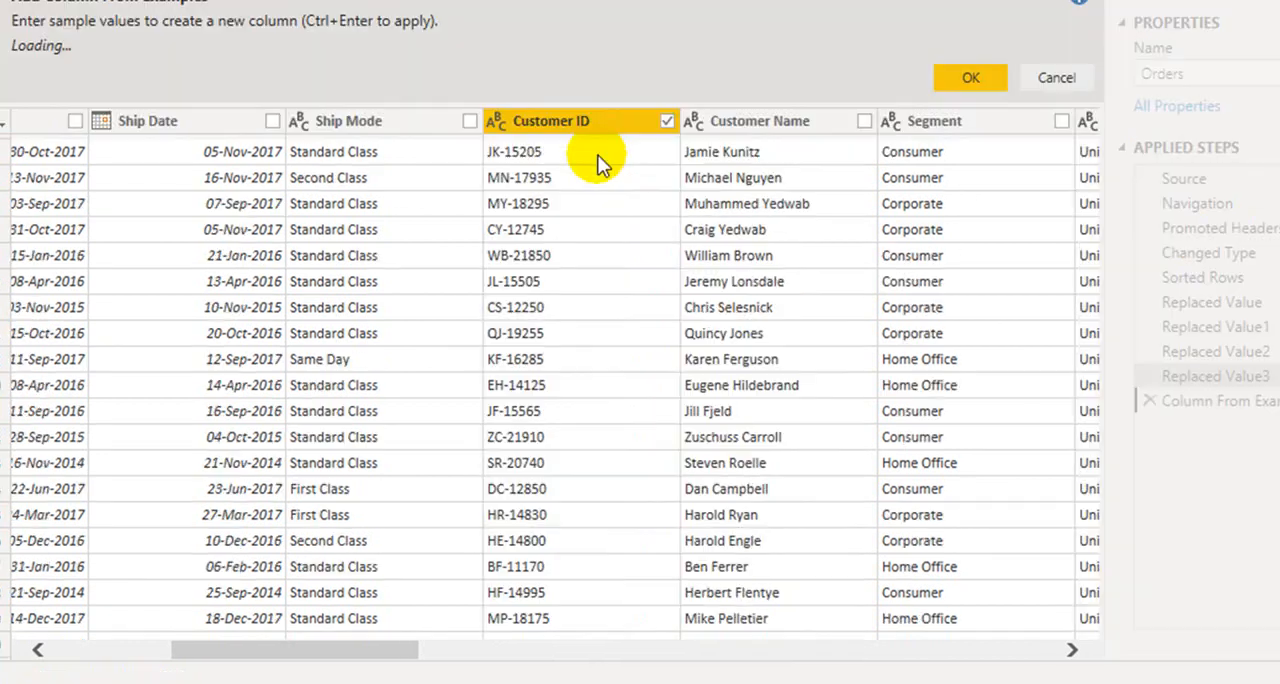
type("2019-")
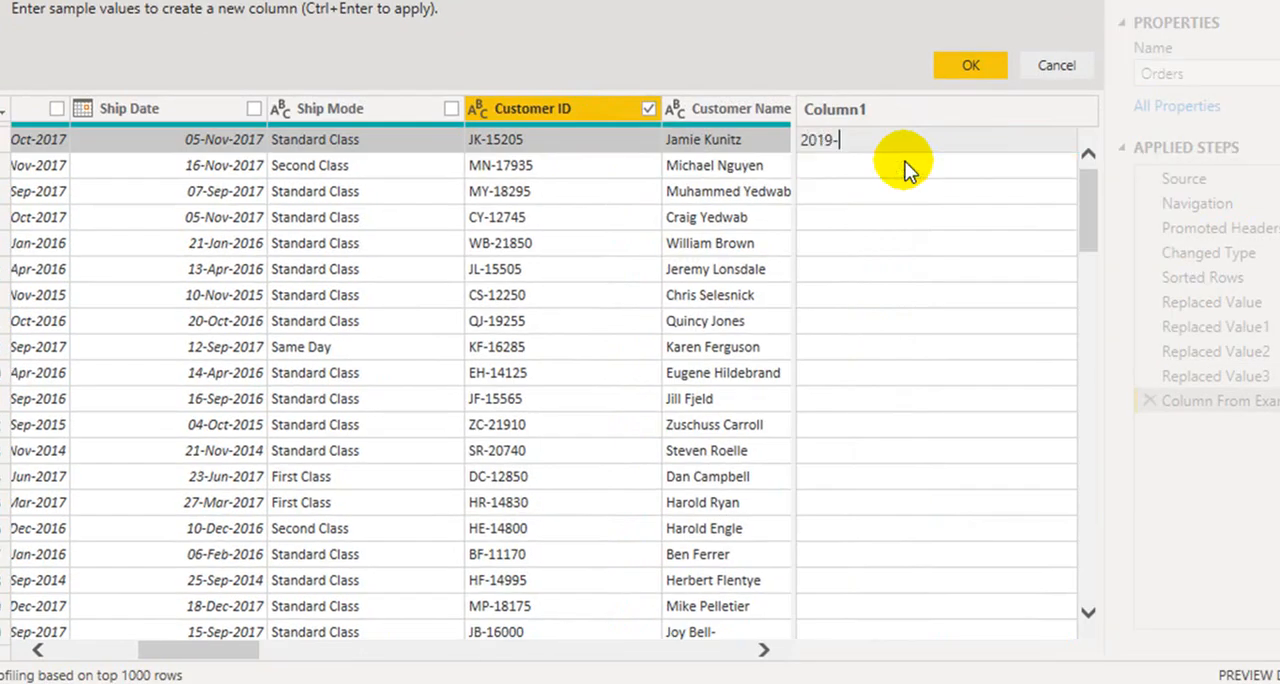
type("JK")
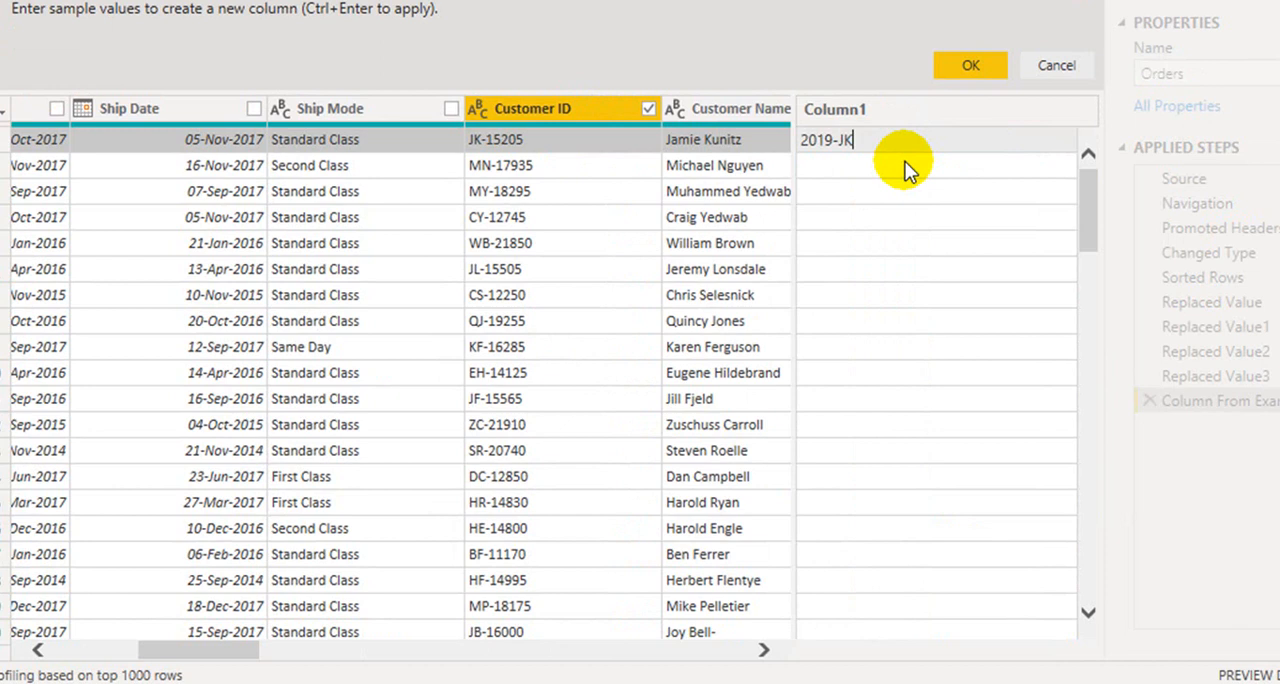
type("-15205")
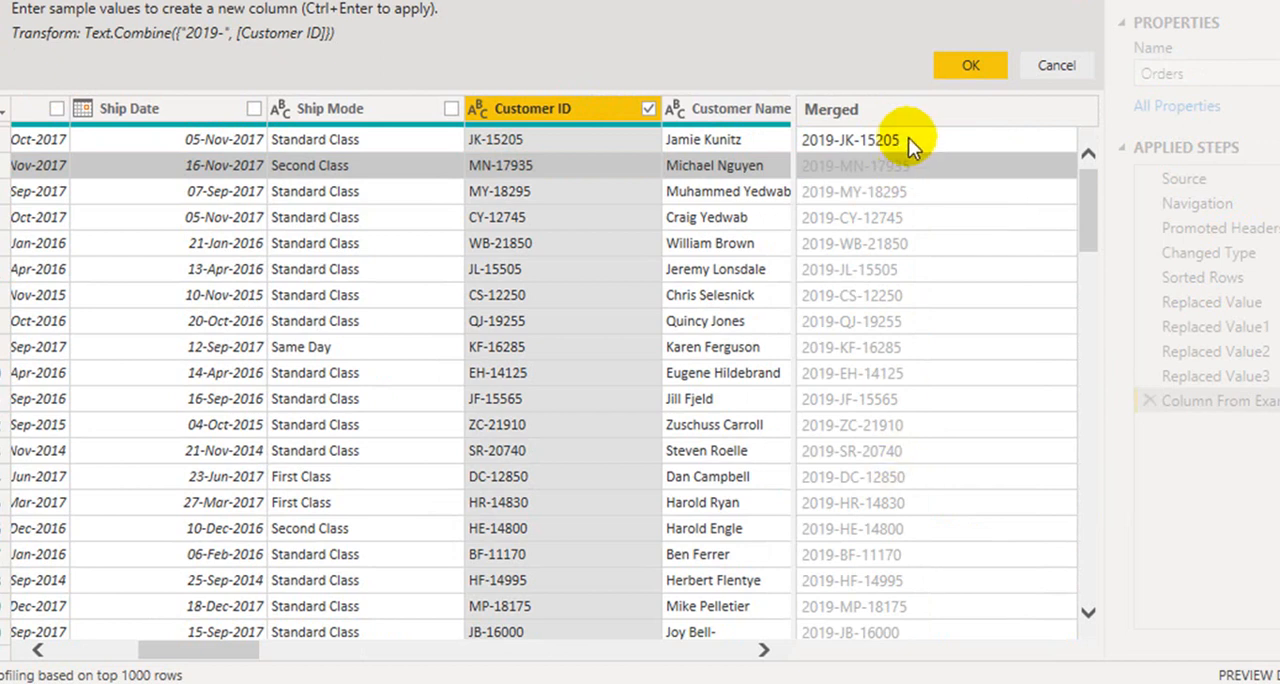
mouse_move(881, 178)
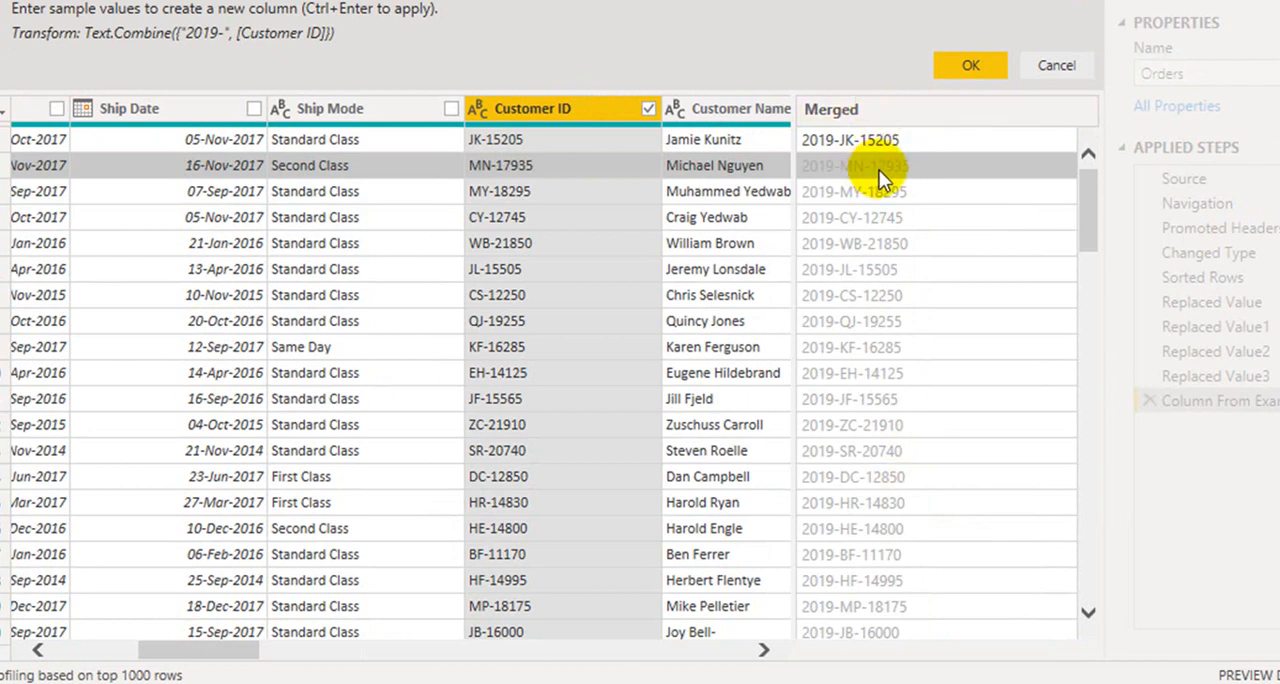
left_click(970, 64)
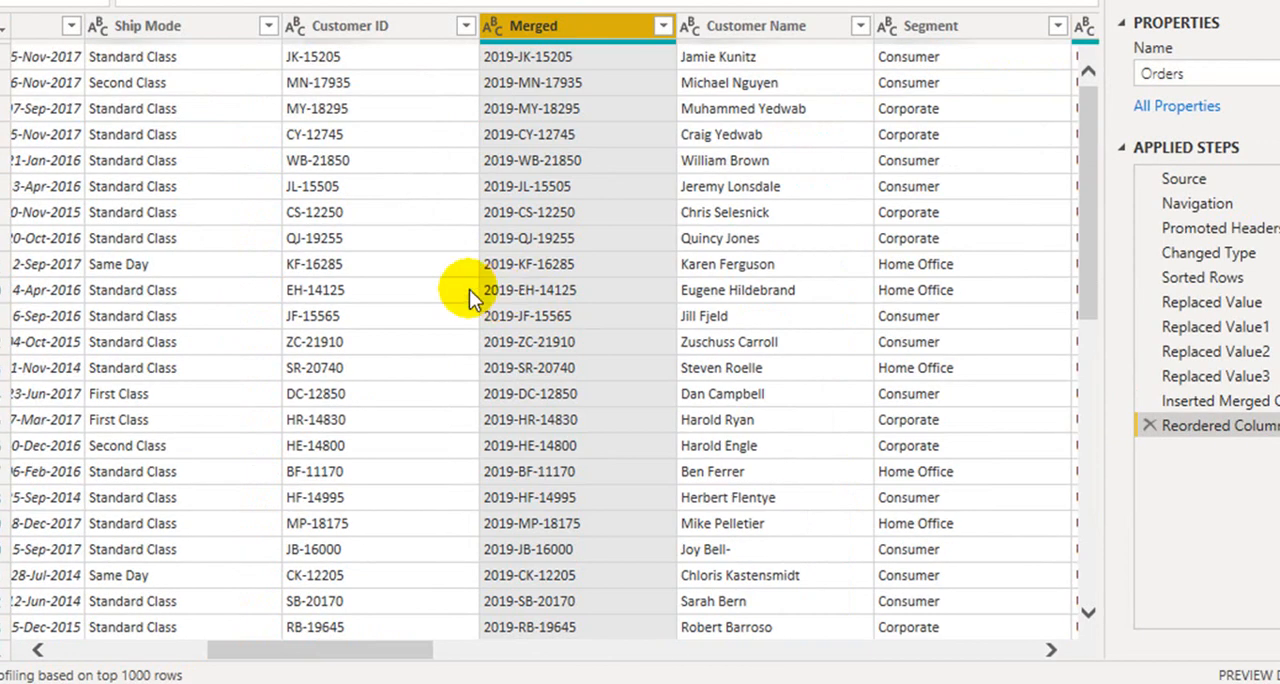
mouse_move(473, 297)
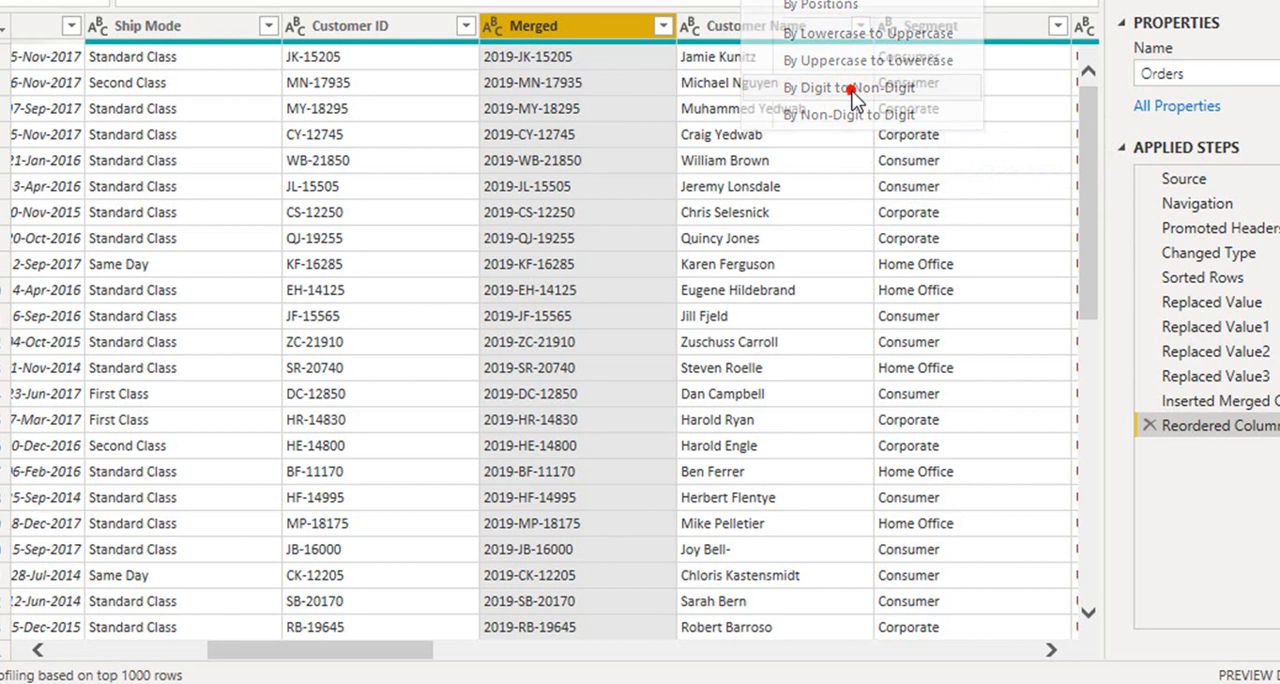
- Split Merged at the digit-to-non-digit change into 2019 and -JK-15205
left_click(847, 87)
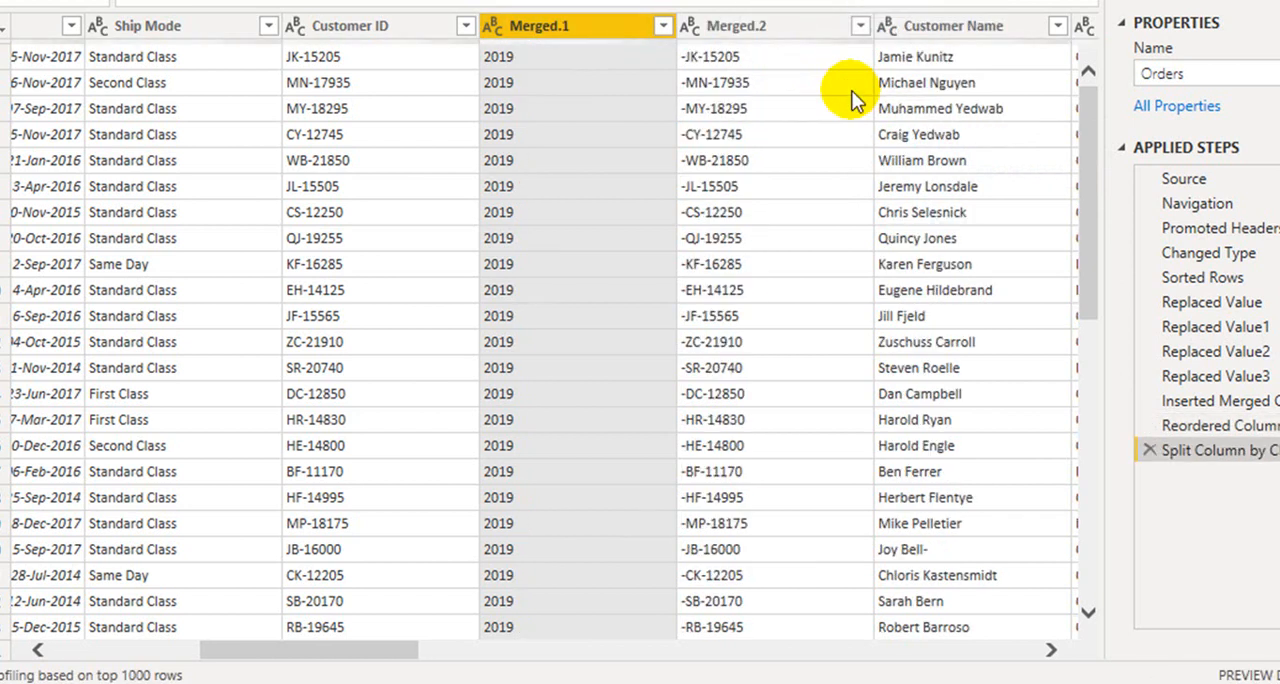
mouse_move(613, 212)
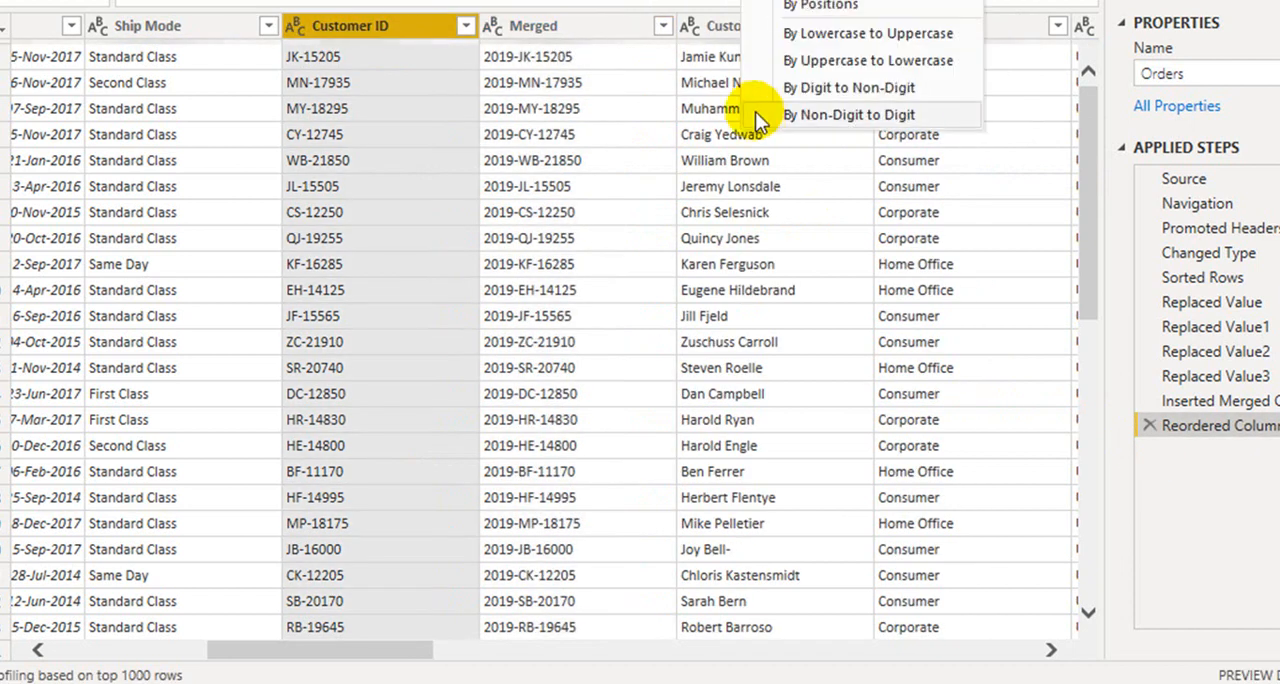
mouse_move(800, 118)
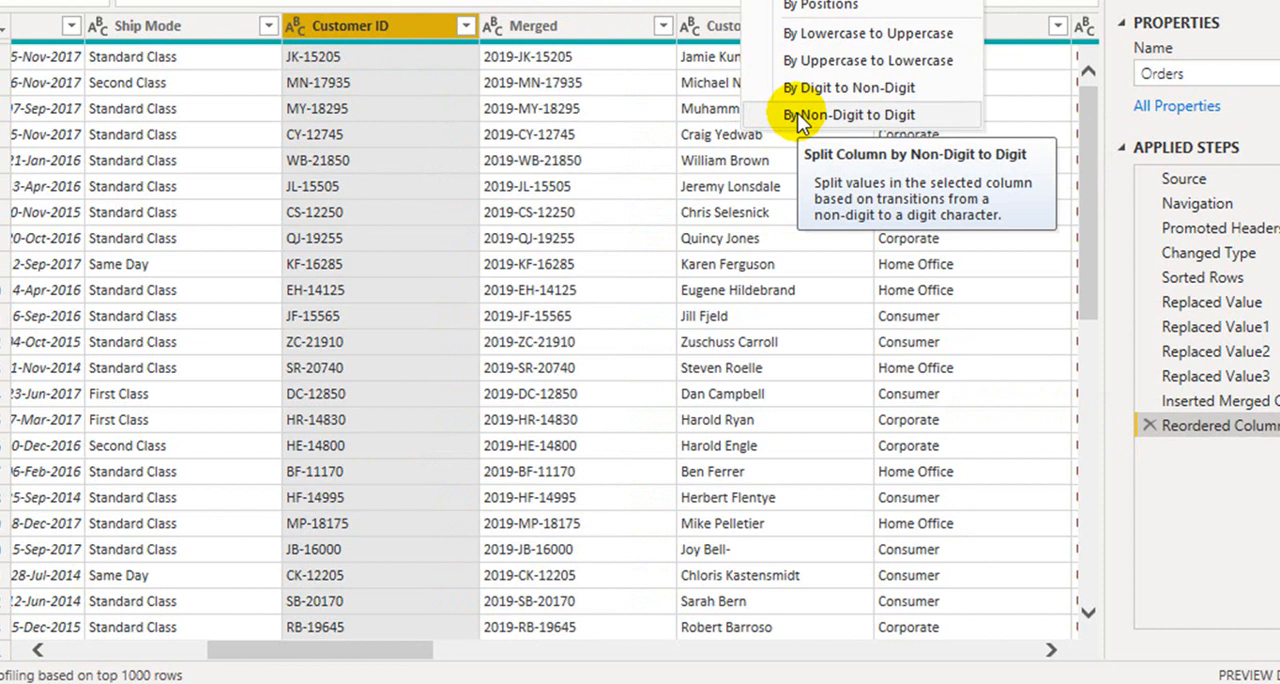
- Split the Customer ID column at its non-digit-to-digit transitions
left_click(835, 114)
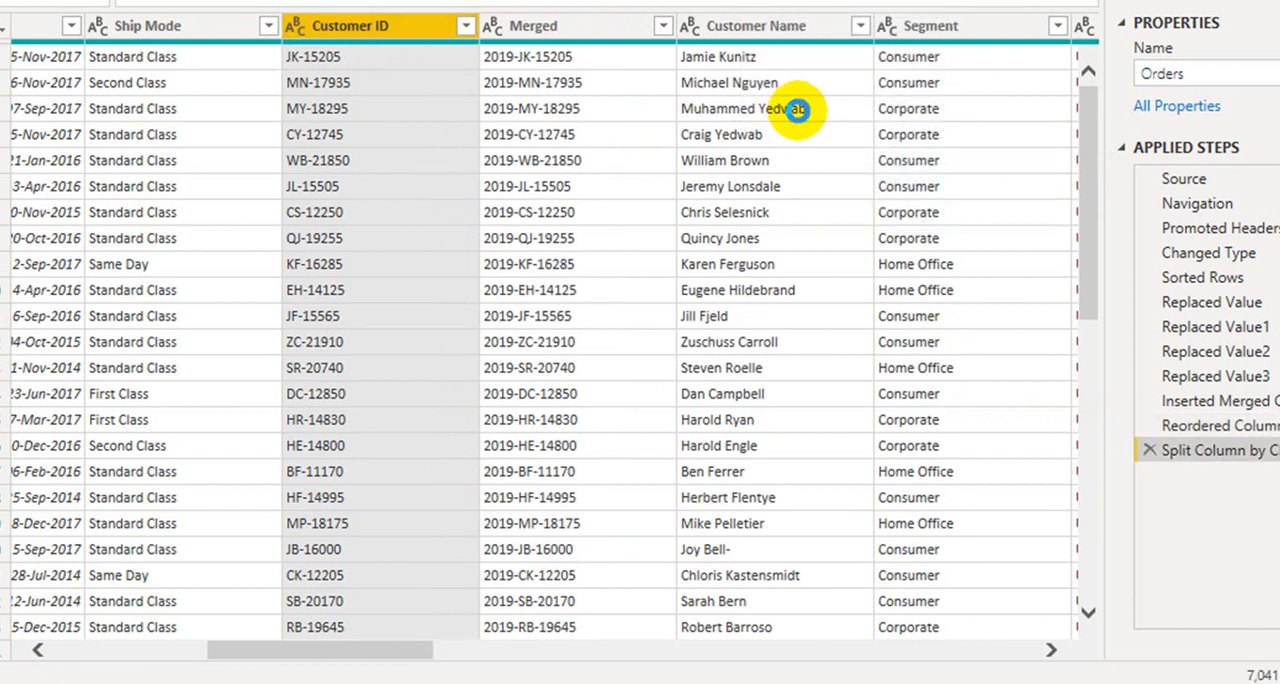